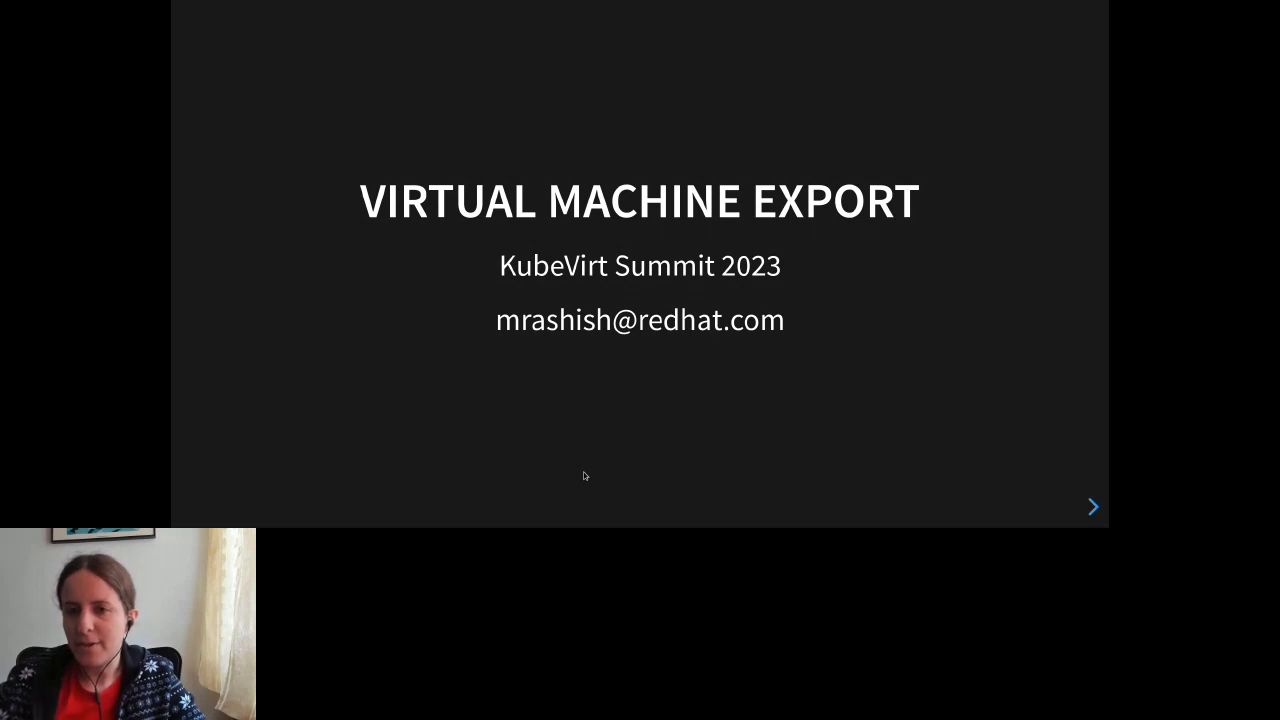
- Advance past the title and 'What is it?' slides to the vmexport Demo slide
left_click(1092, 506)
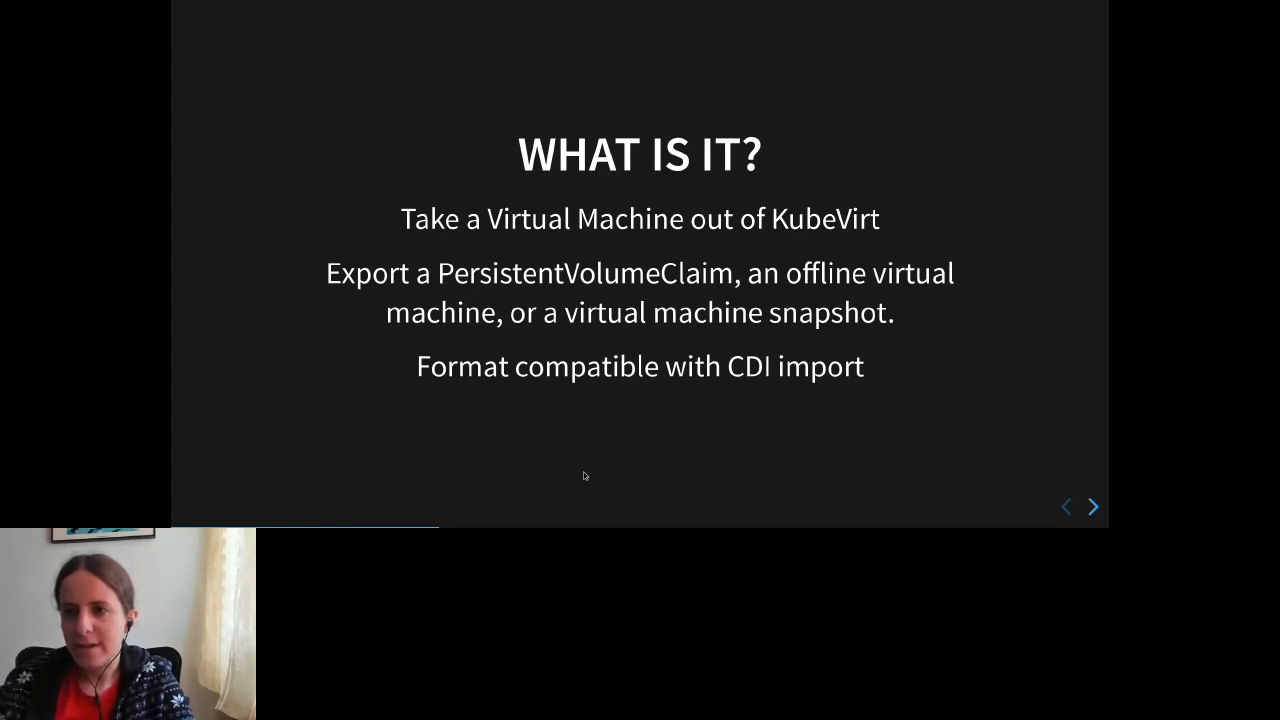
left_click(1093, 506)
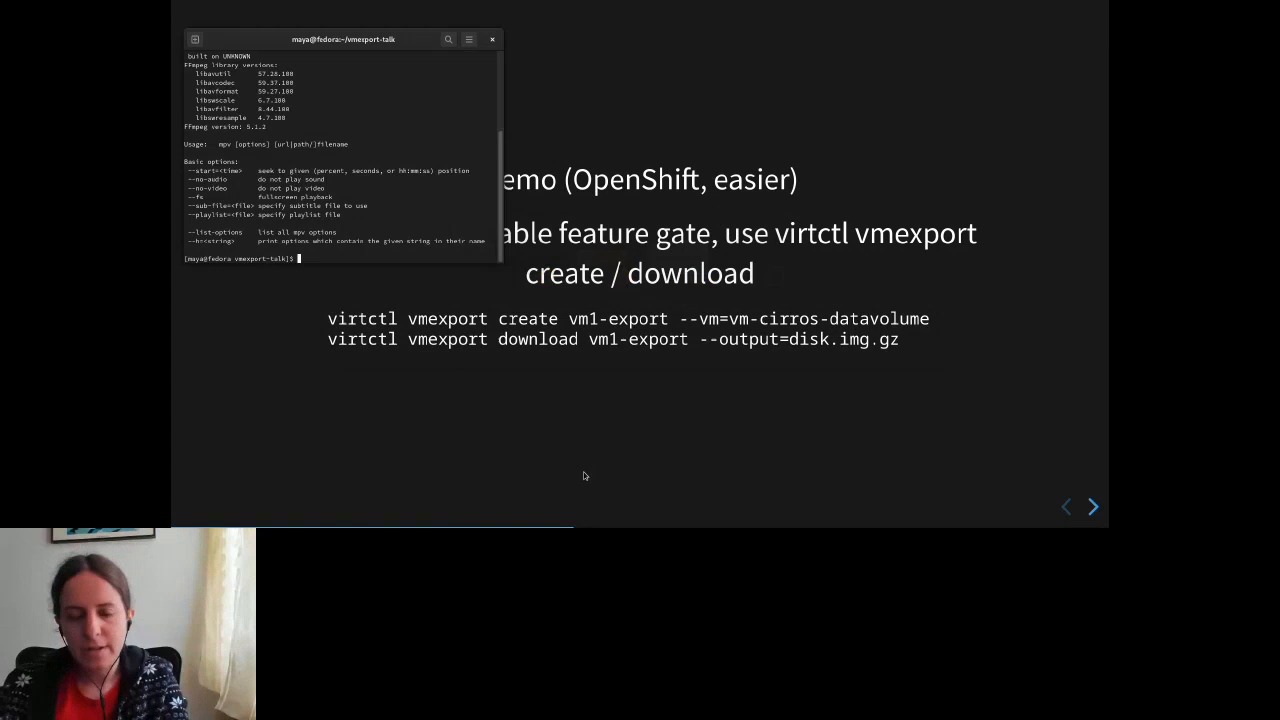
- Play demo1.webm in mpv, running kubectl edit kubevirt -n kubevirt kubevirt
type("mpv demo1.webm")
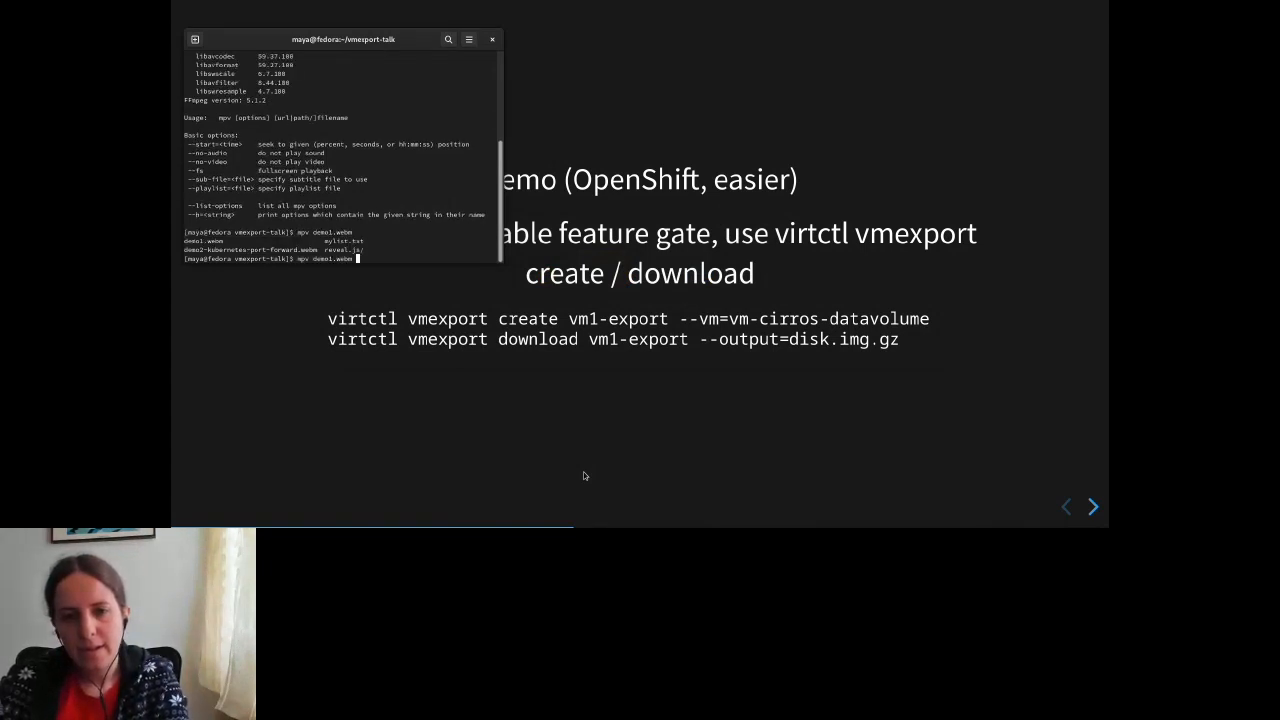
key("Return")
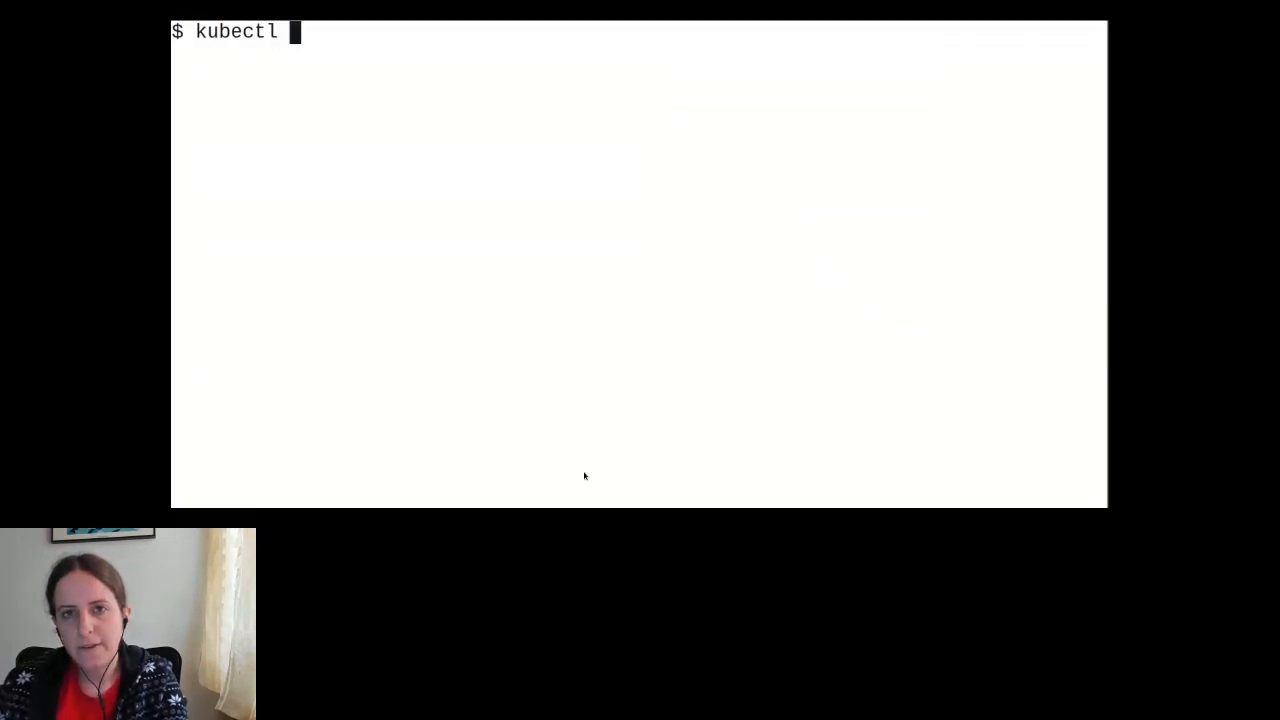
type("edit k")
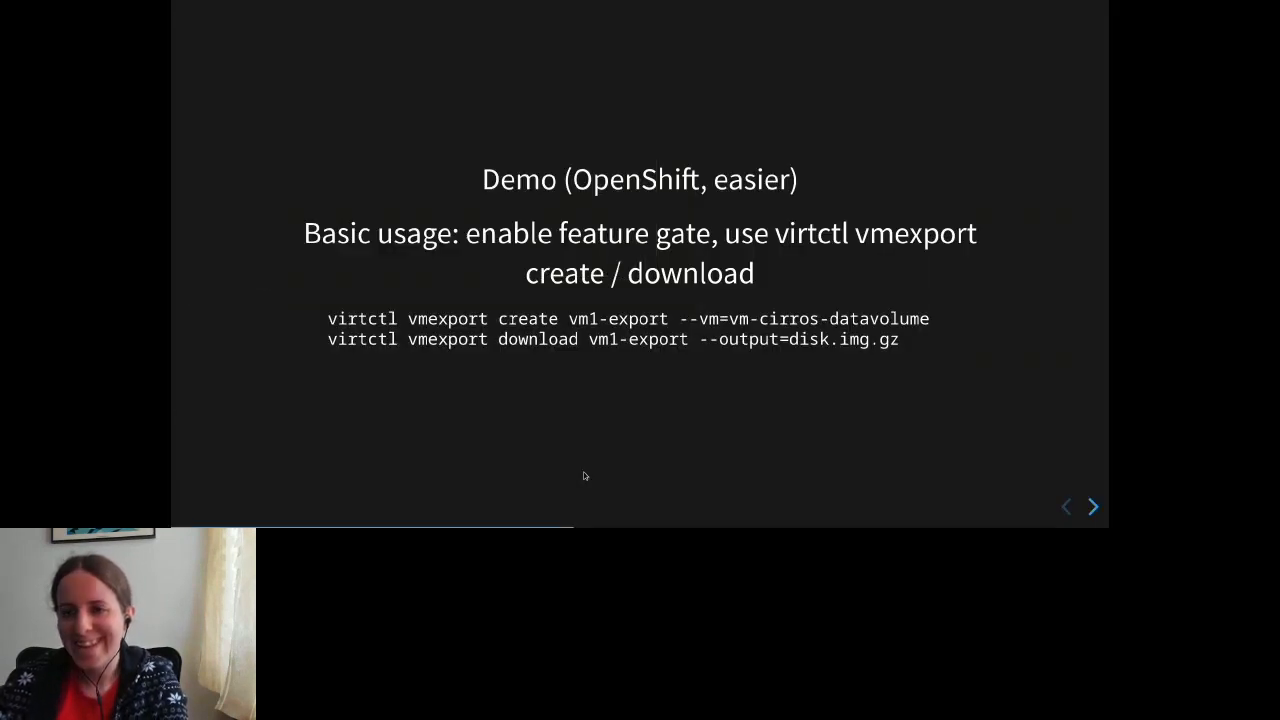
key("Escape")
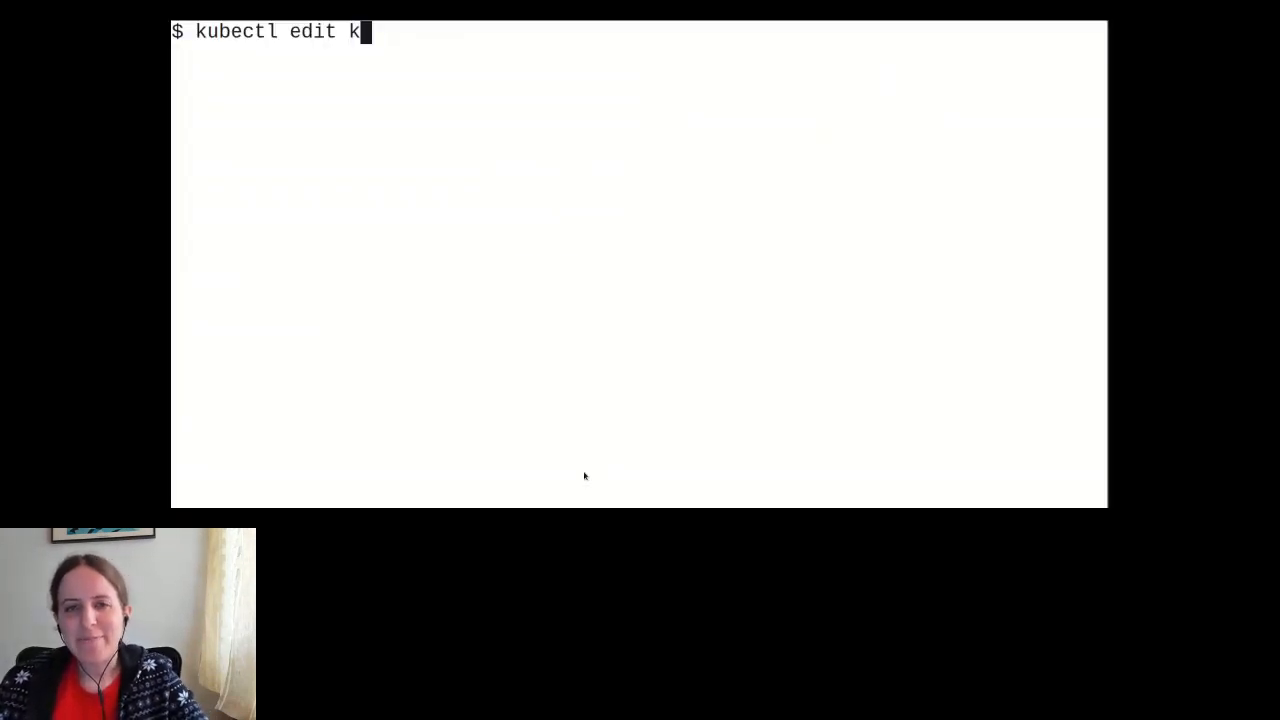
type("ubevirt")
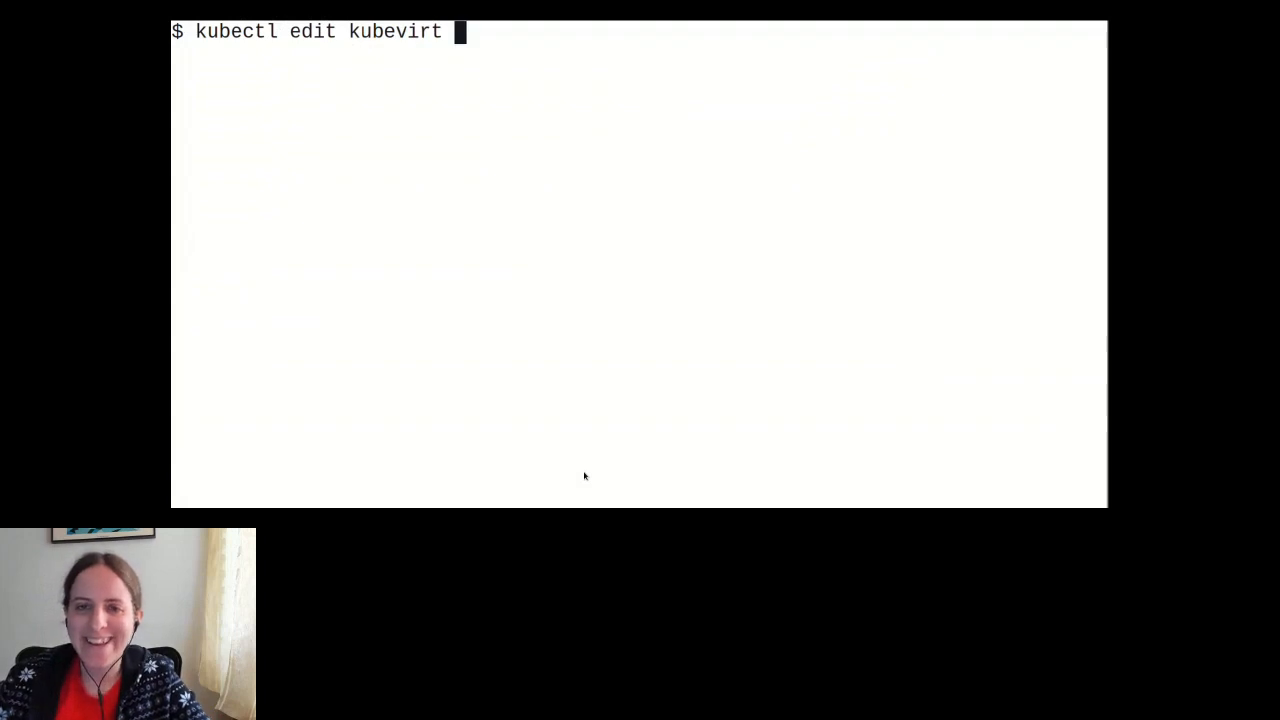
type("-n kubevirt")
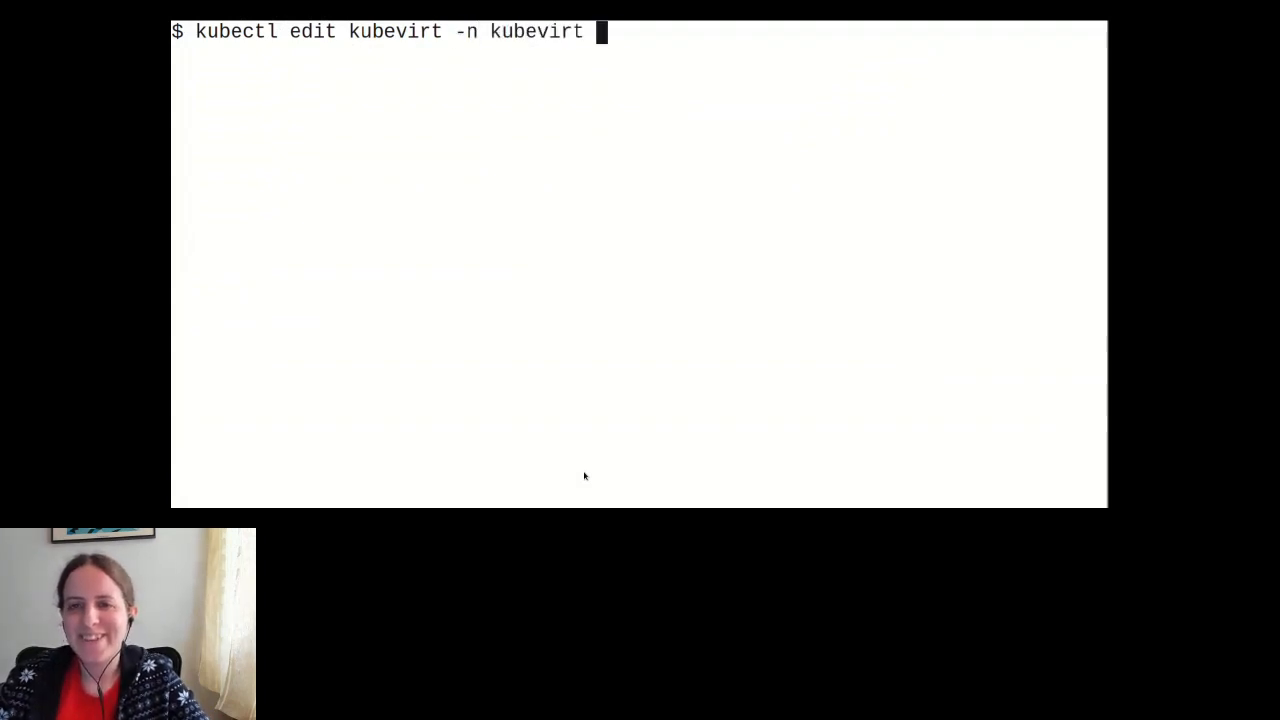
type("kubevirt")
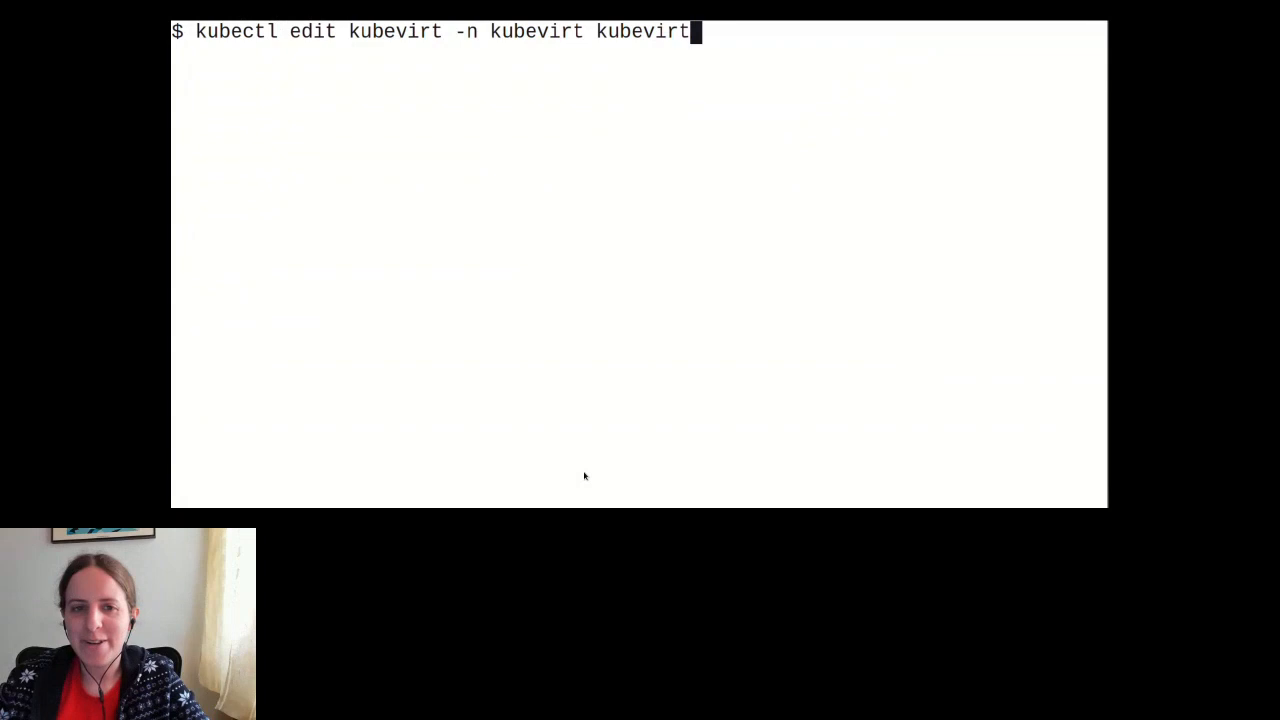
key("Return")
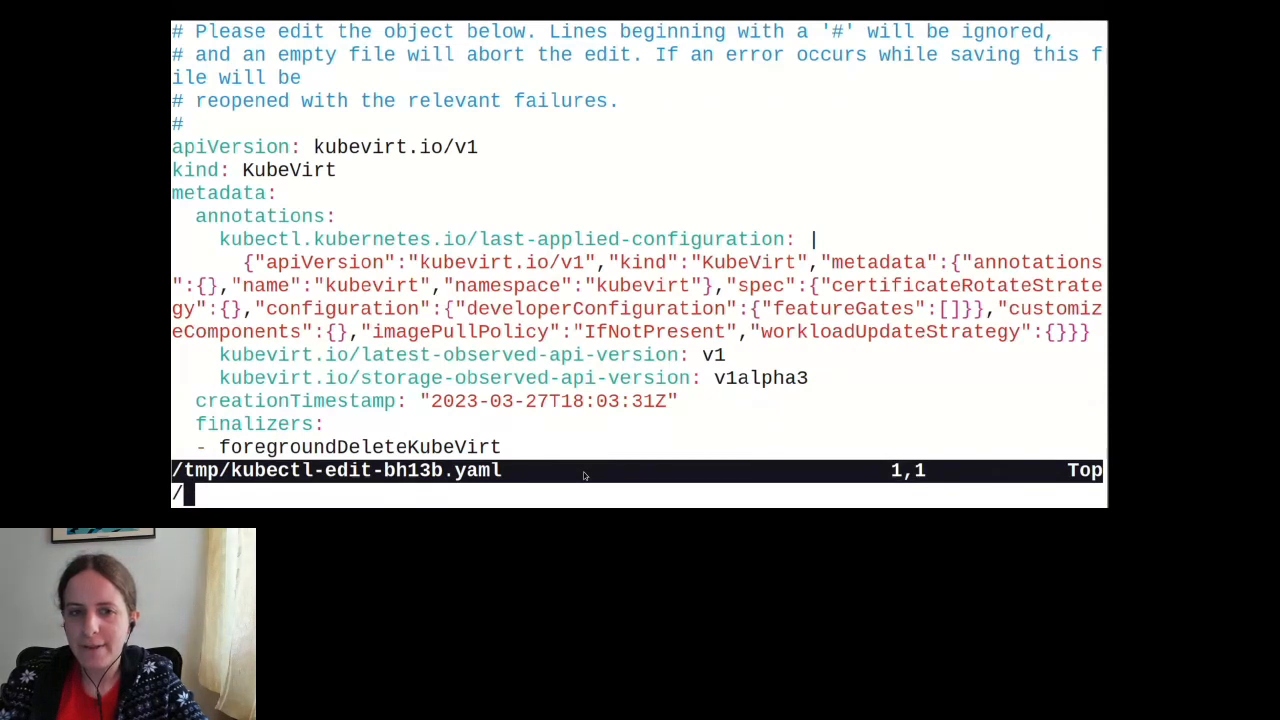
- Search the KubeVirt spec for the VMExport feature gate and leave vim unchanged
type("^spec")
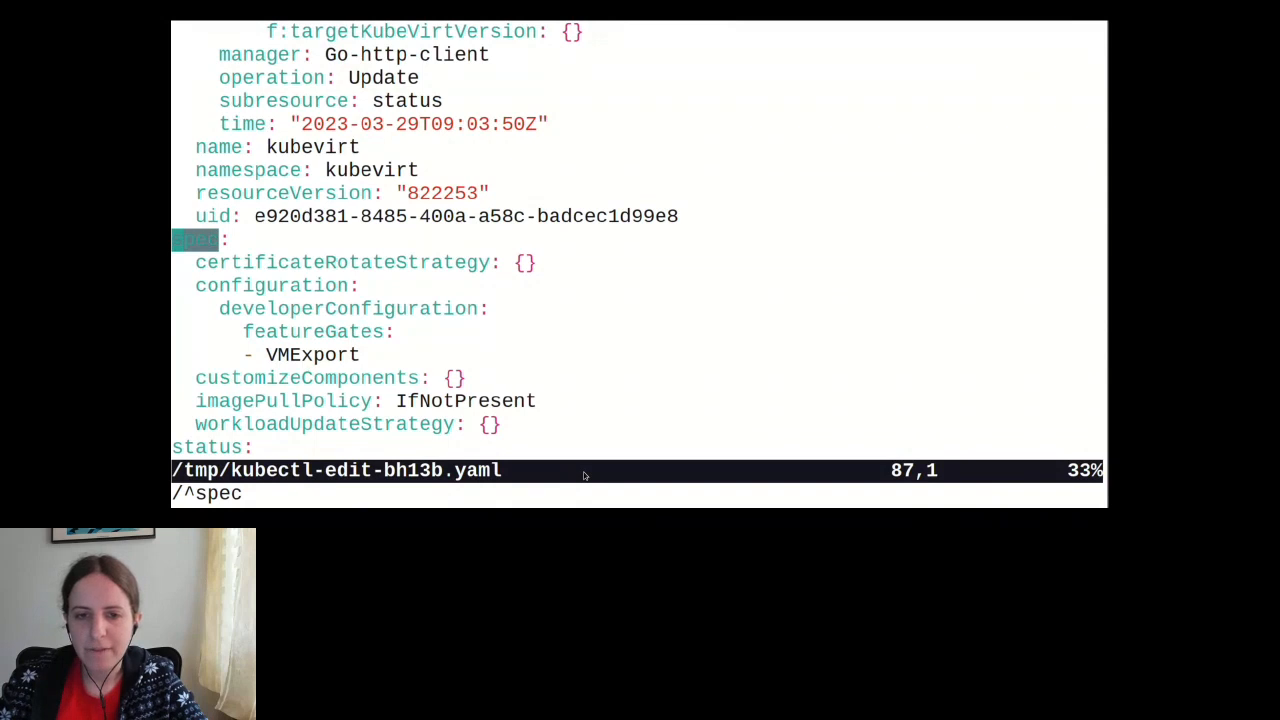
key("v")
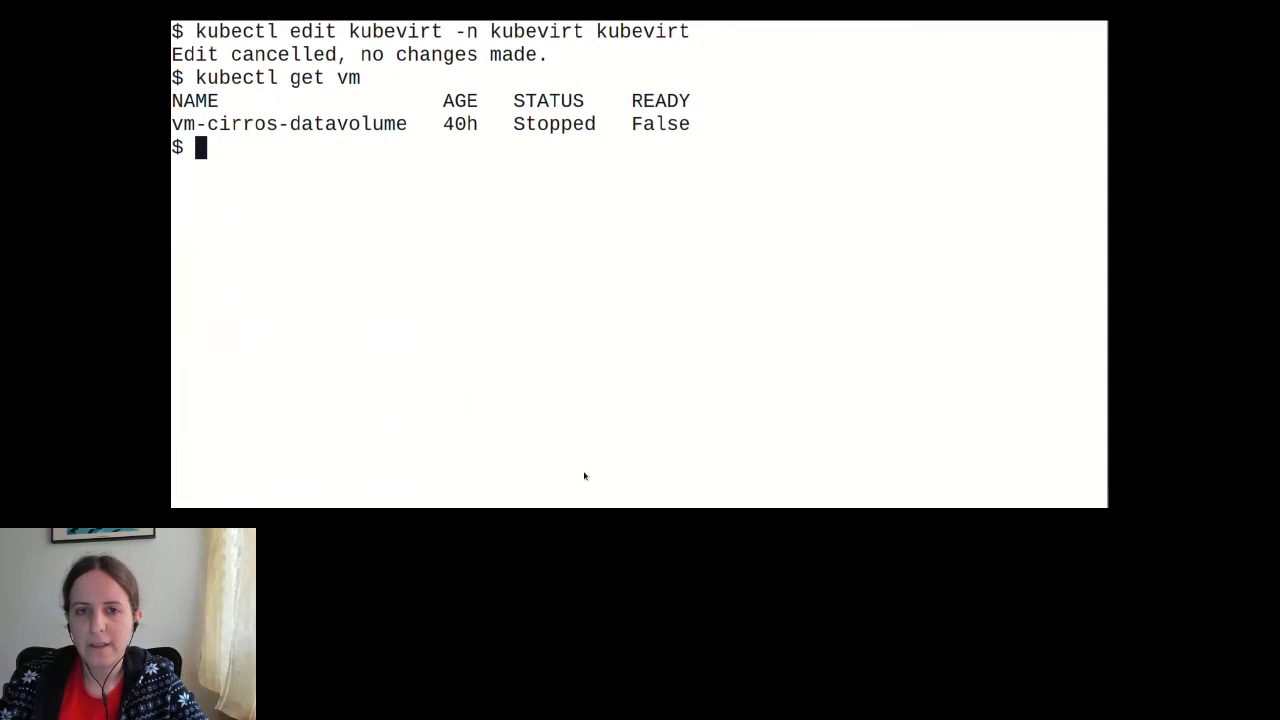
- Create VirtualMachineExport vm1-export for vm-cirros-datavolume with virtctl vmexport create
type("kub")
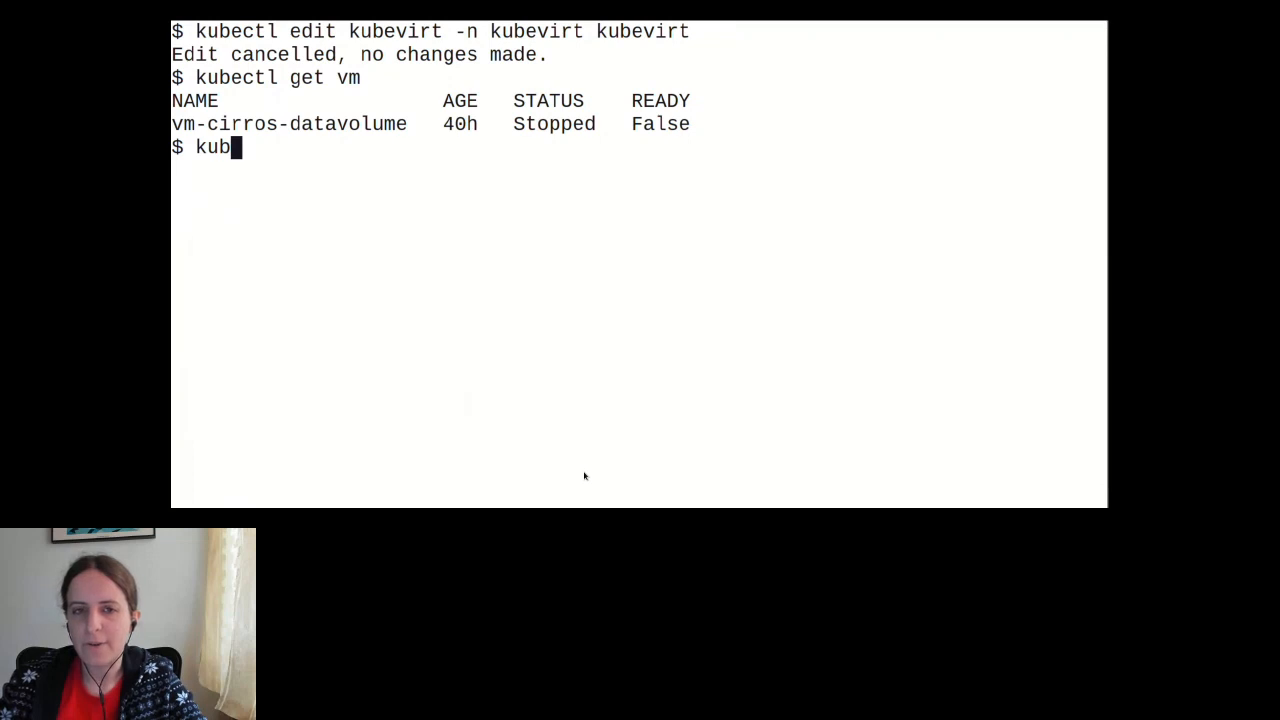
type("virtctl vmexport")
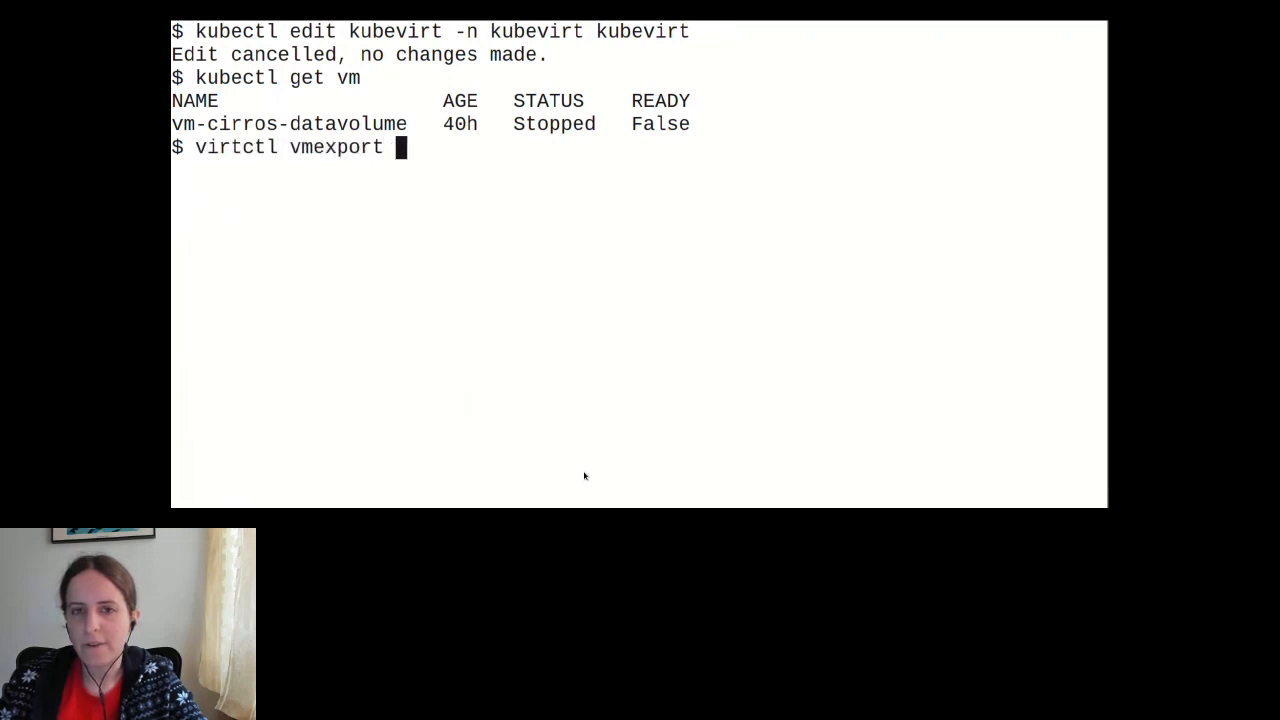
type("create vm1-expo")
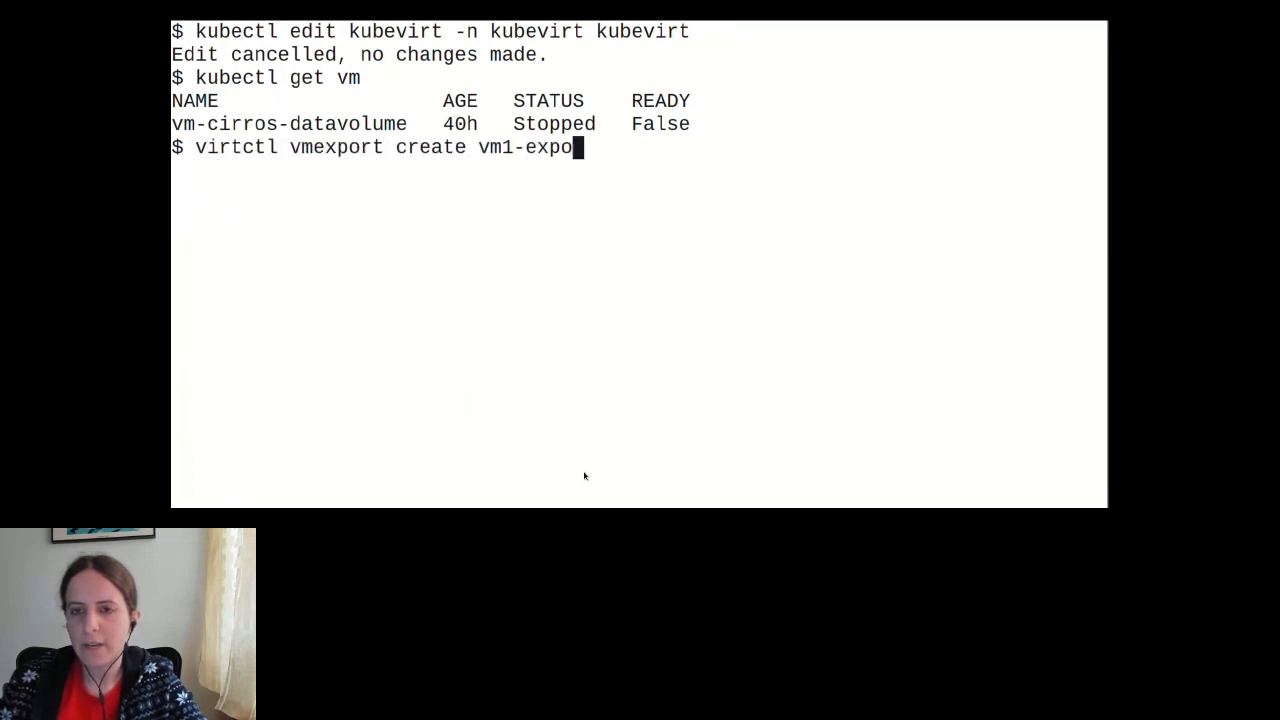
type("rt --vm=c")
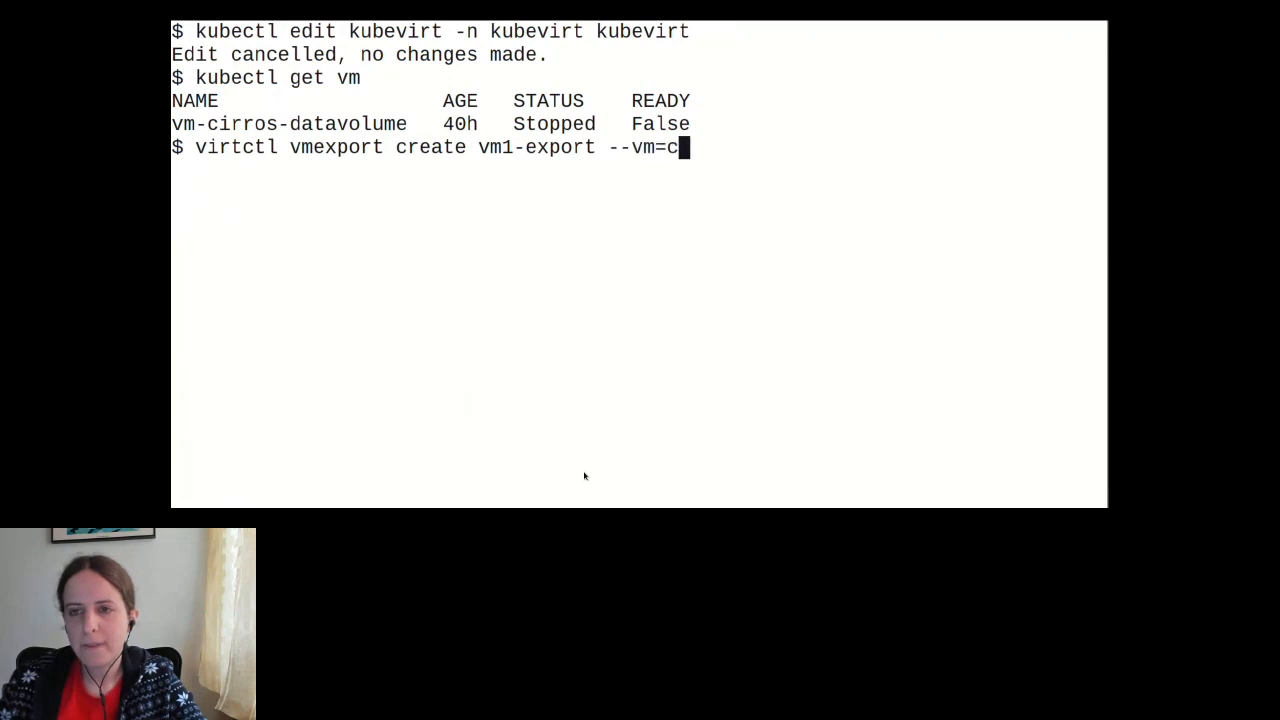
type("vm")
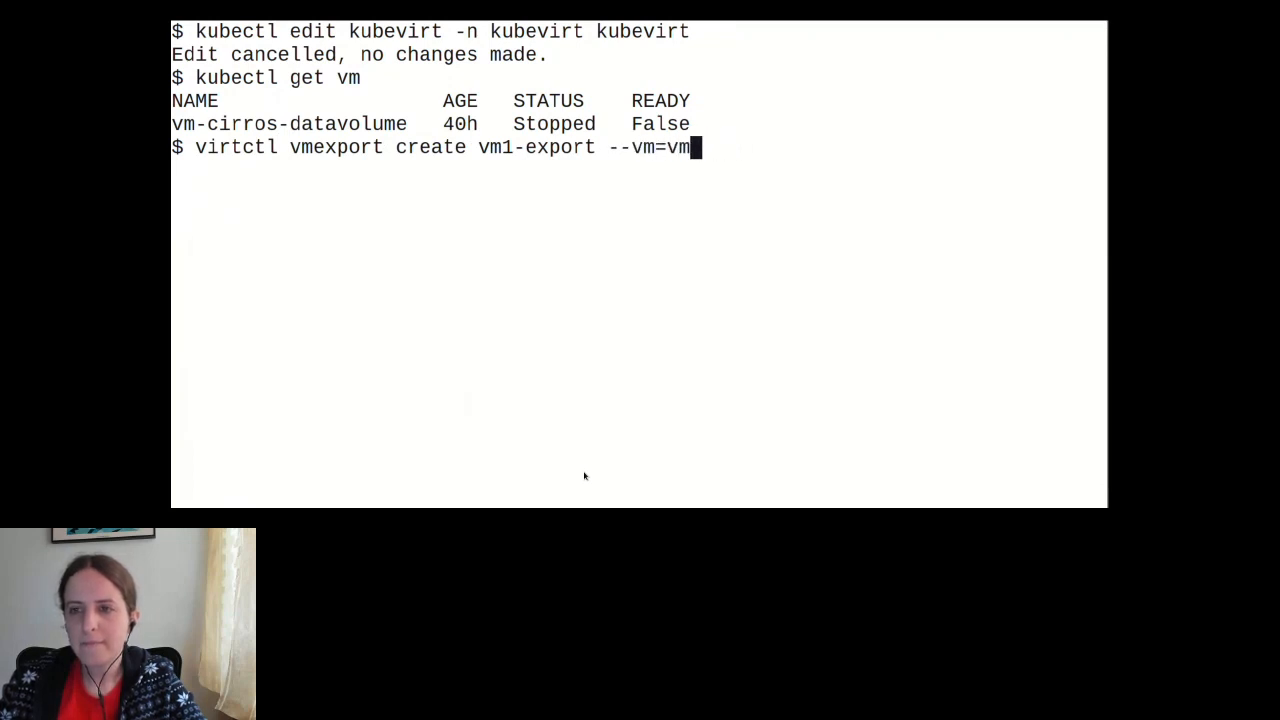
type("-cirros-datavolu")
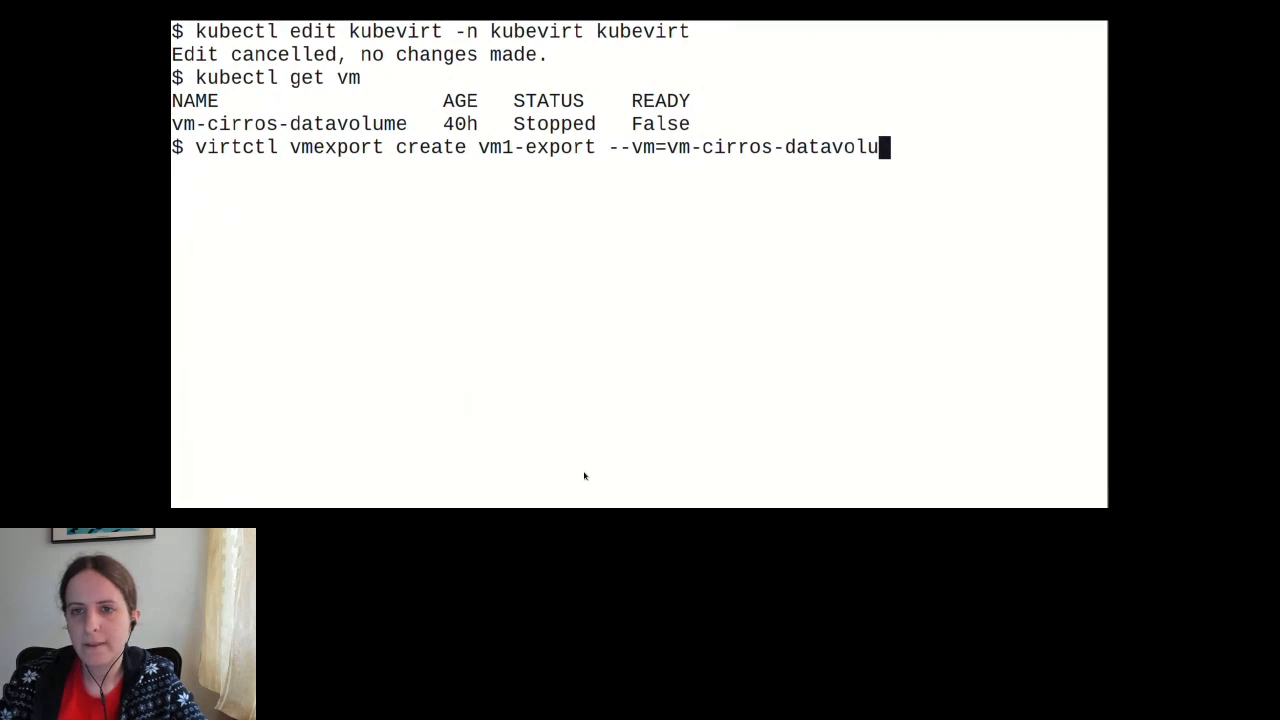
key("Return")
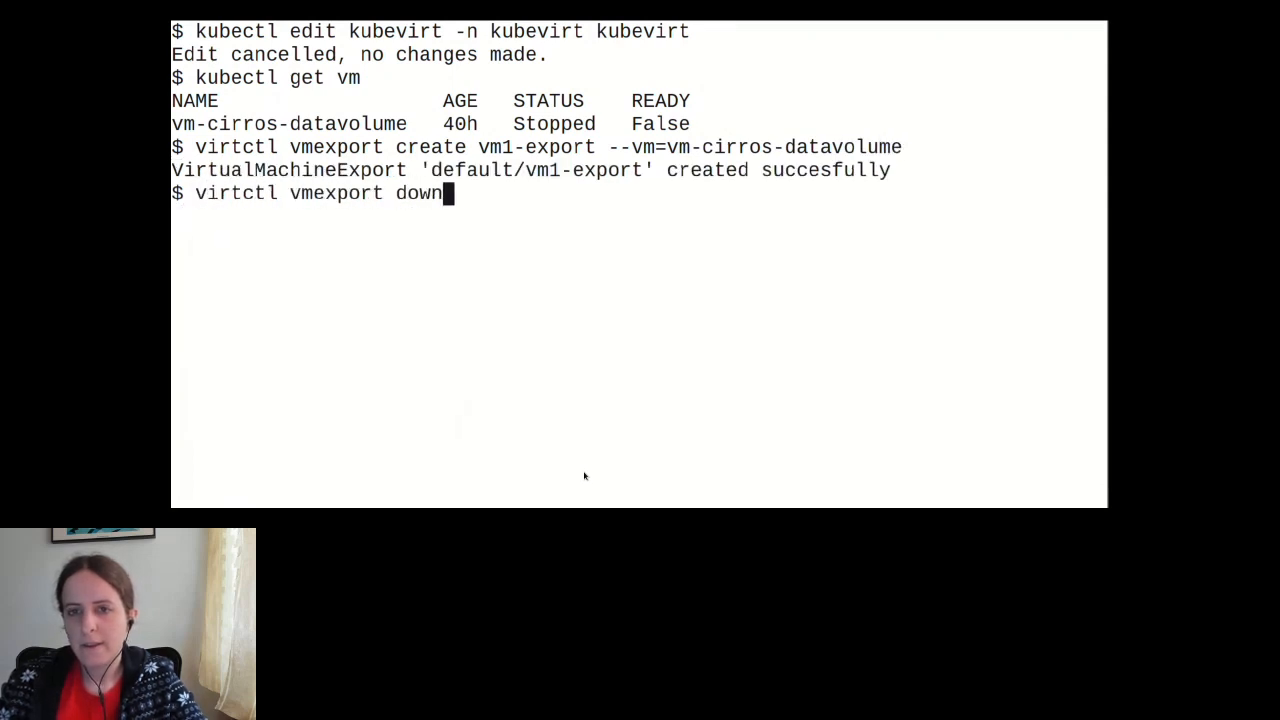
- Download vm1-export's disk image to disk.img.gz
type("load vm1-export")
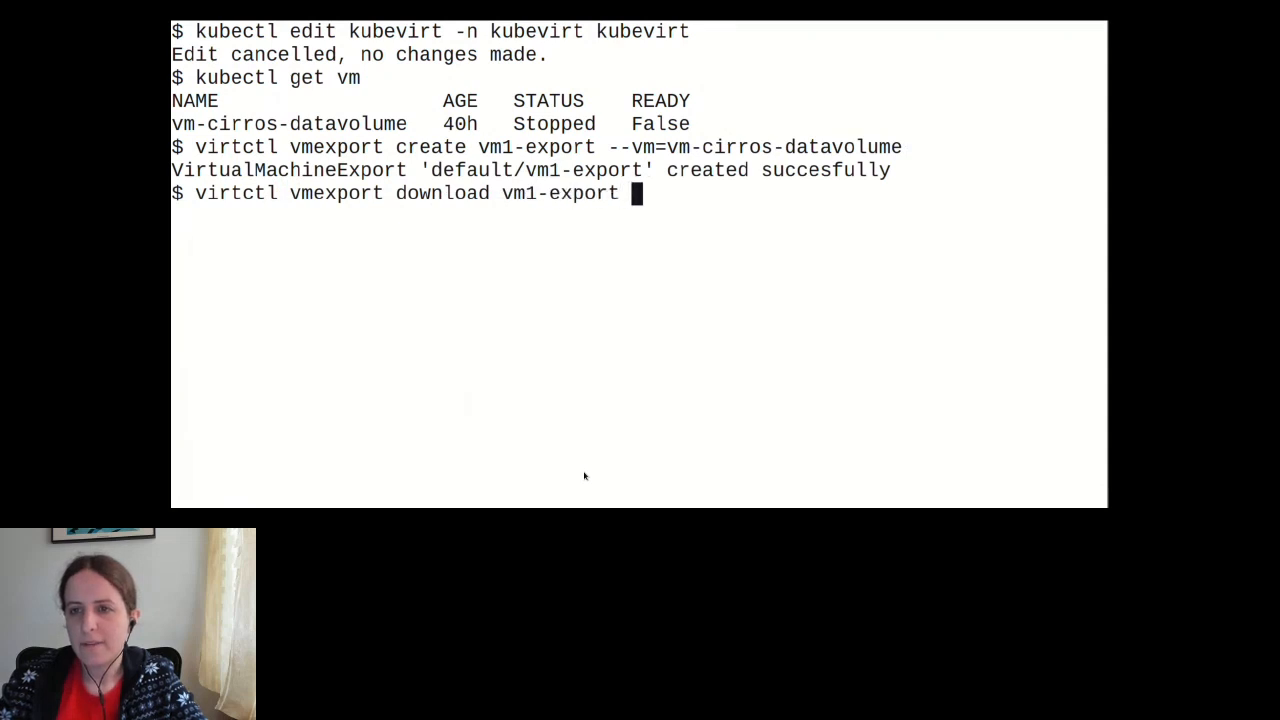
type("--output=disk.")
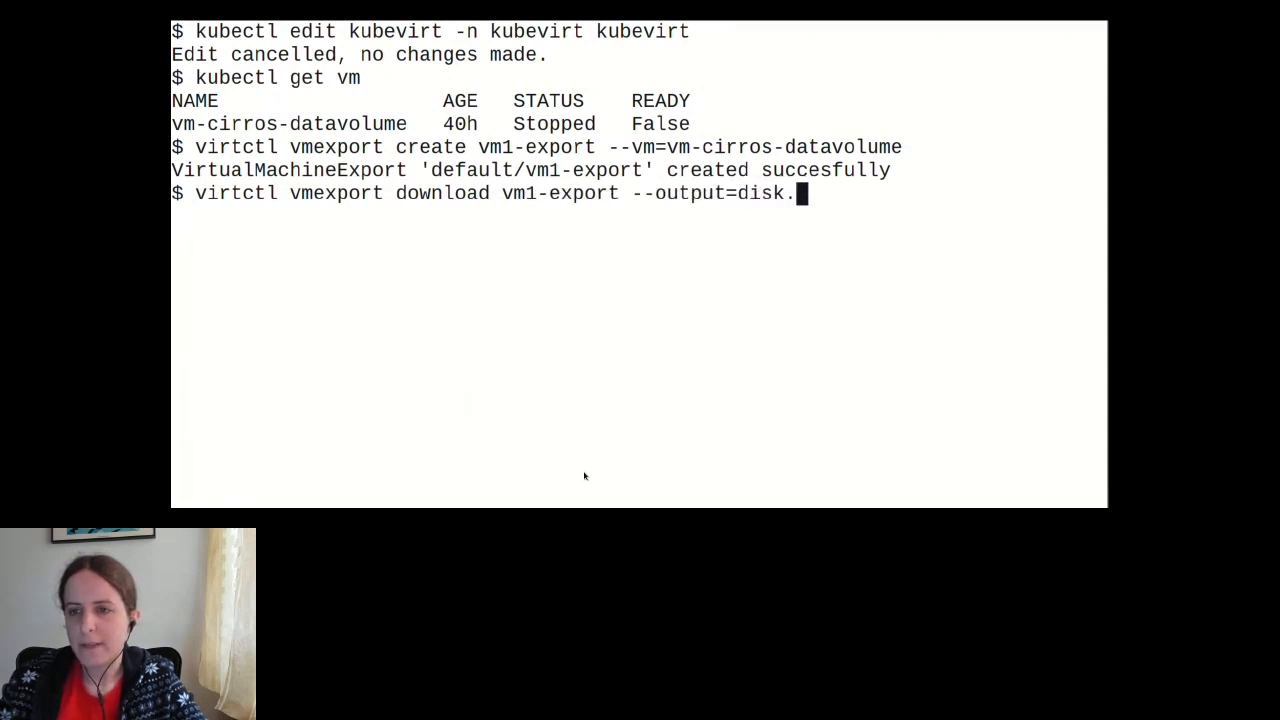
key("Return")
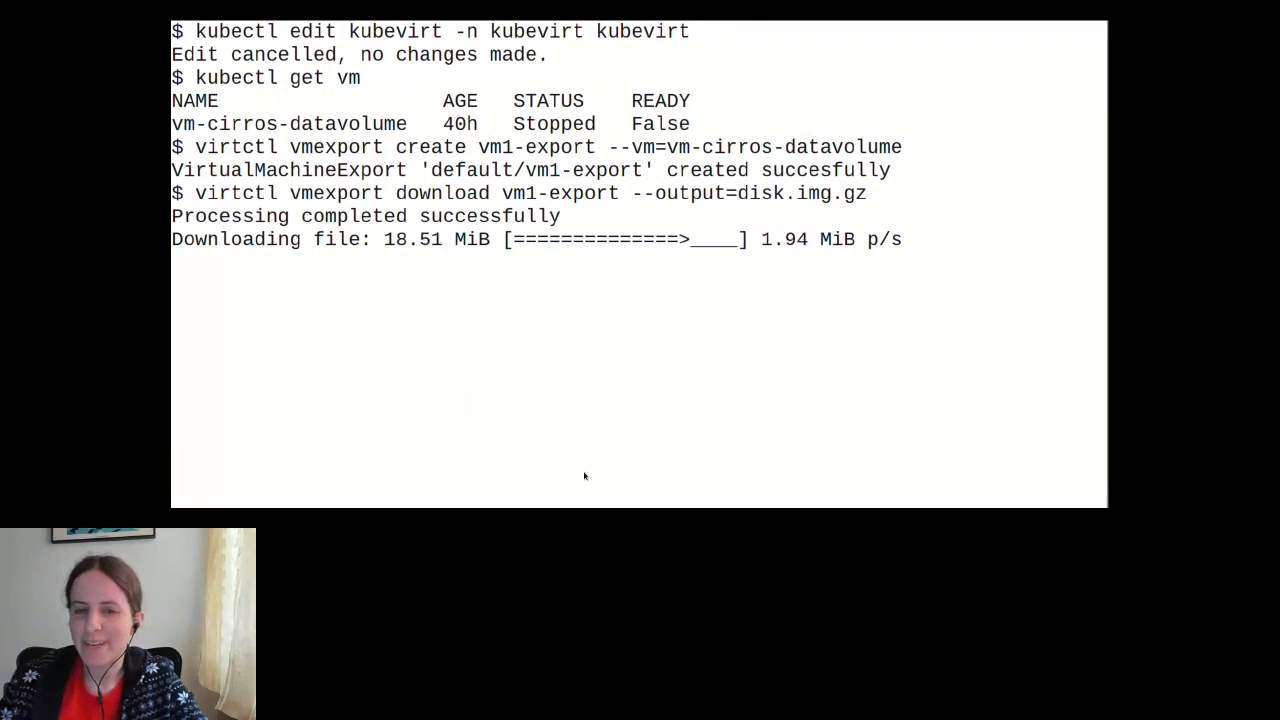
- Gunzip disk.img.gz, attach it with losetup and mount /dev/loop1 on /mnt
type("gun")
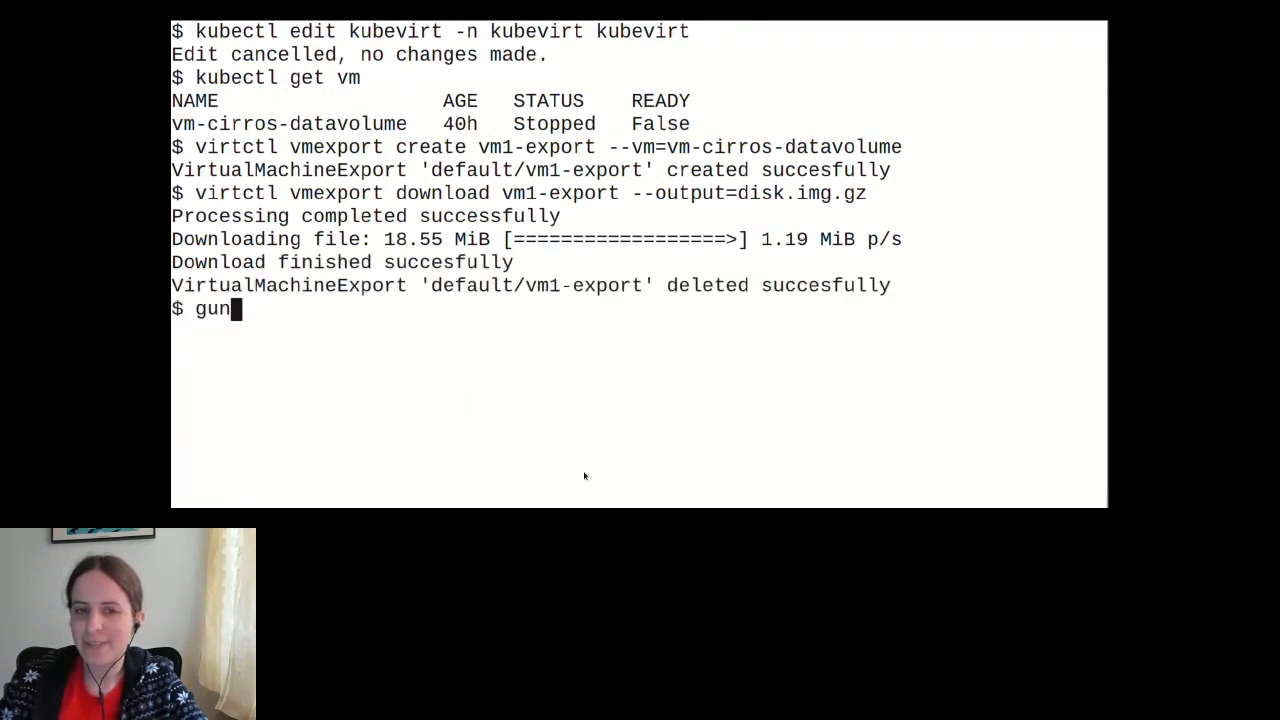
type("zip disk.img.gz")
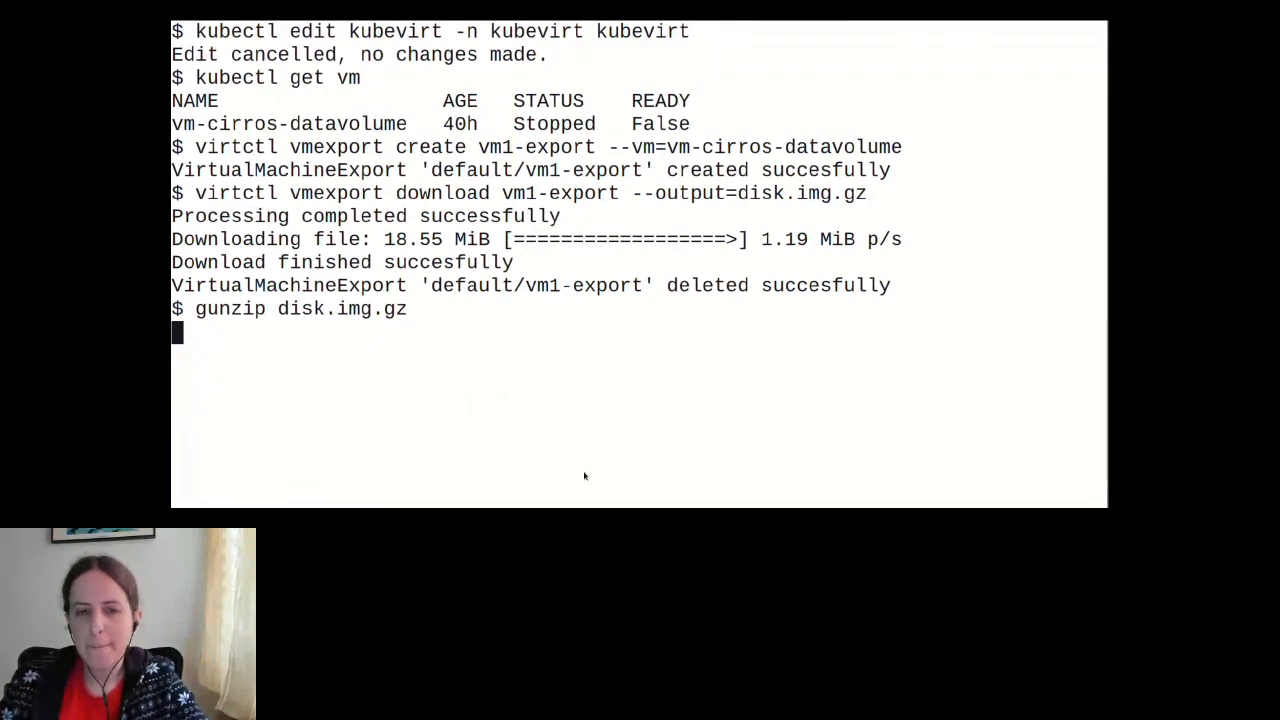
type("sudo los")
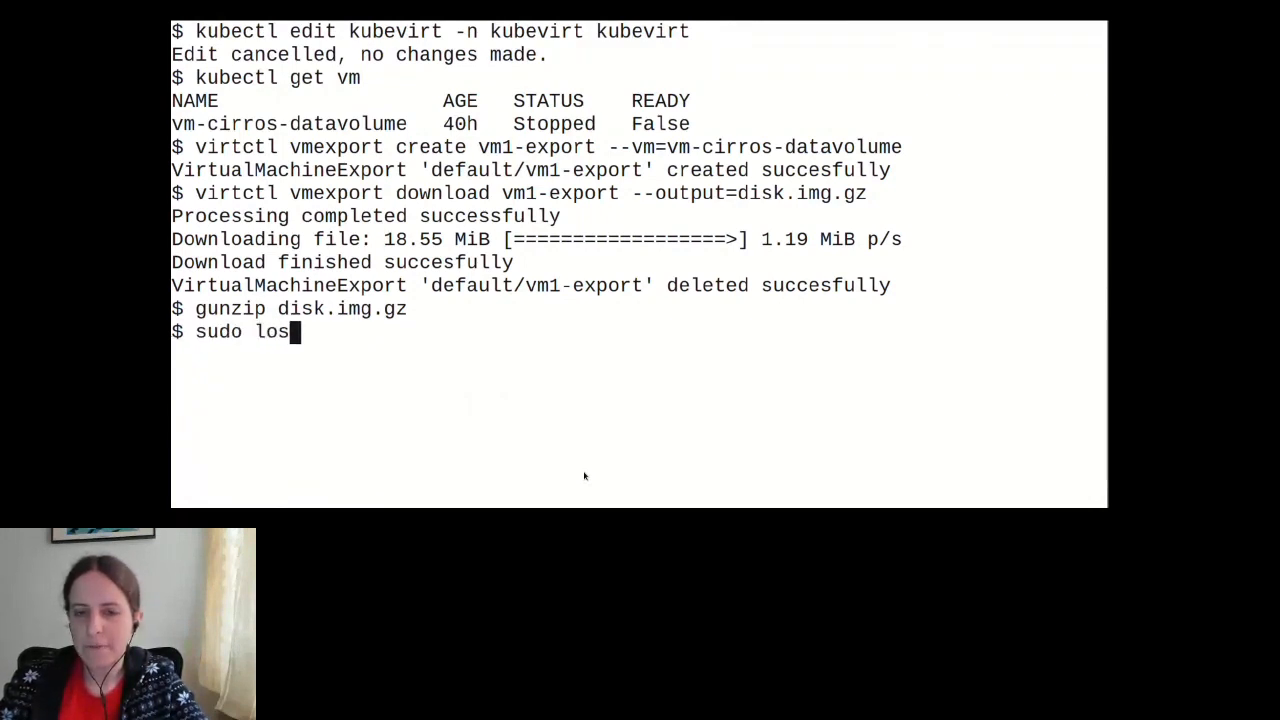
type("etup -P --find --")
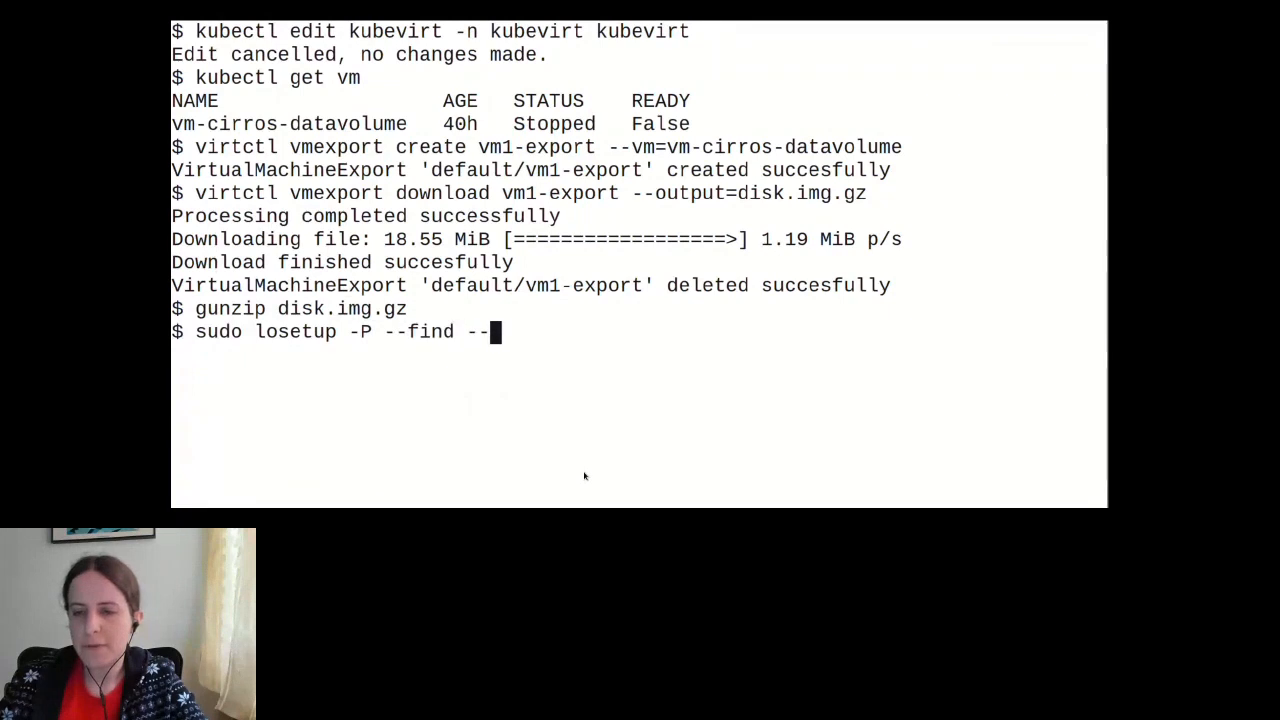
key("Return")
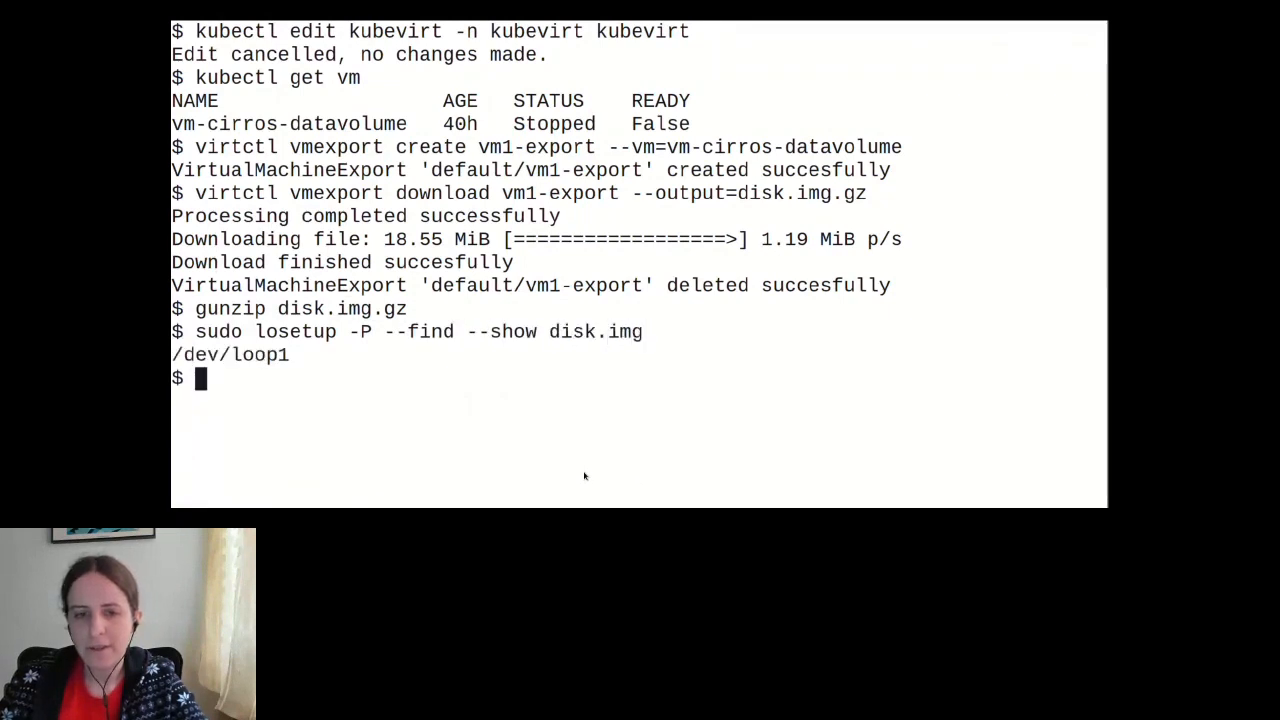
type("sudo mount /")
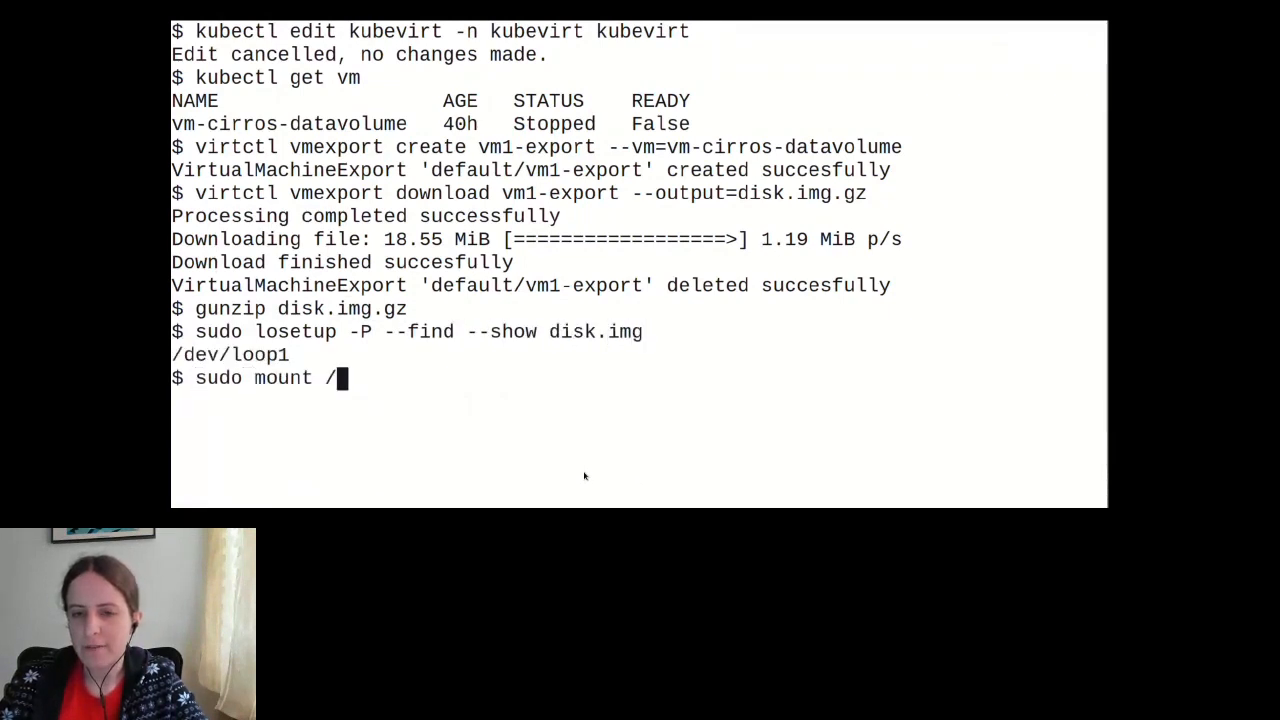
type("dev/loop1/")
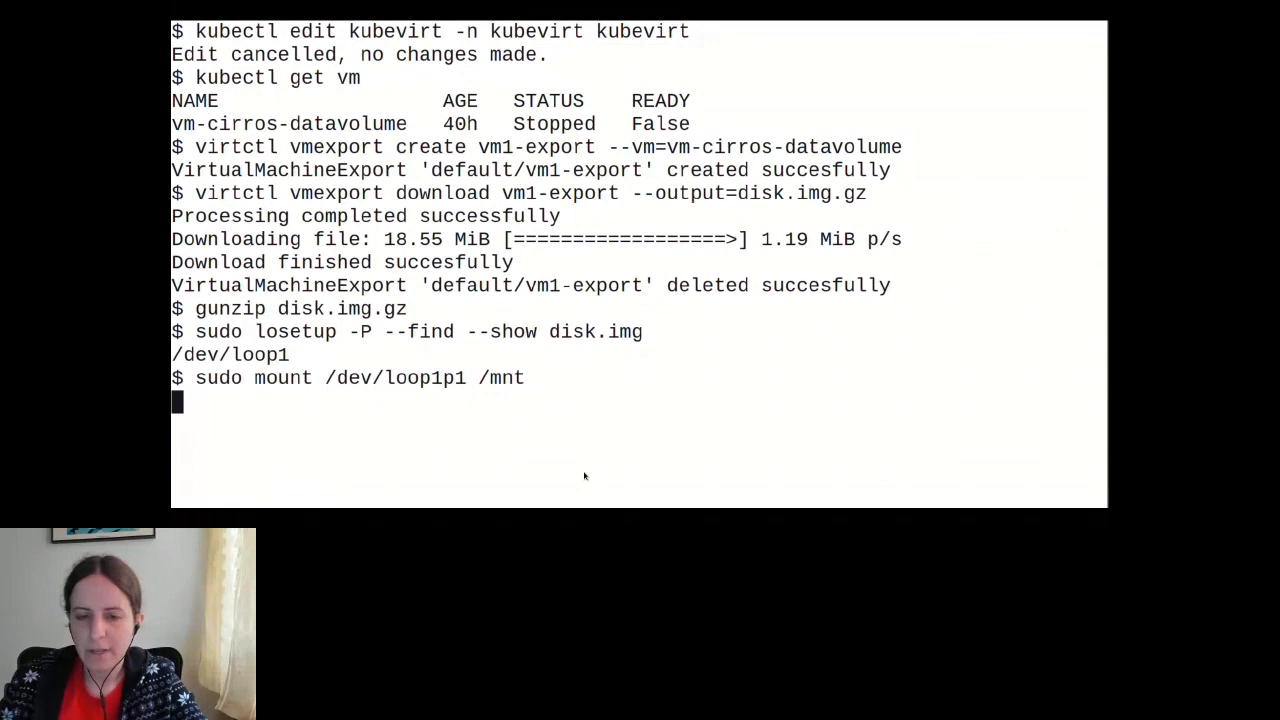
- View /mnt/etc/cirros-init/config in vim with sudo, then close it
type("sudo vim /mnt/")
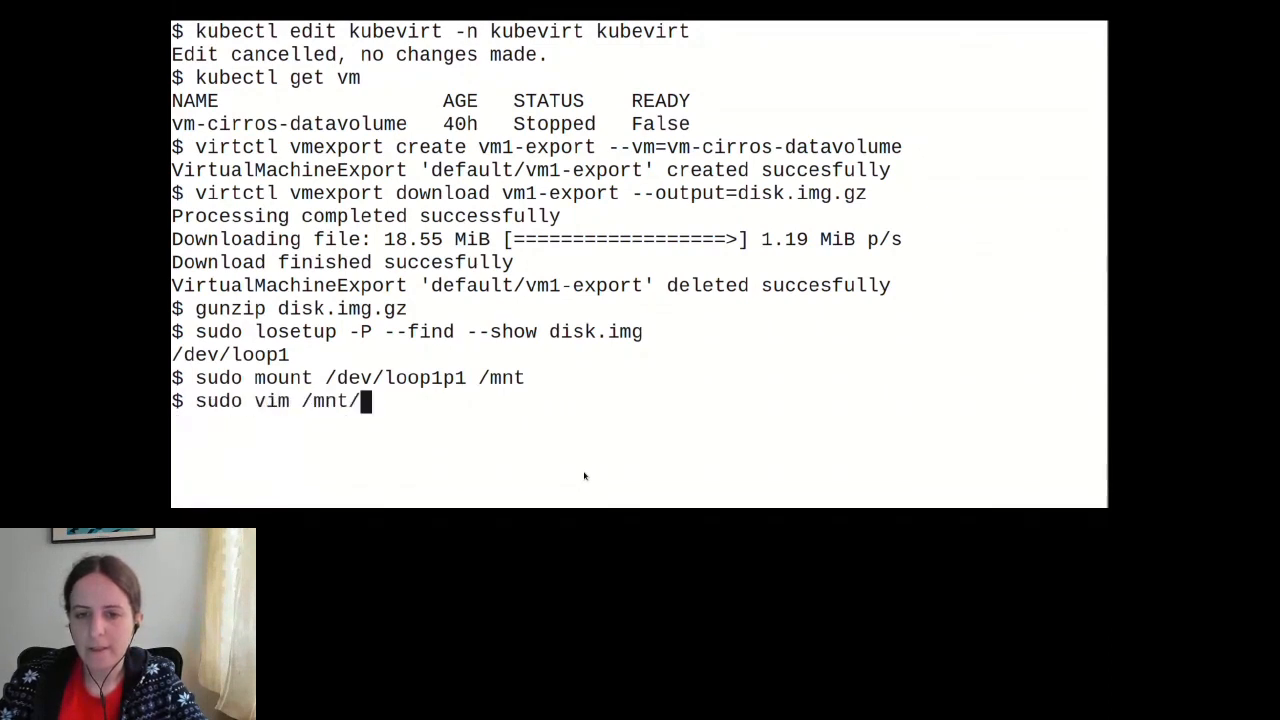
type("c")
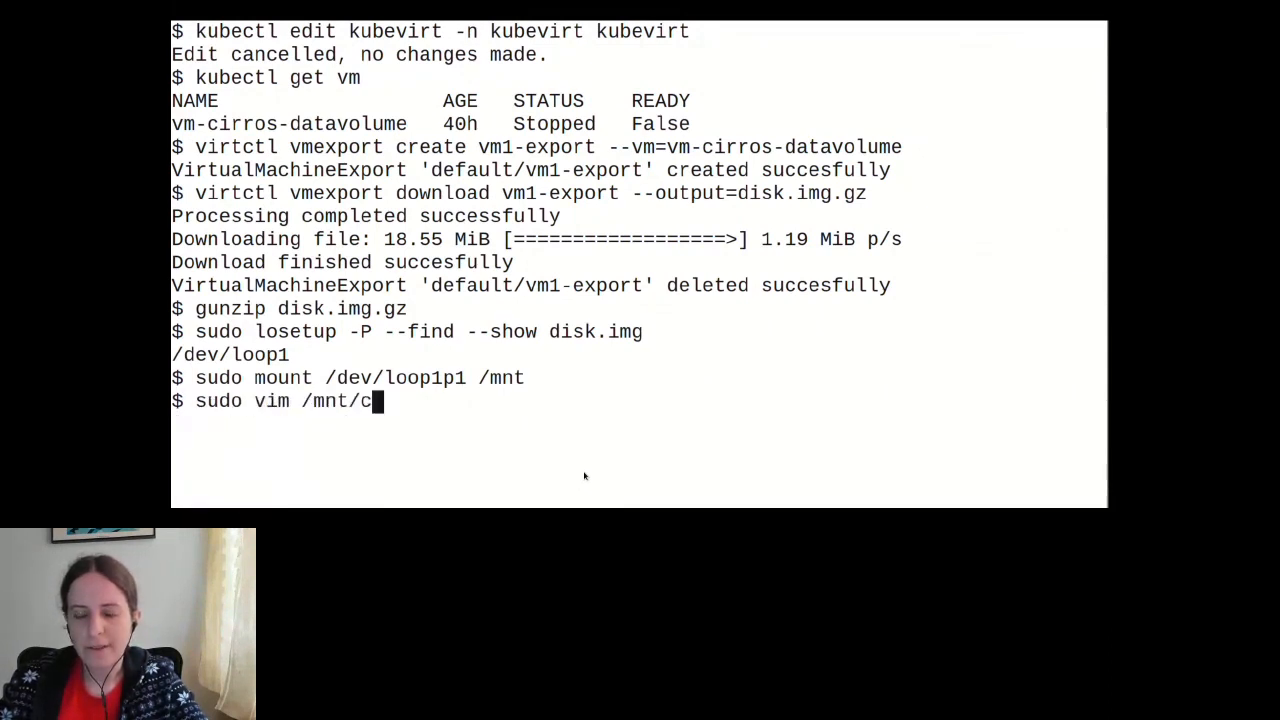
type("etc/cirros-init/c")
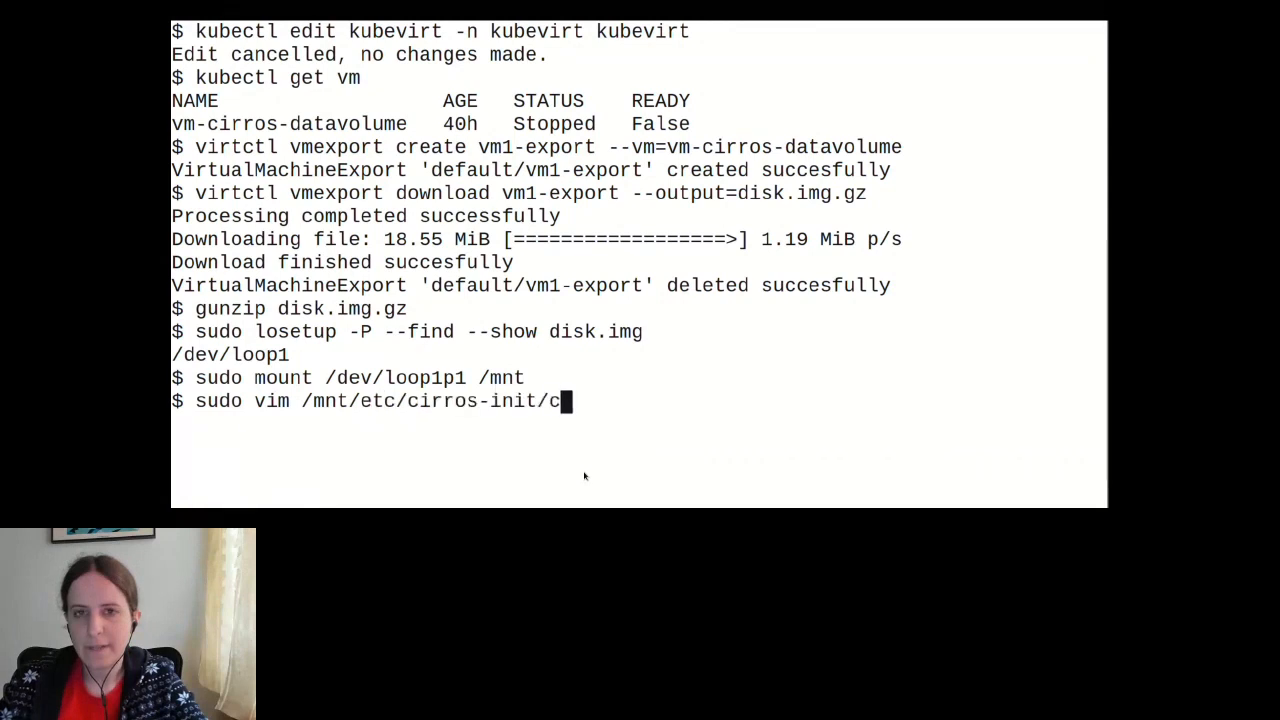
key("Return")
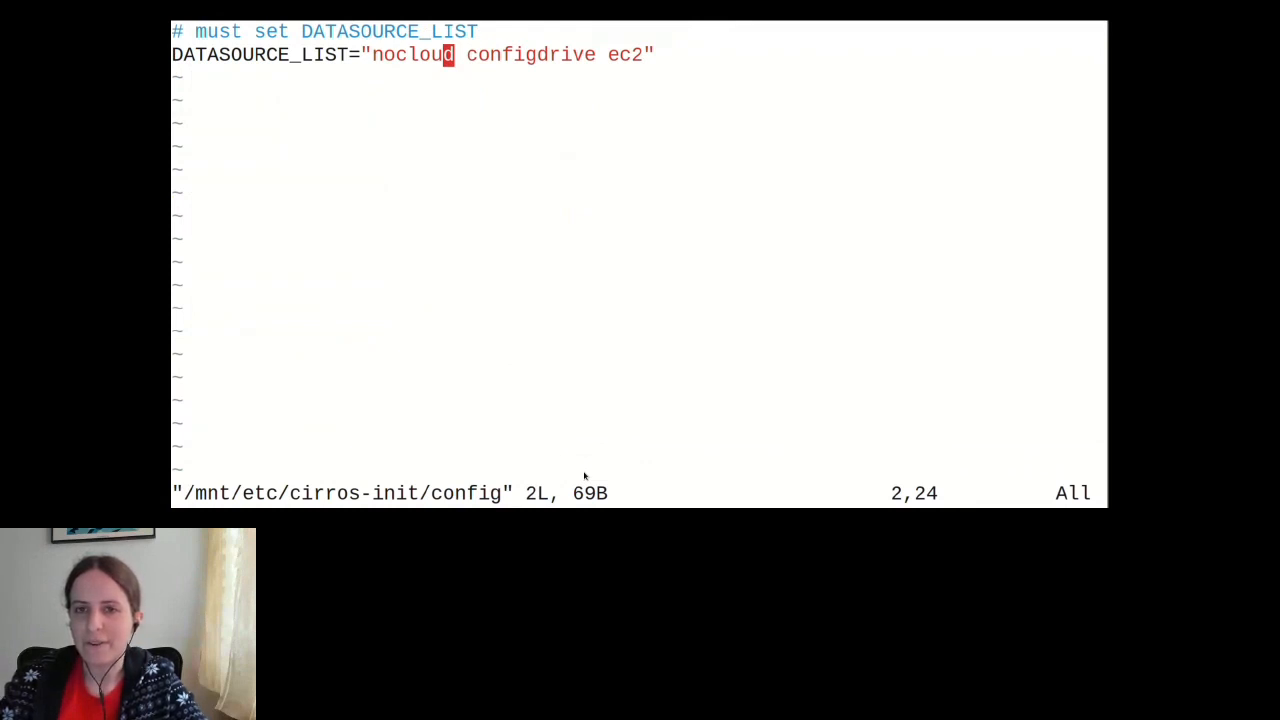
key("Right")
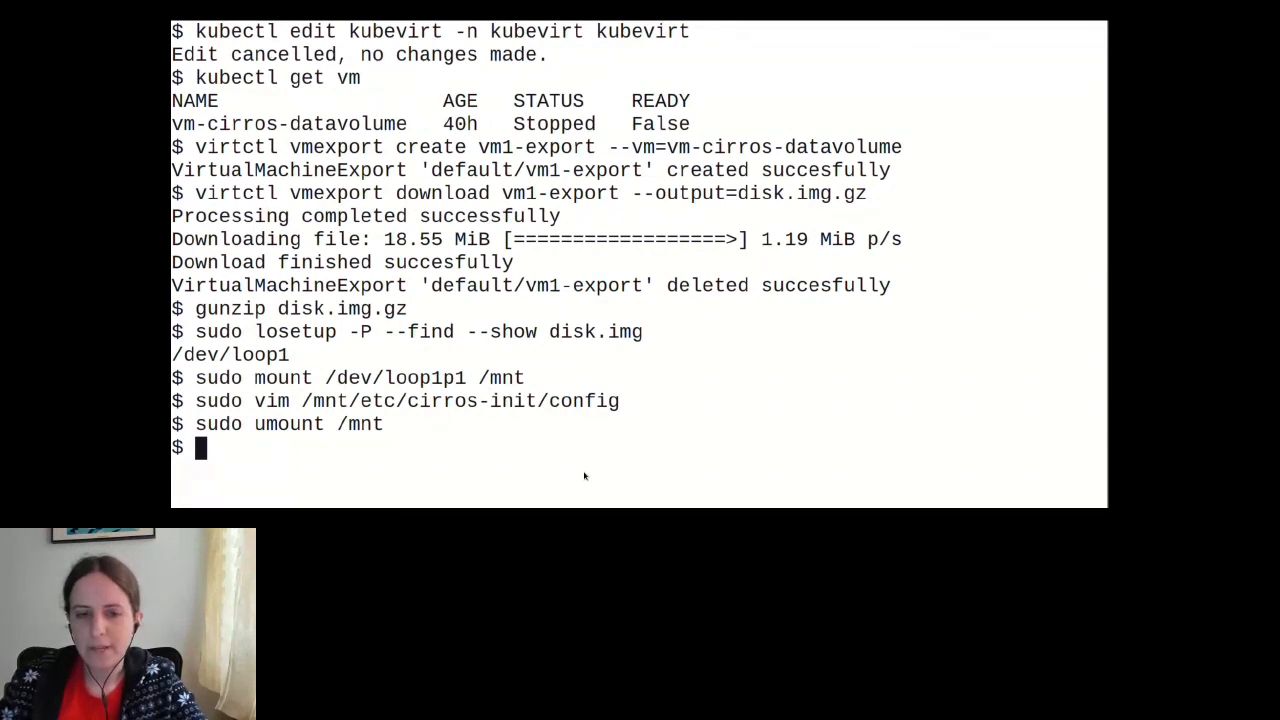
- Boot disk.img with qemu-kvm --hda, log in as cirros and run uname -a
type("qe")
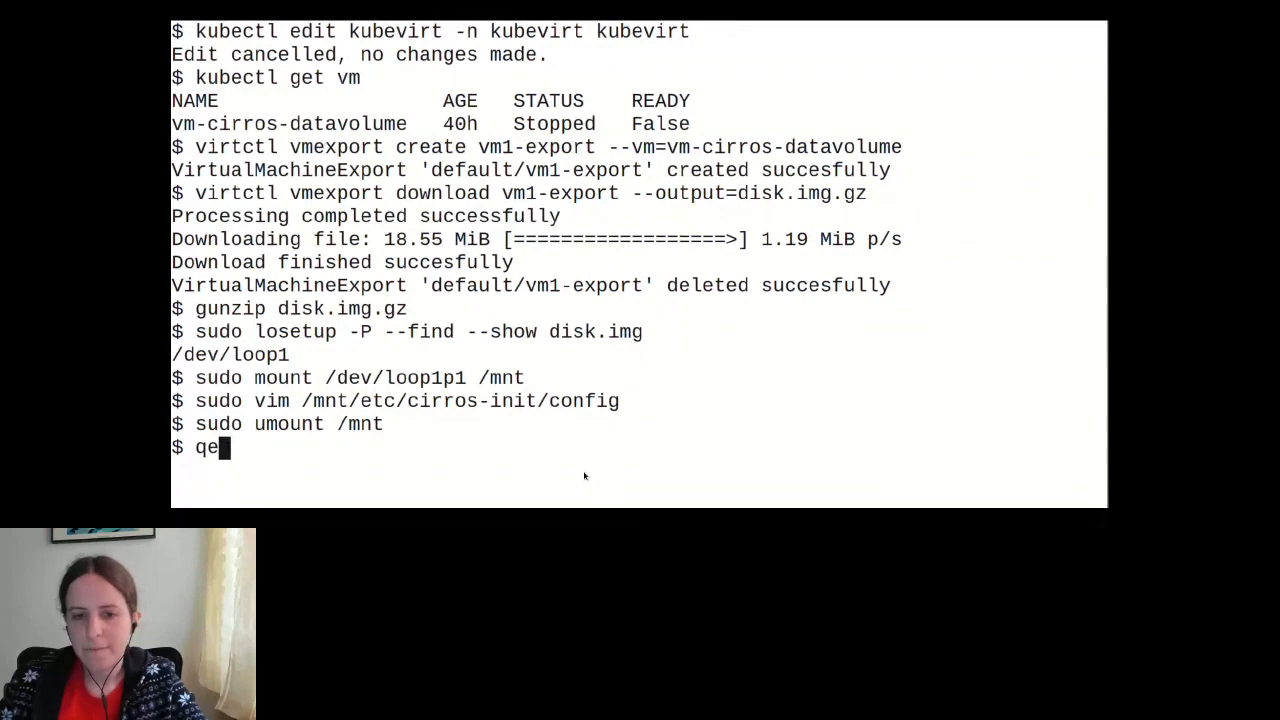
type("mu-kvm -")
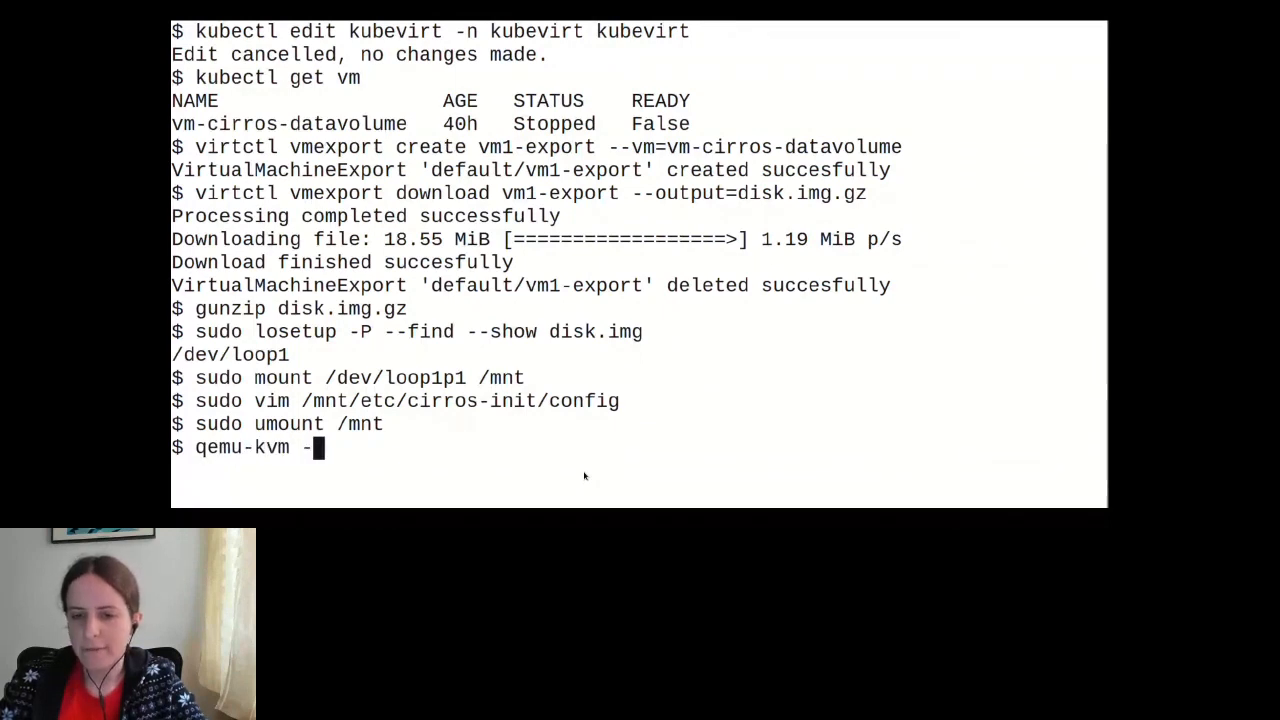
type("-hda di")
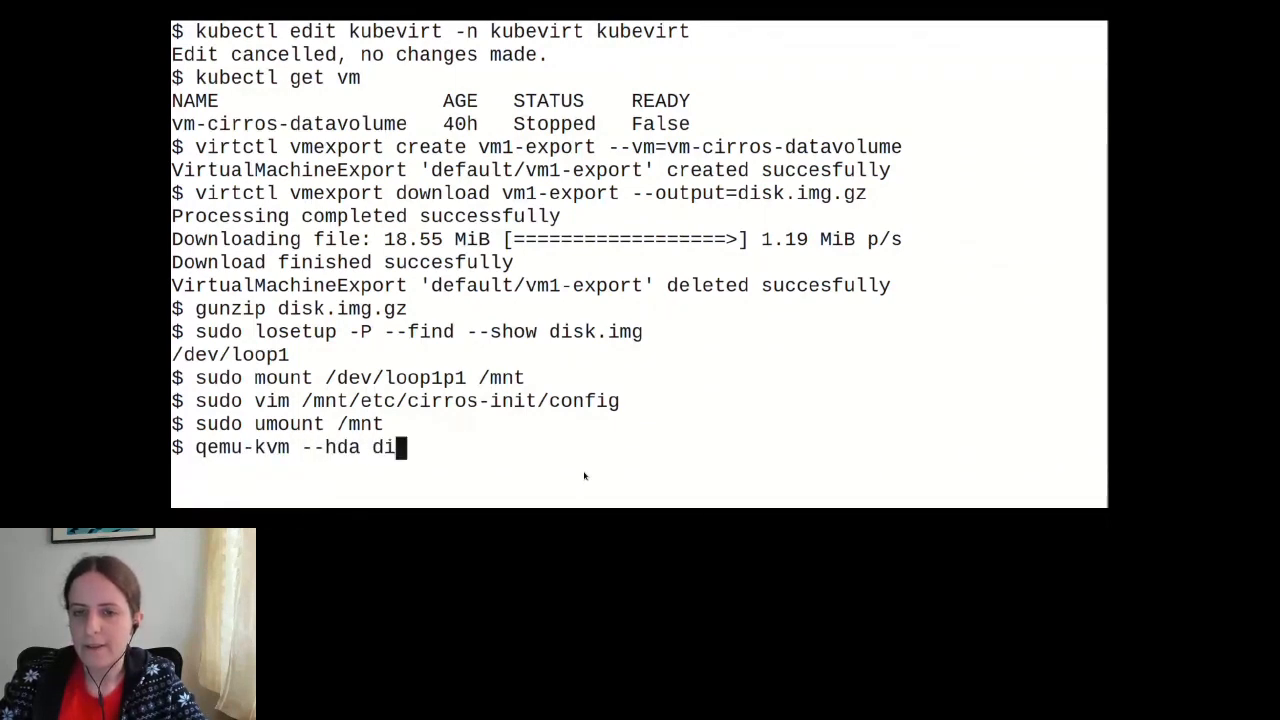
type("sk.img --nographic")
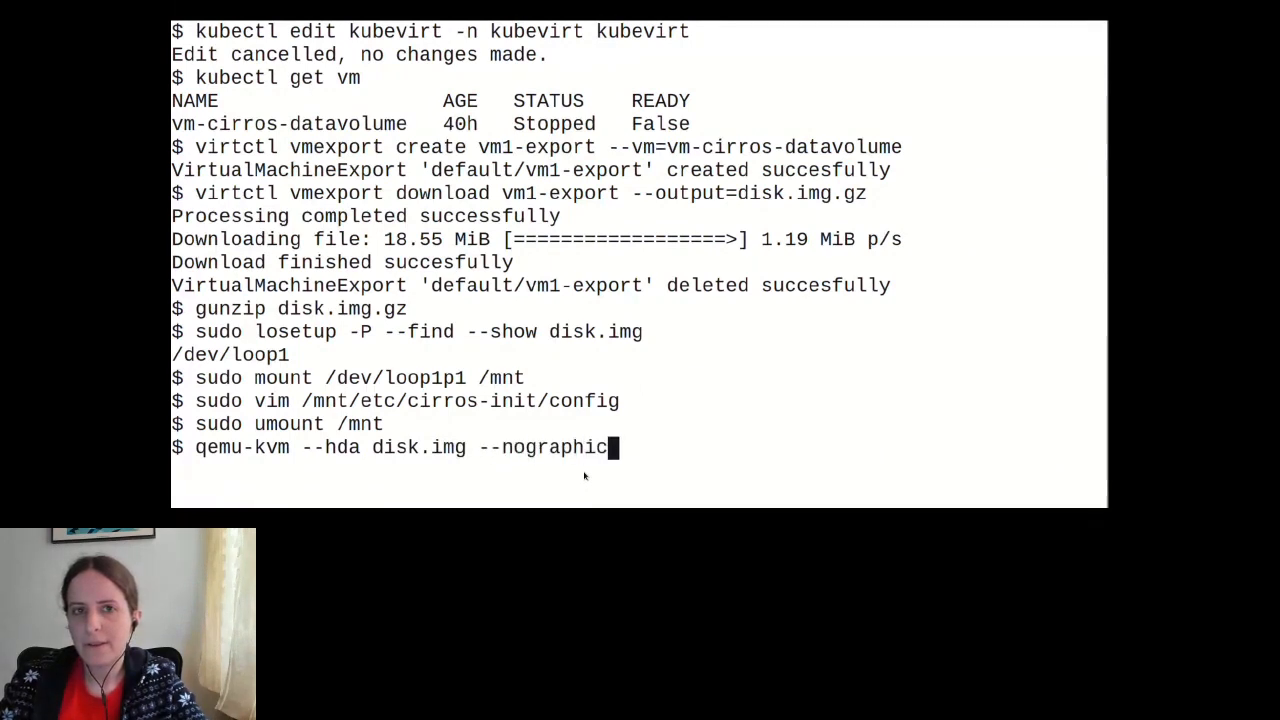
key("Return")
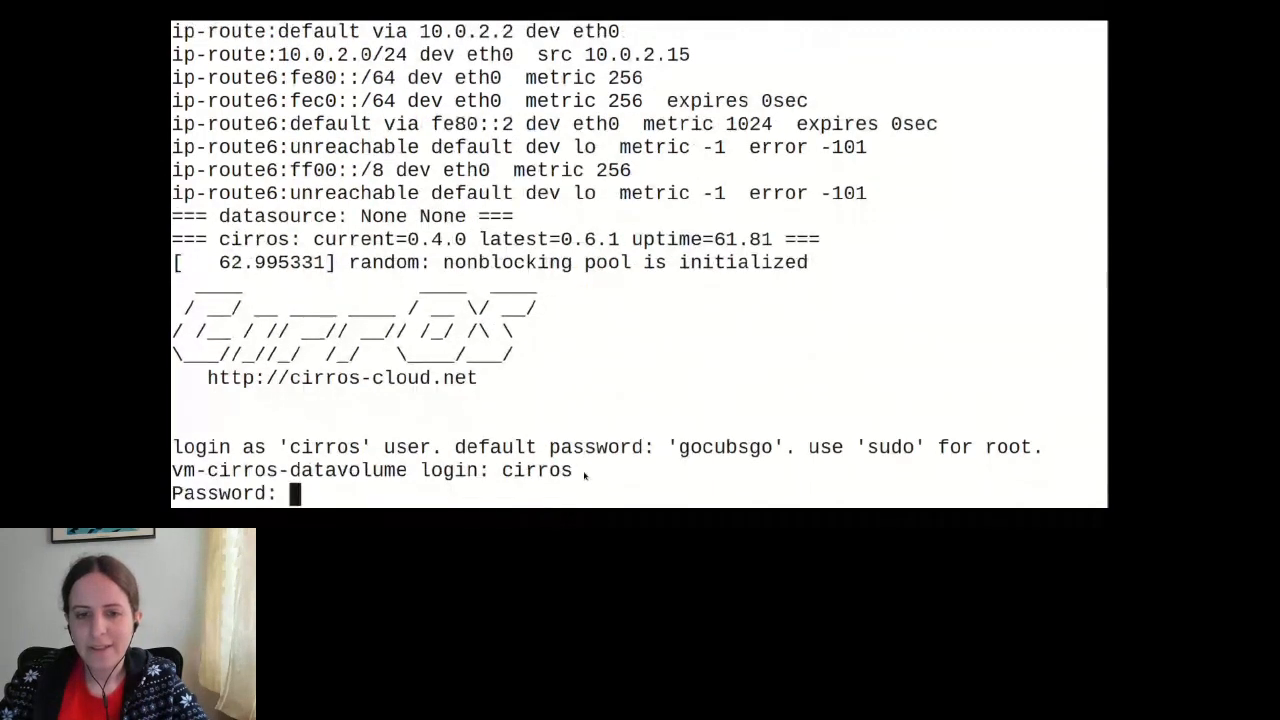
key("Return")
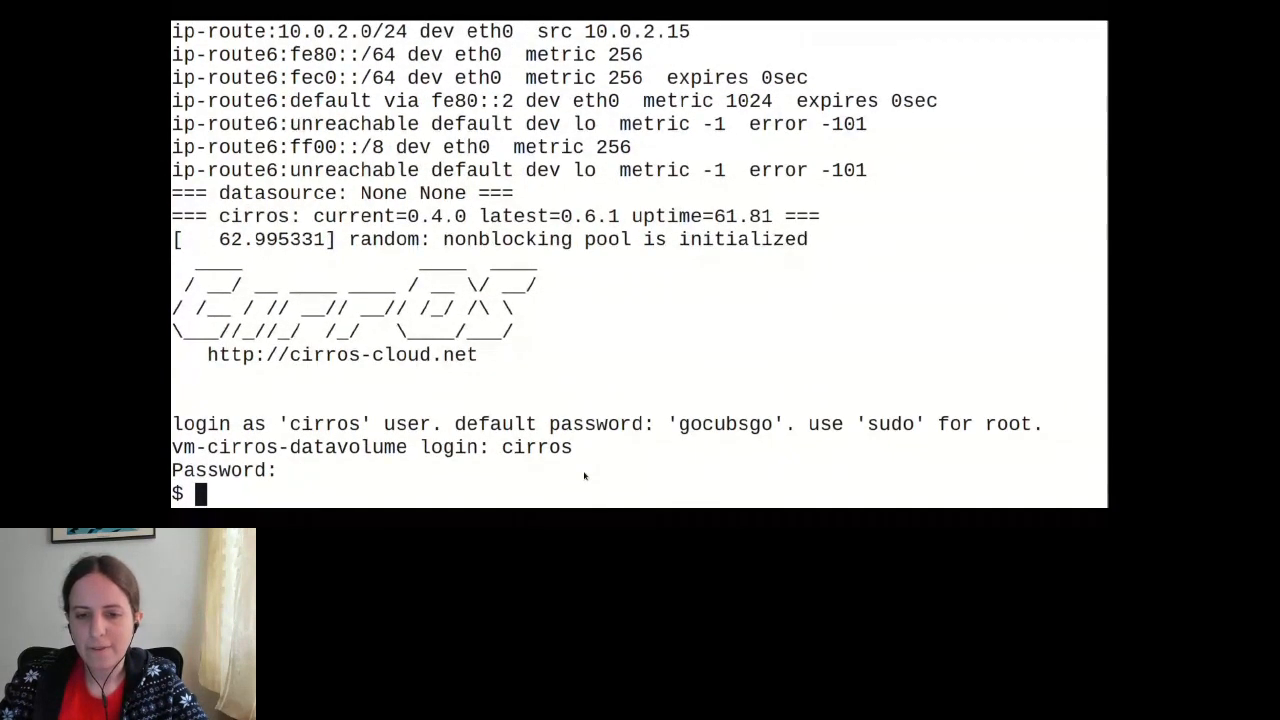
type("uname -a")
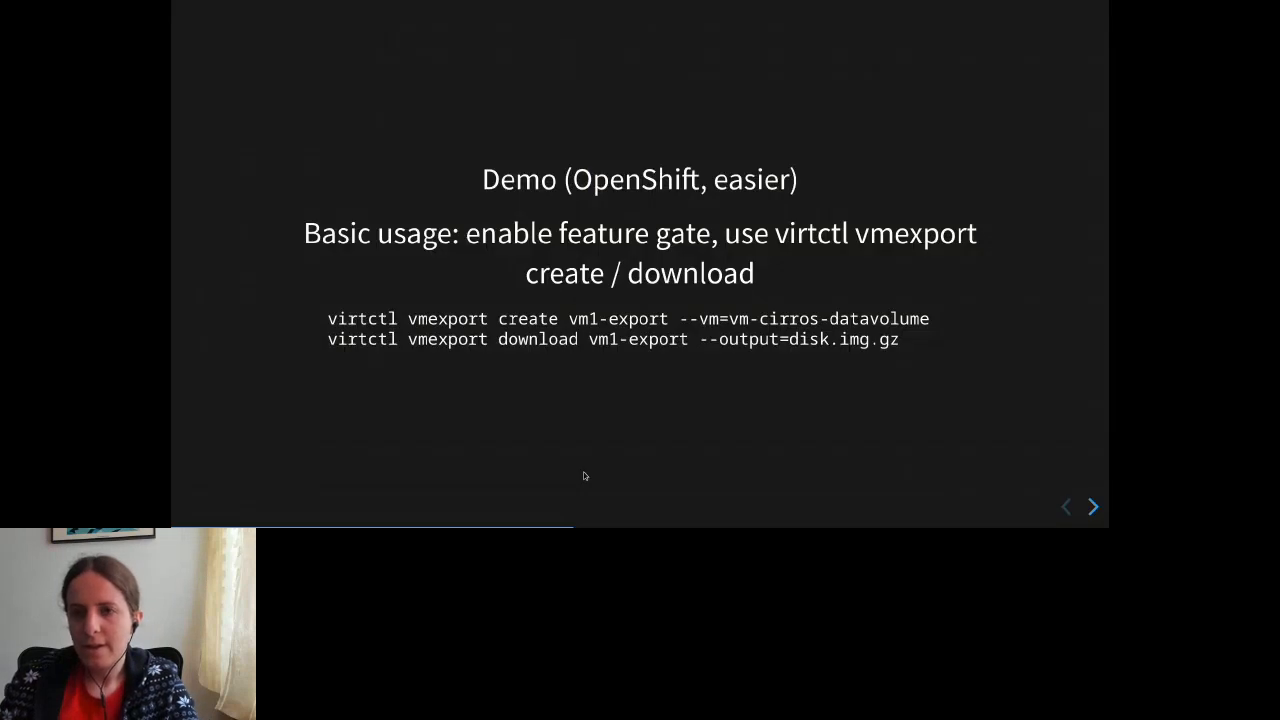
- Advance to the 'Demo (OpenShift, easier)' slide
left_click(1092, 506)
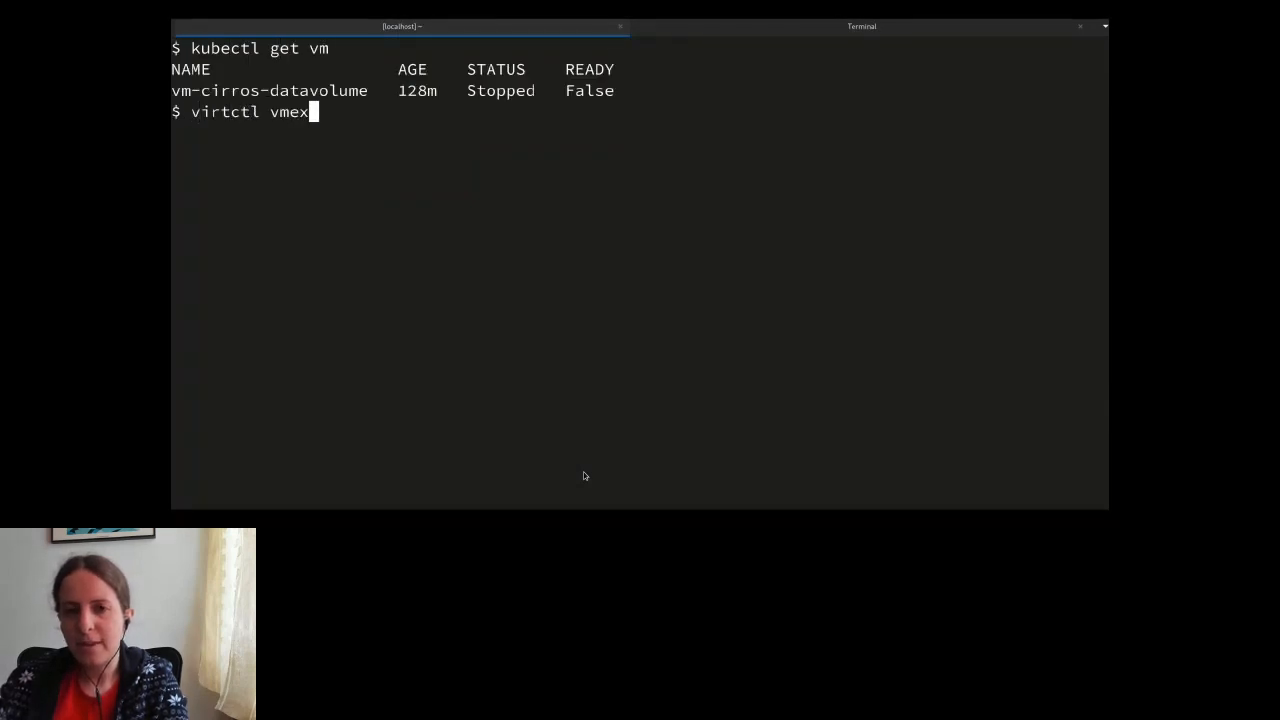
- Create vm1-export for vm-cirros-datavolume and port-forward svc/virt-export-vm1-export to 18443:443
type("port create vm1-e")
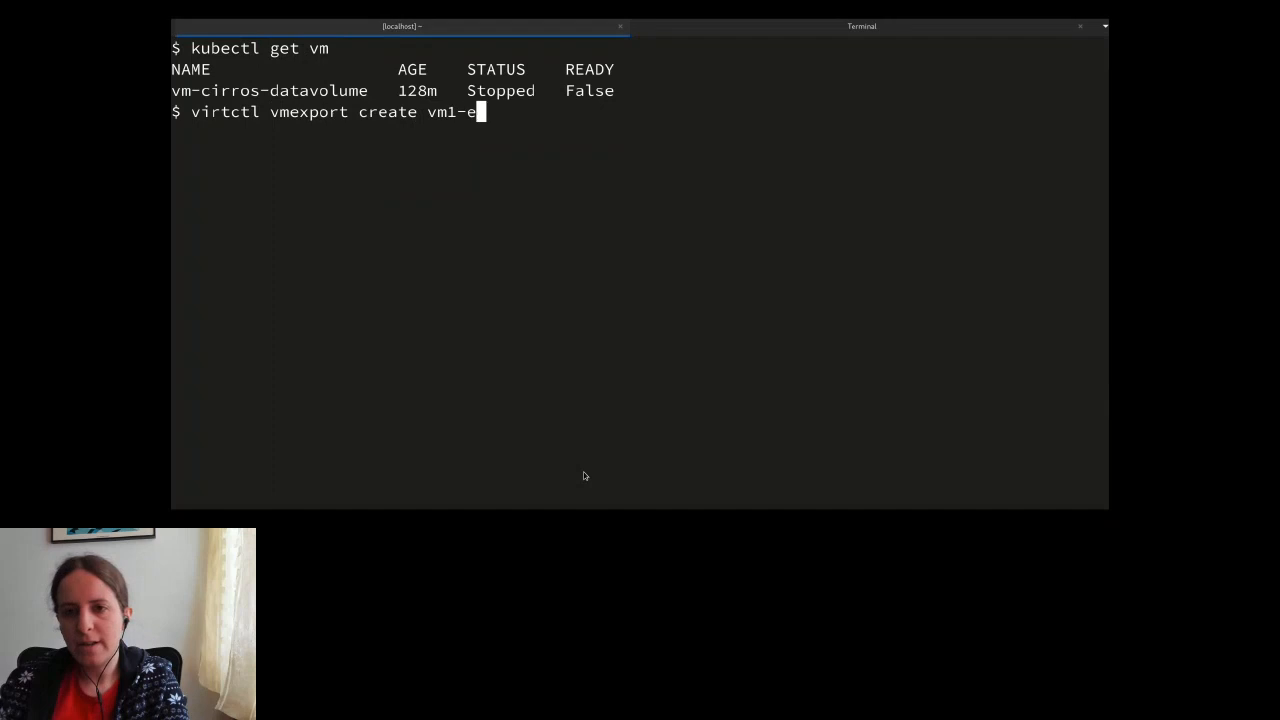
type("xport --vm=")
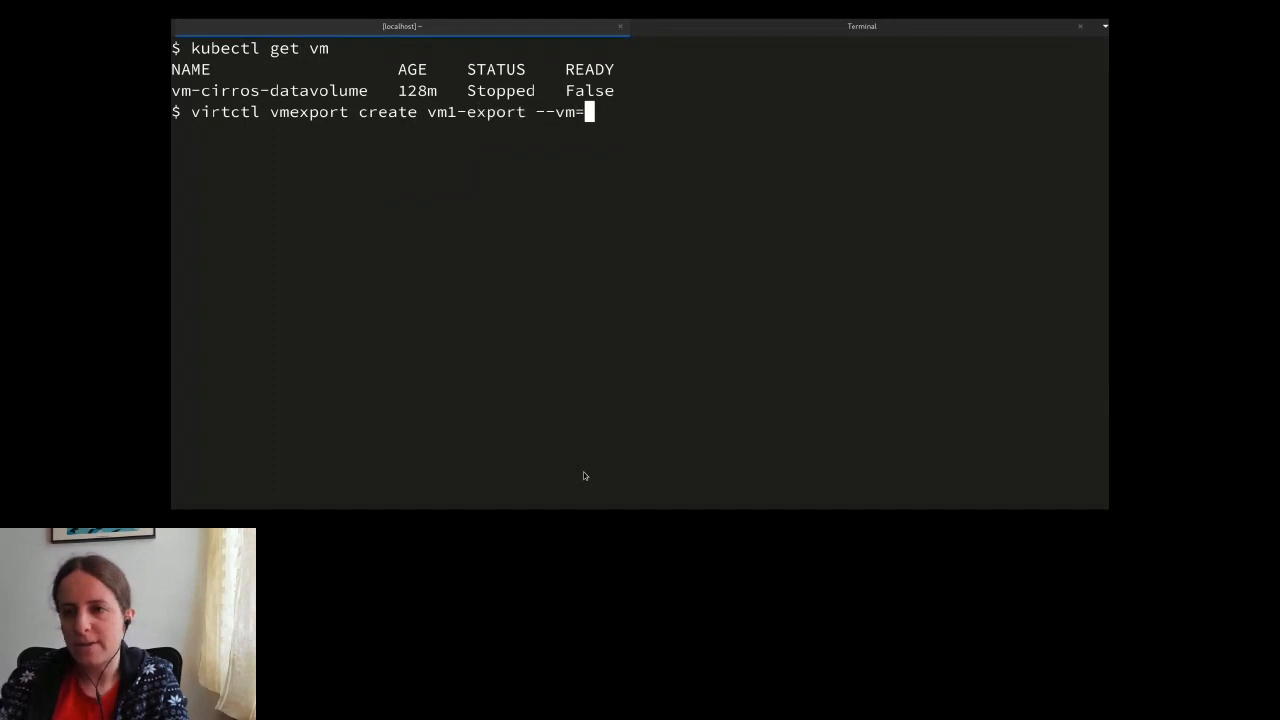
type("vm-ciror")
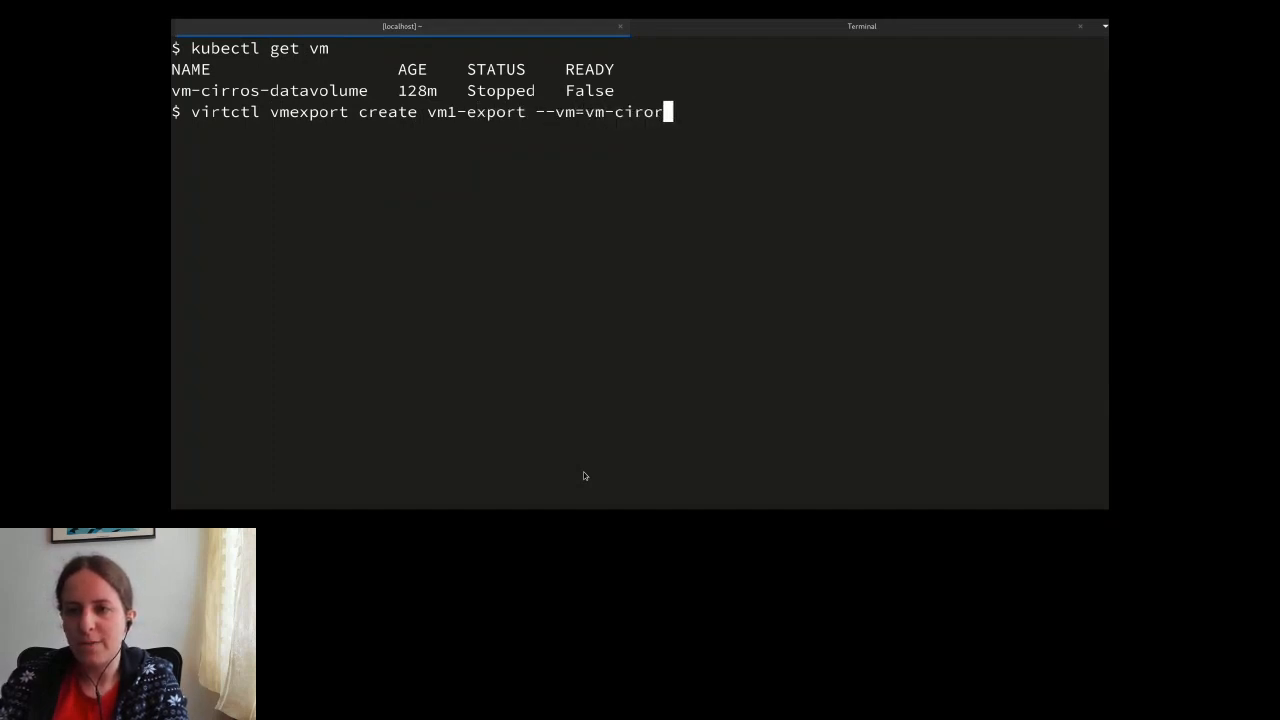
type("ros-datavolume")
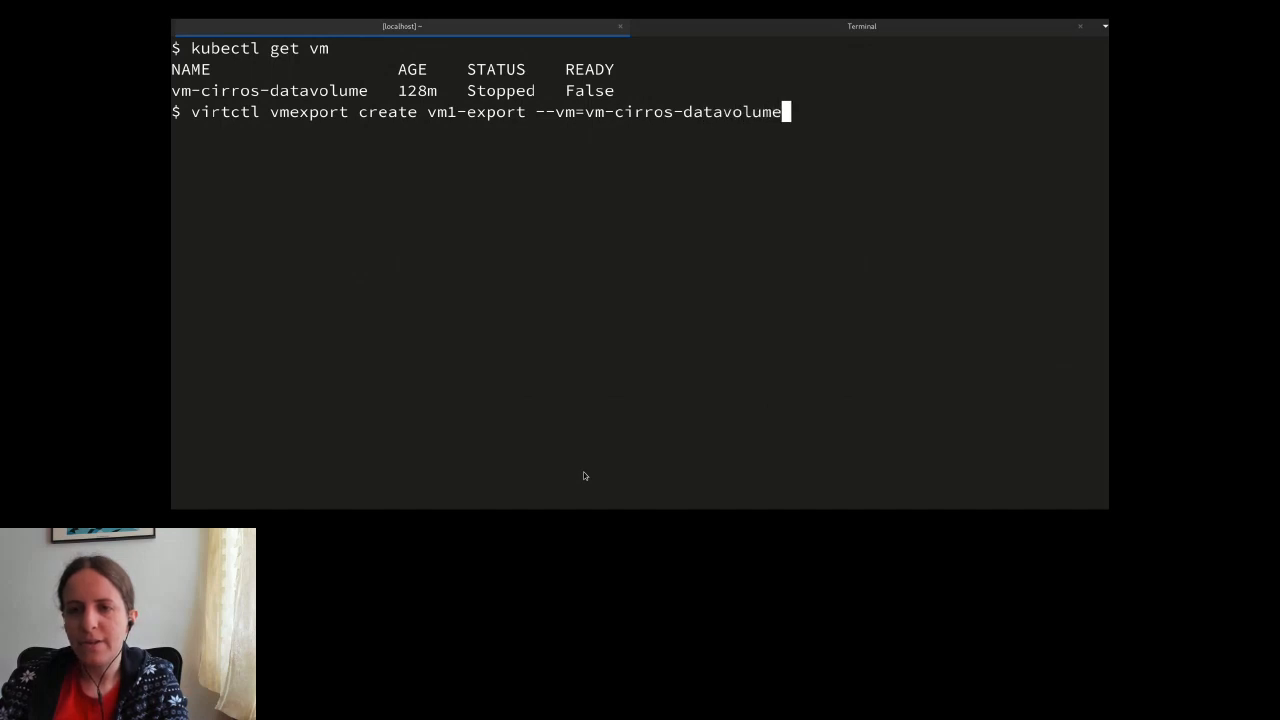
key("Return")
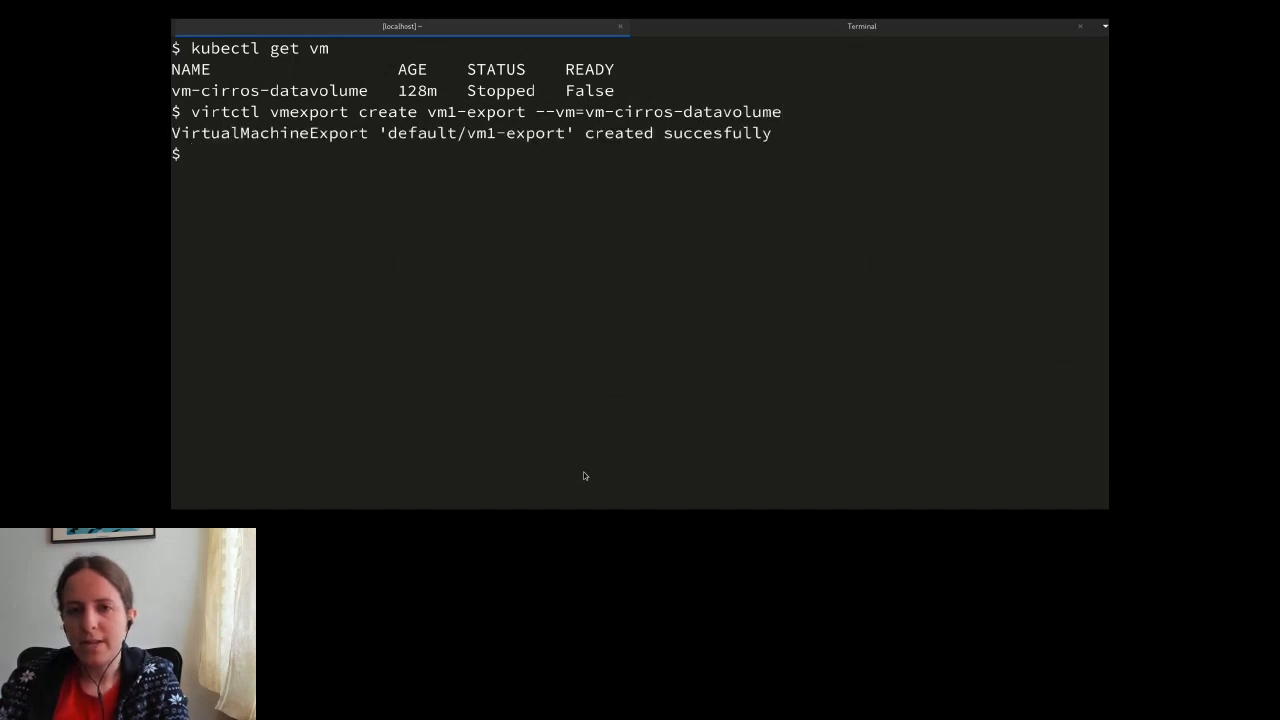
type("kubectl port-forward svc/virt-export-vm1-export 18443:443")
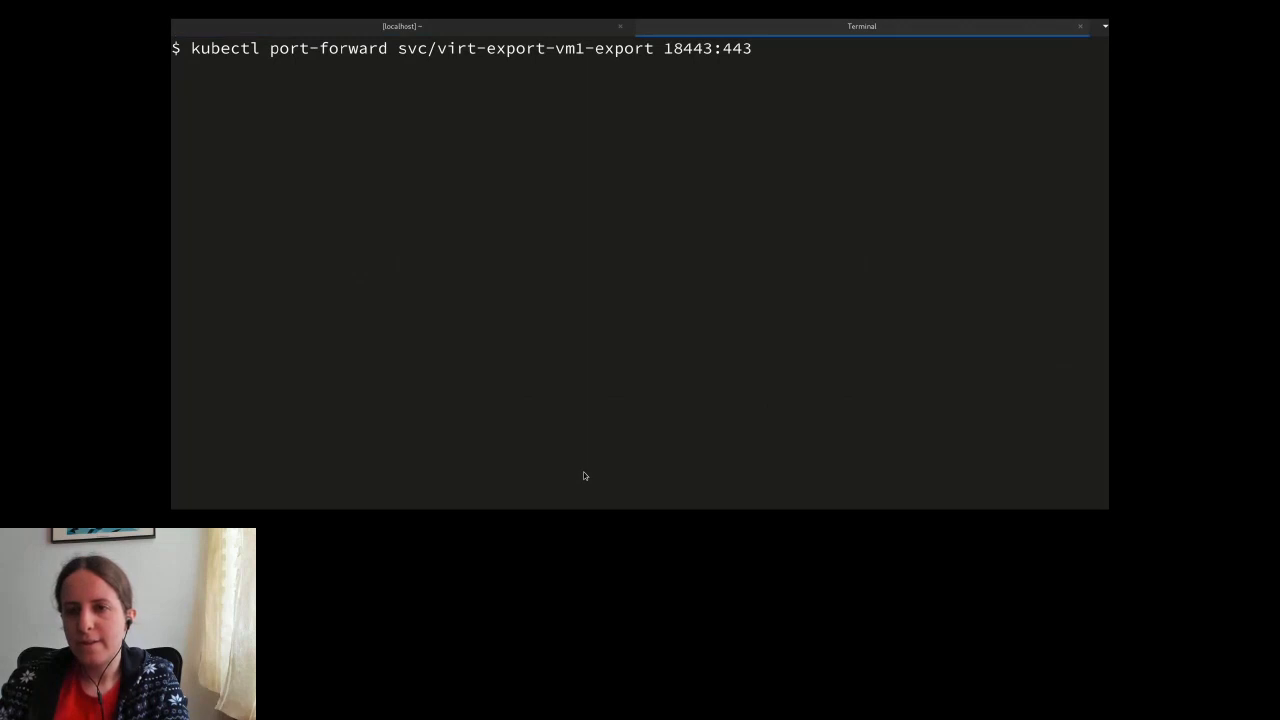
key("Return")
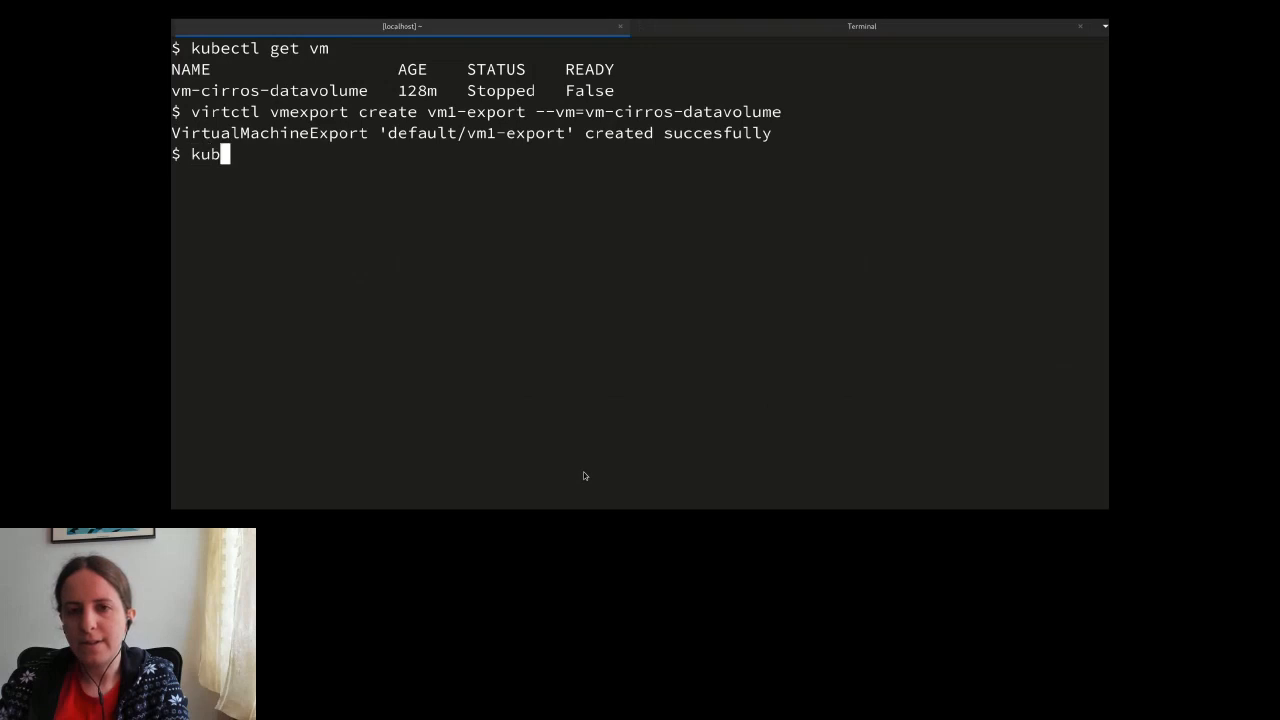
- Show secret-vm1-export as YAML and base64-decode its token
type("ectl get secret sec")
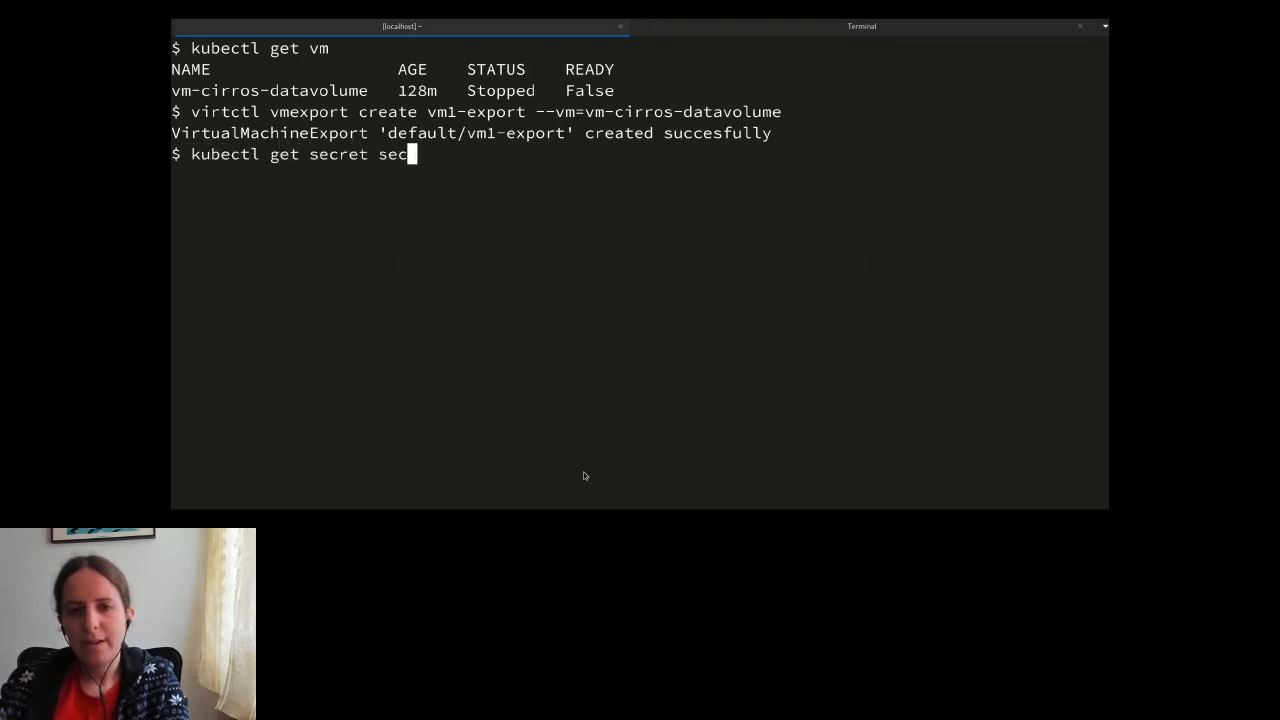
type("ret-vm1-expo")
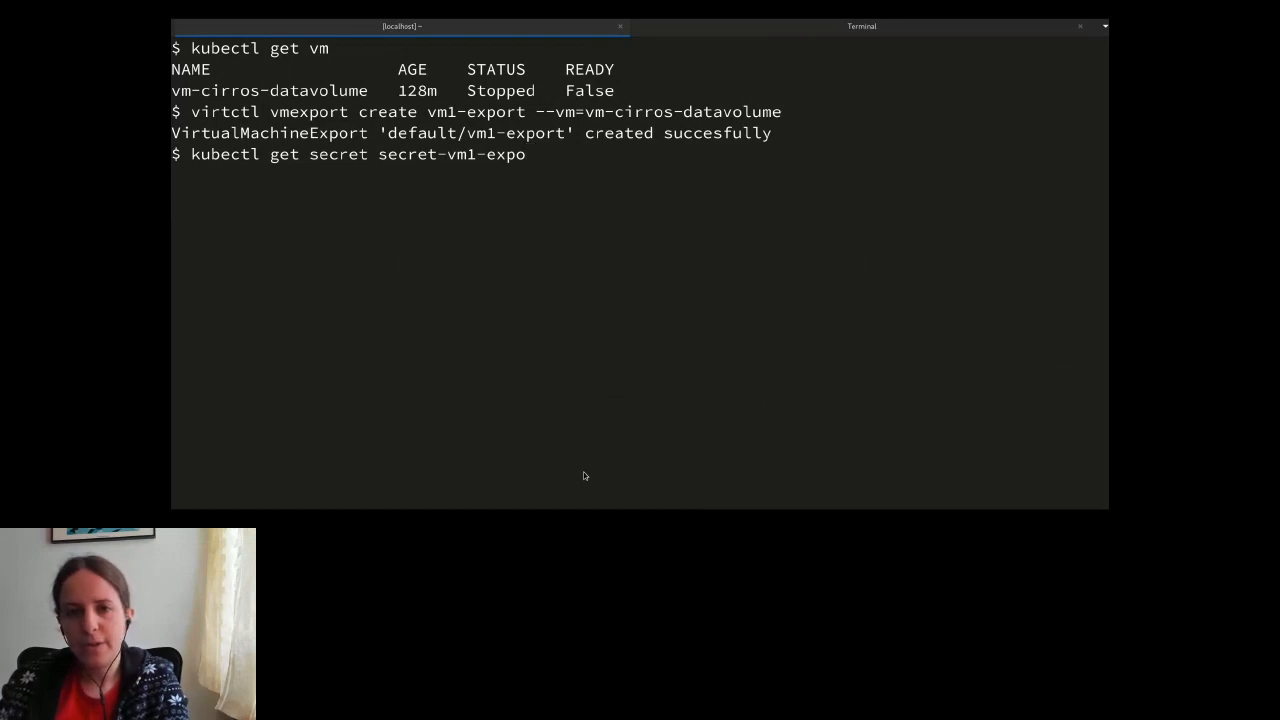
type("-oyaml")
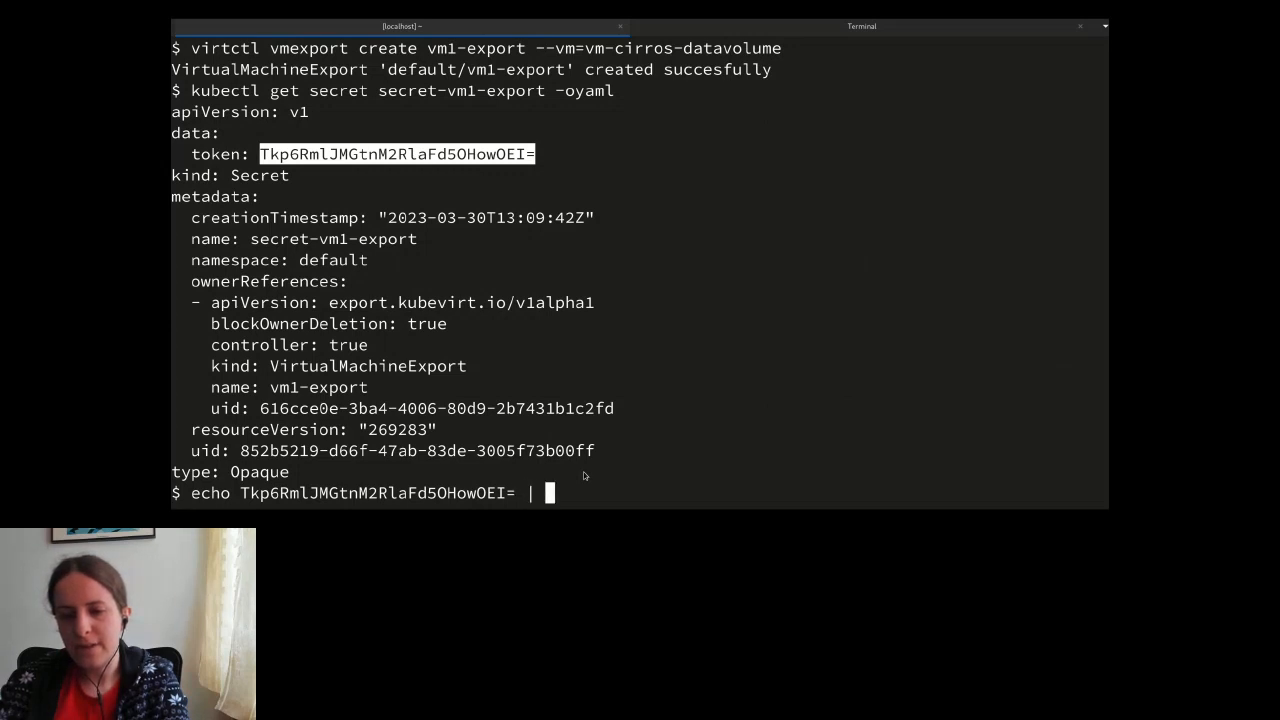
type("base64 -d -")
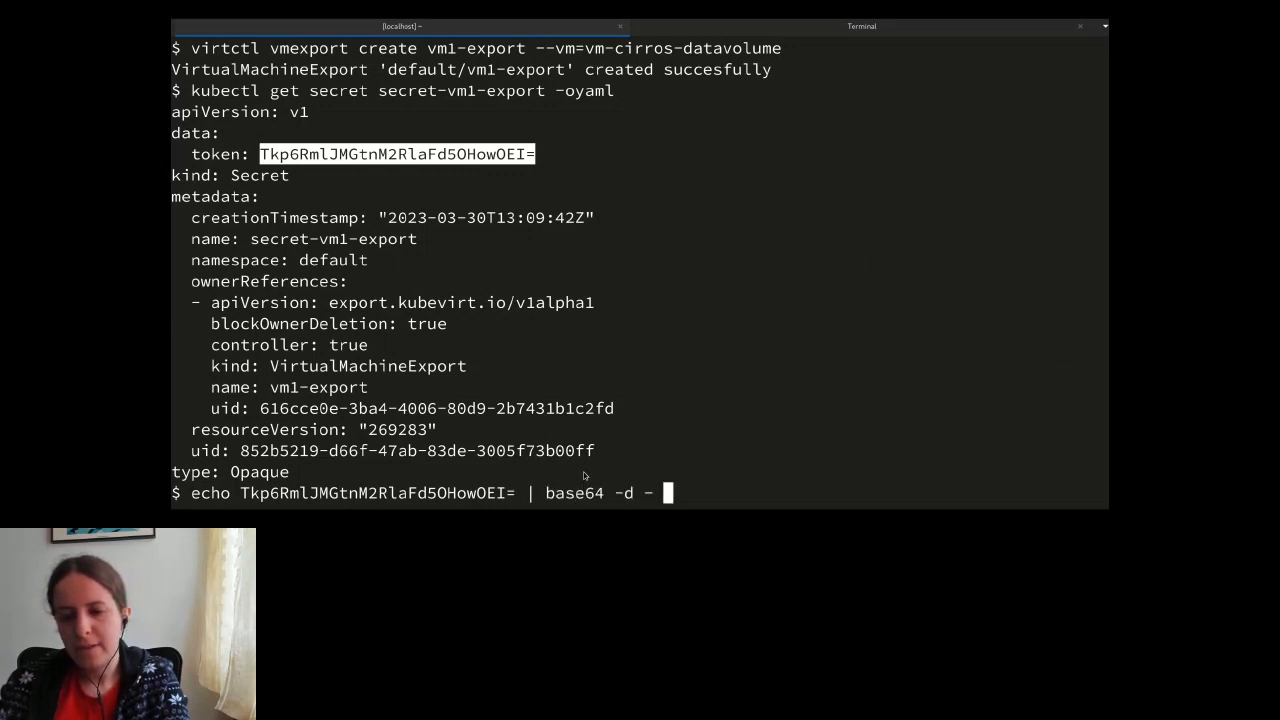
type(";e")
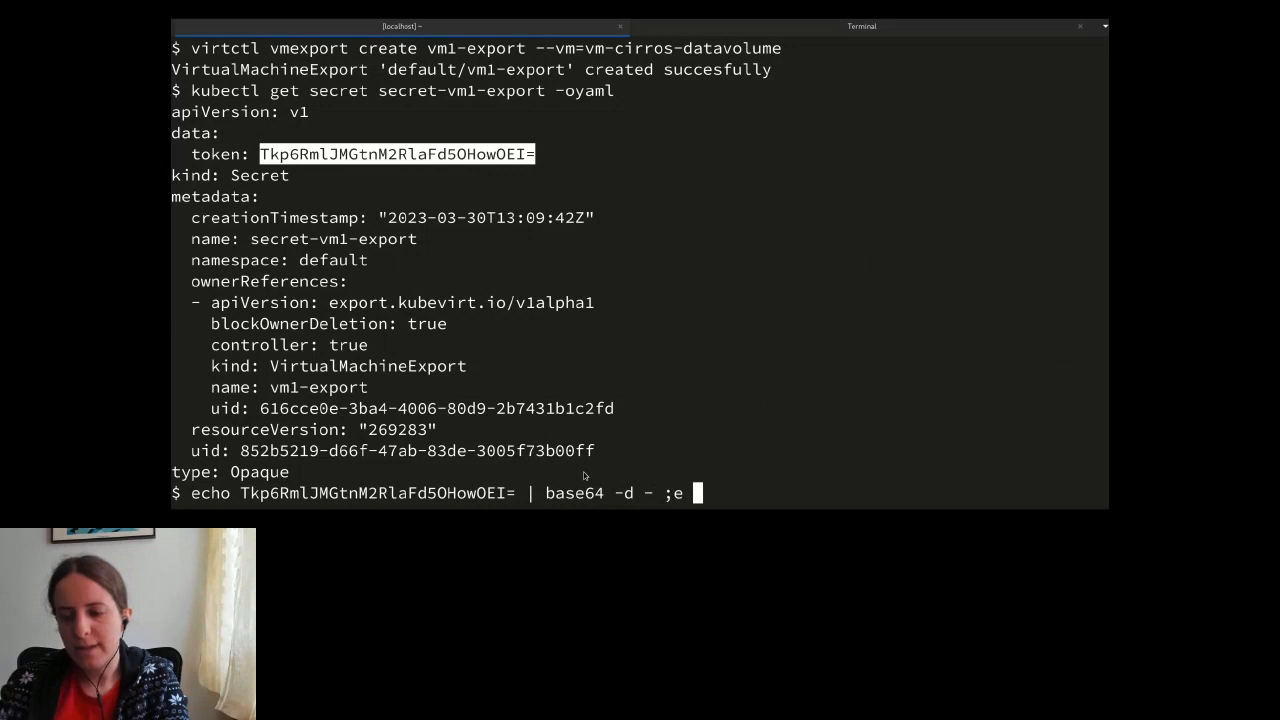
key("Return")
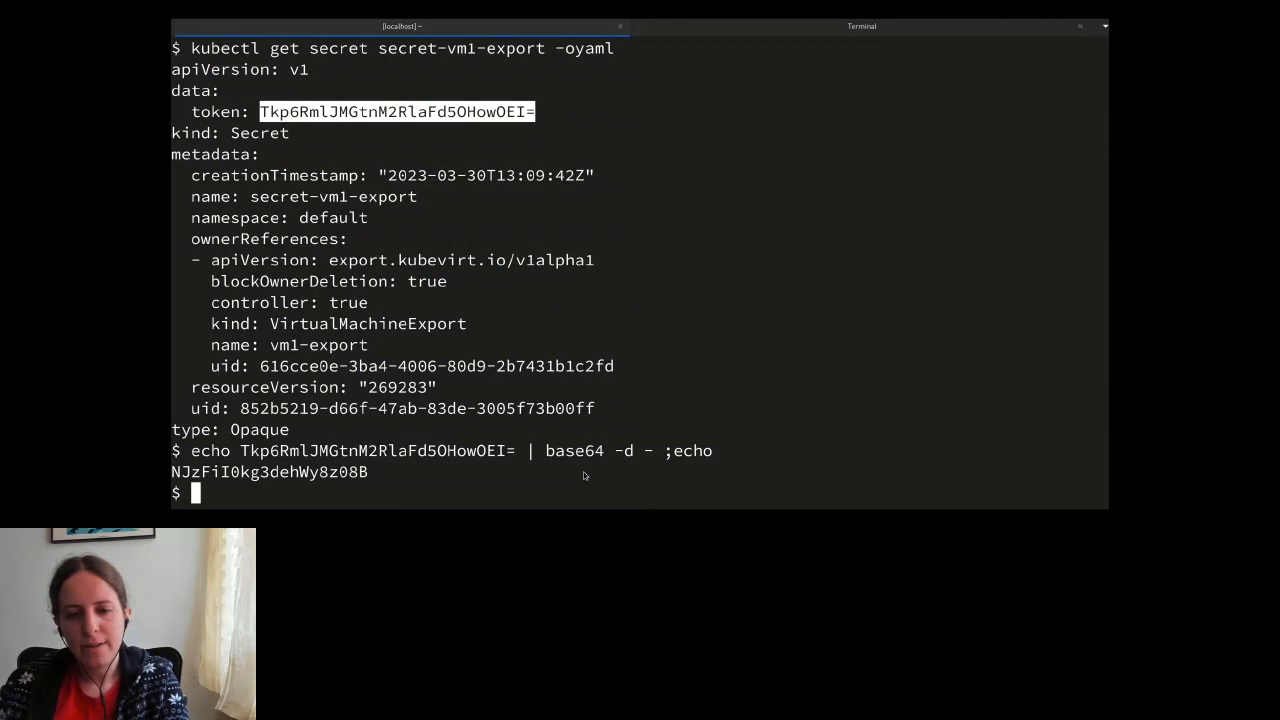
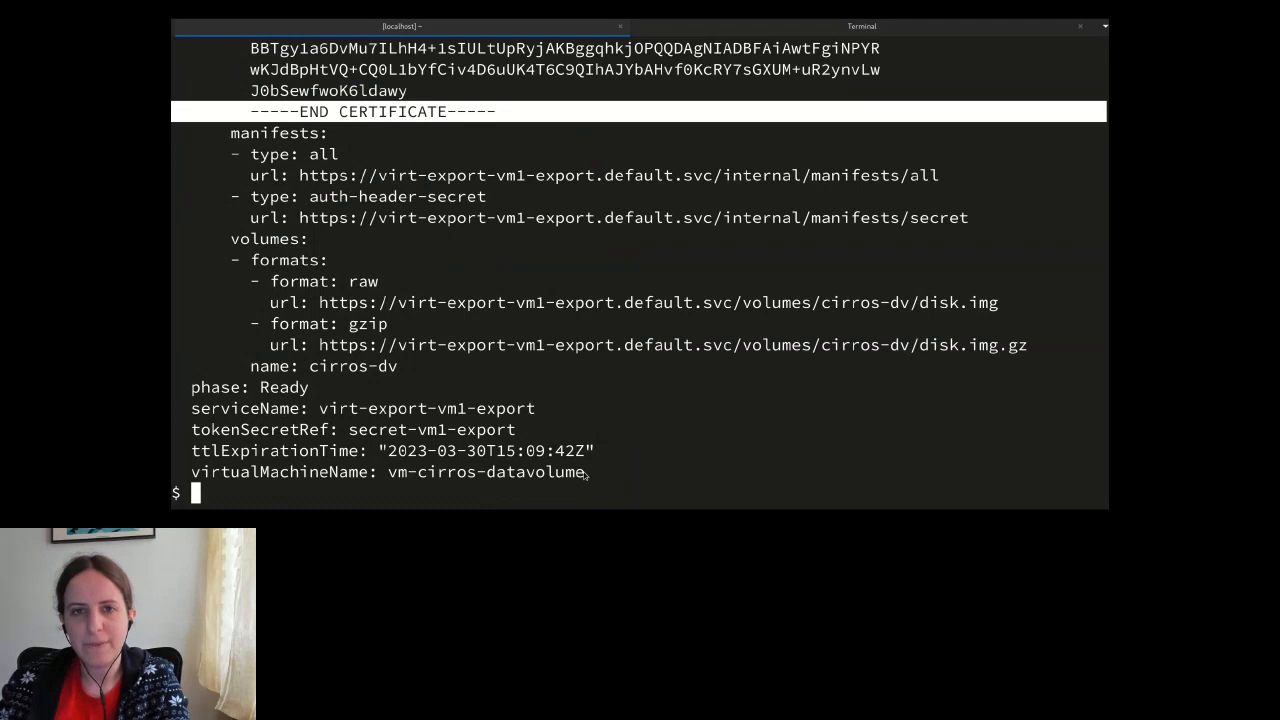
- Export the token as TOKEN, show vm1-export as YAML, and open mycertfile in vim
scroll("up", 3)
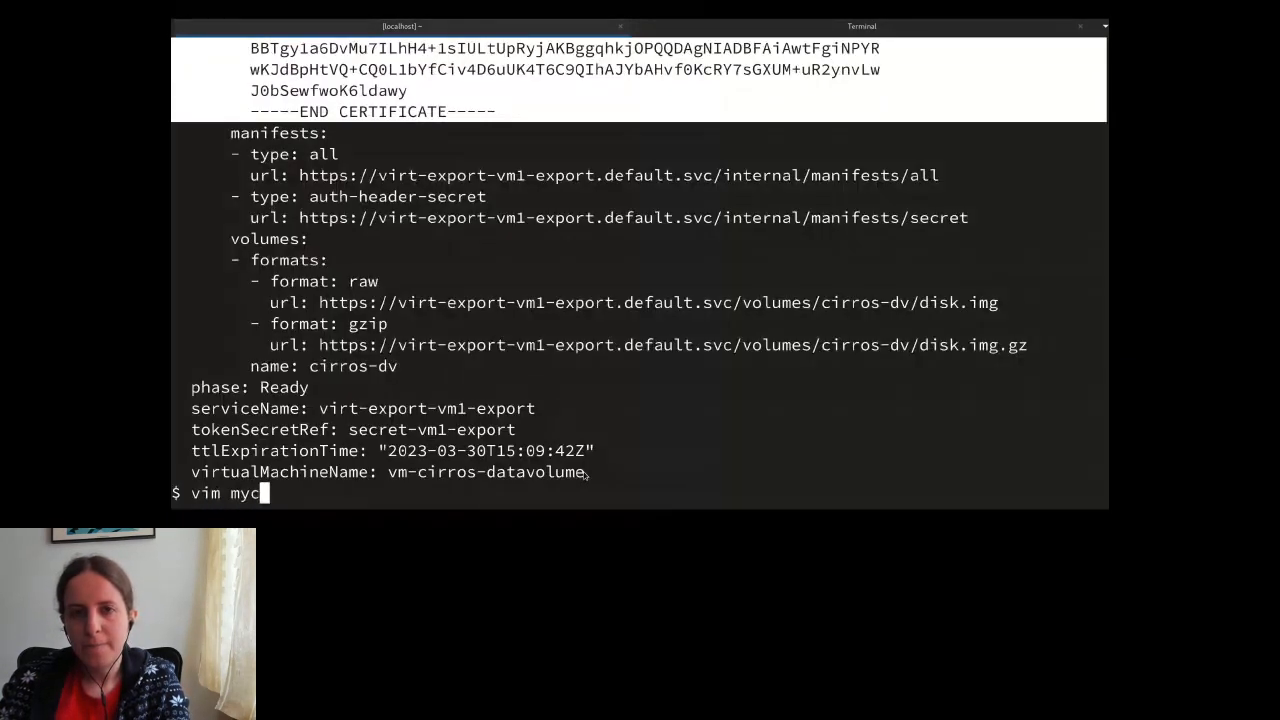
key("Return")
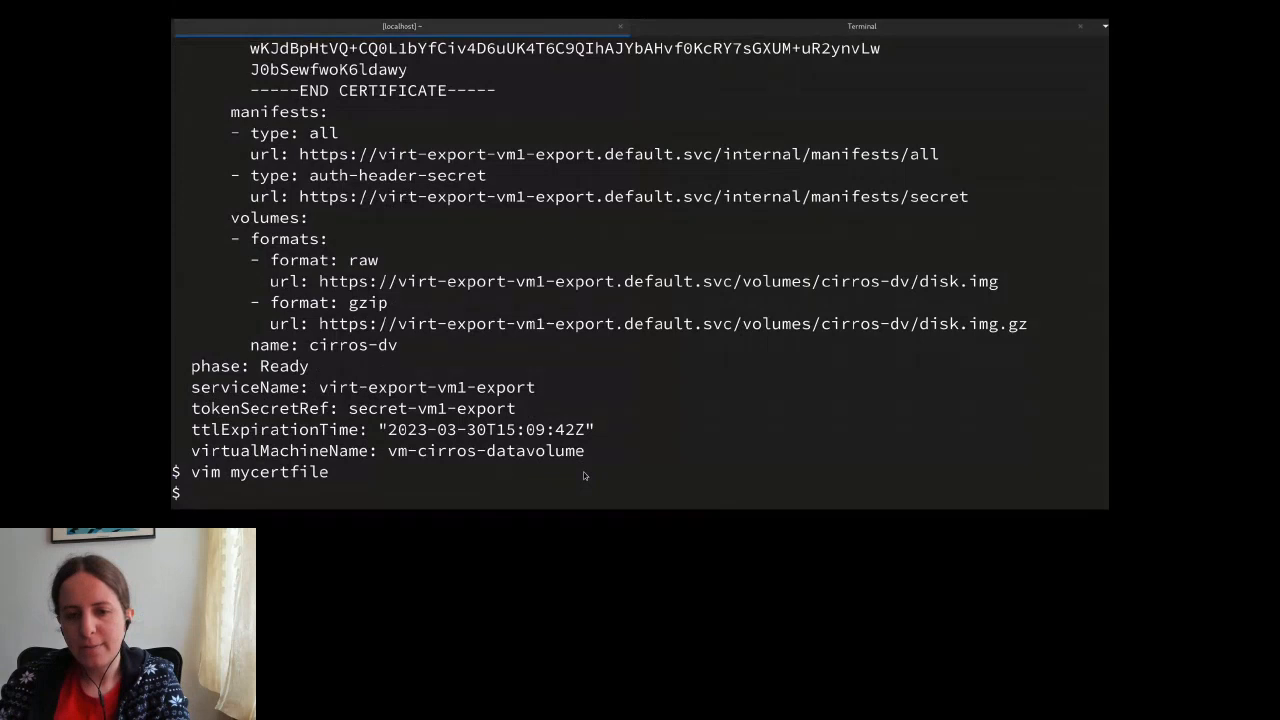
- Start a curl command with --cacert mycertfile, the x-kubevirt-export-token $TOKEN header, and --connect-to virt-export-vm1-export.default.svc:443
type("curl --cac")
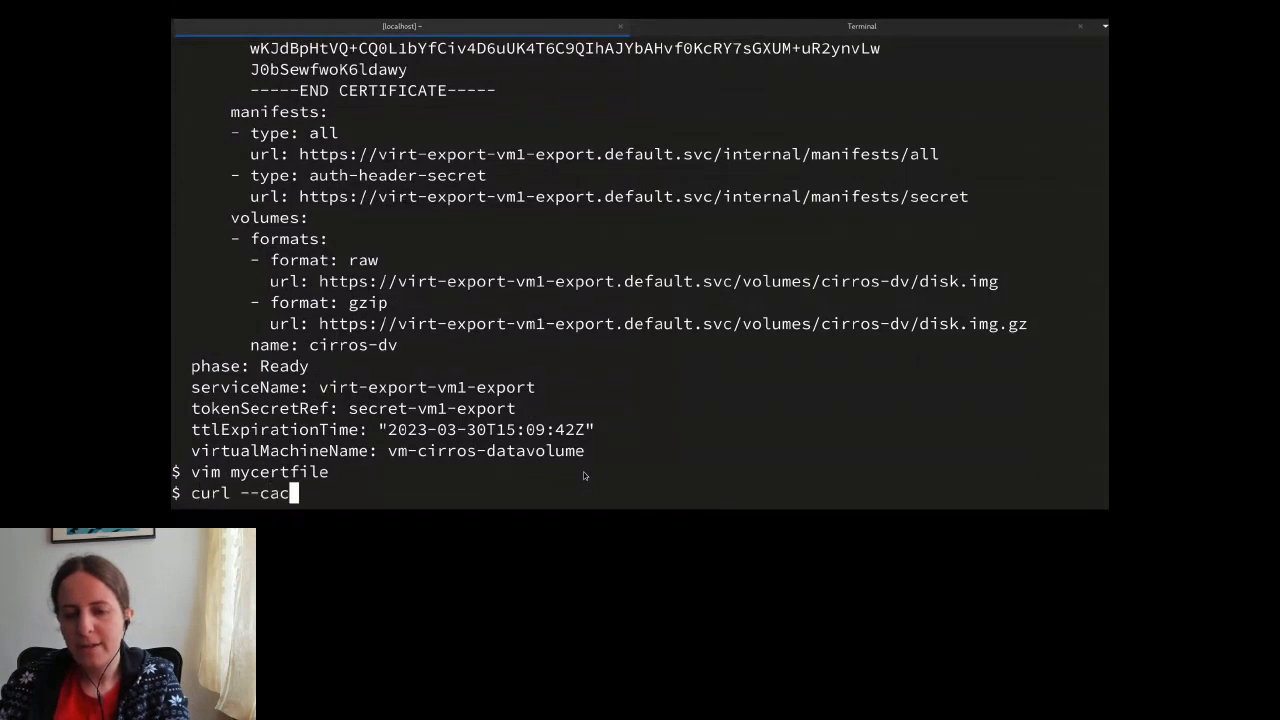
type("ert mycertfile")
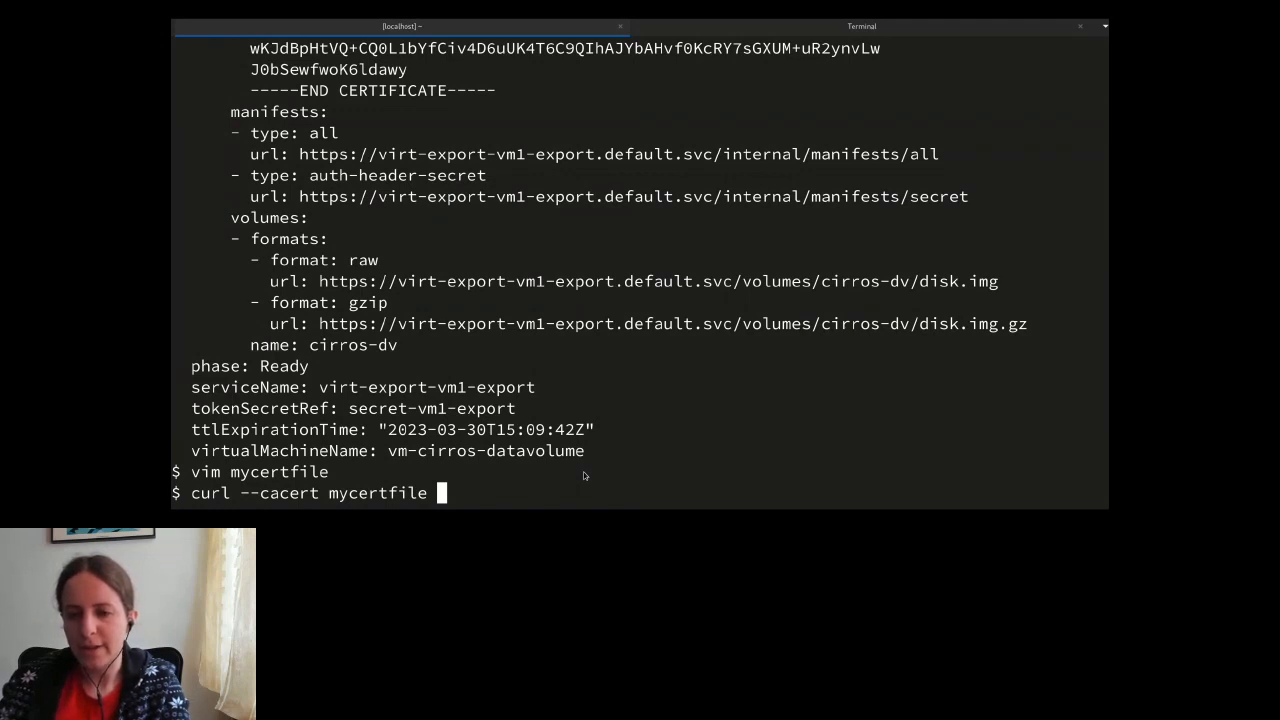
type("-H 'x-")
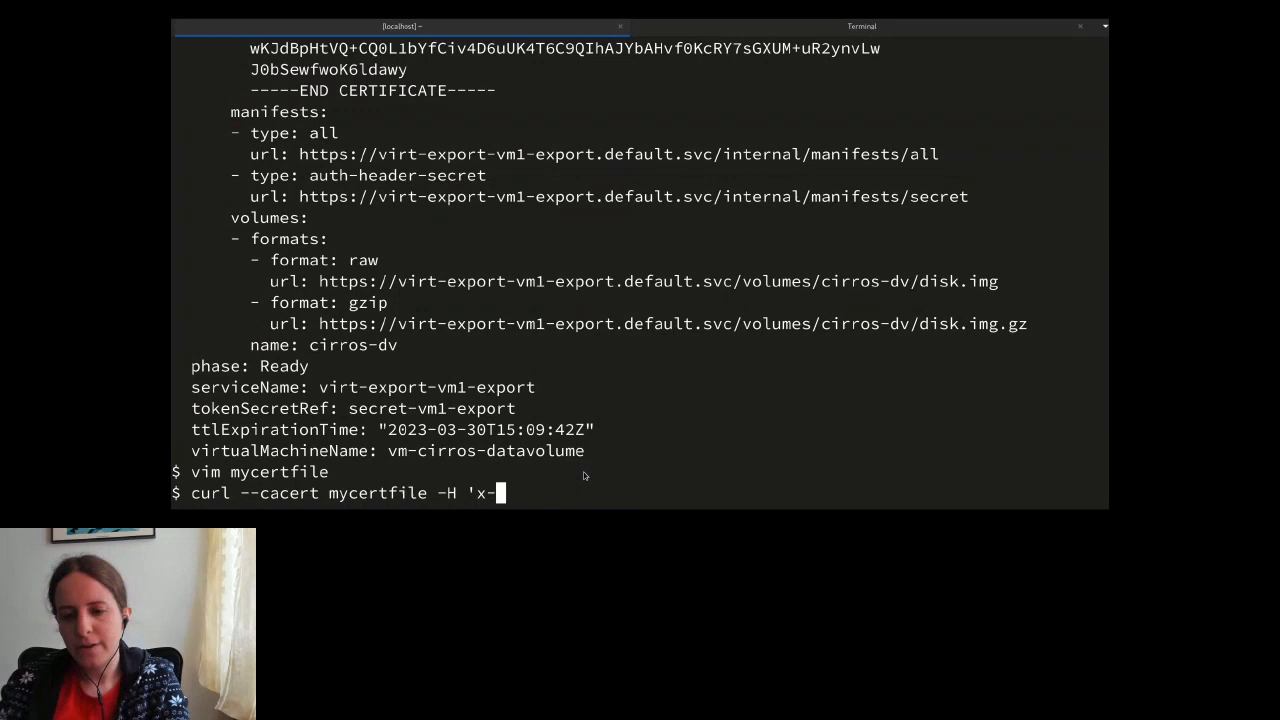
type("kubevirt-expor")
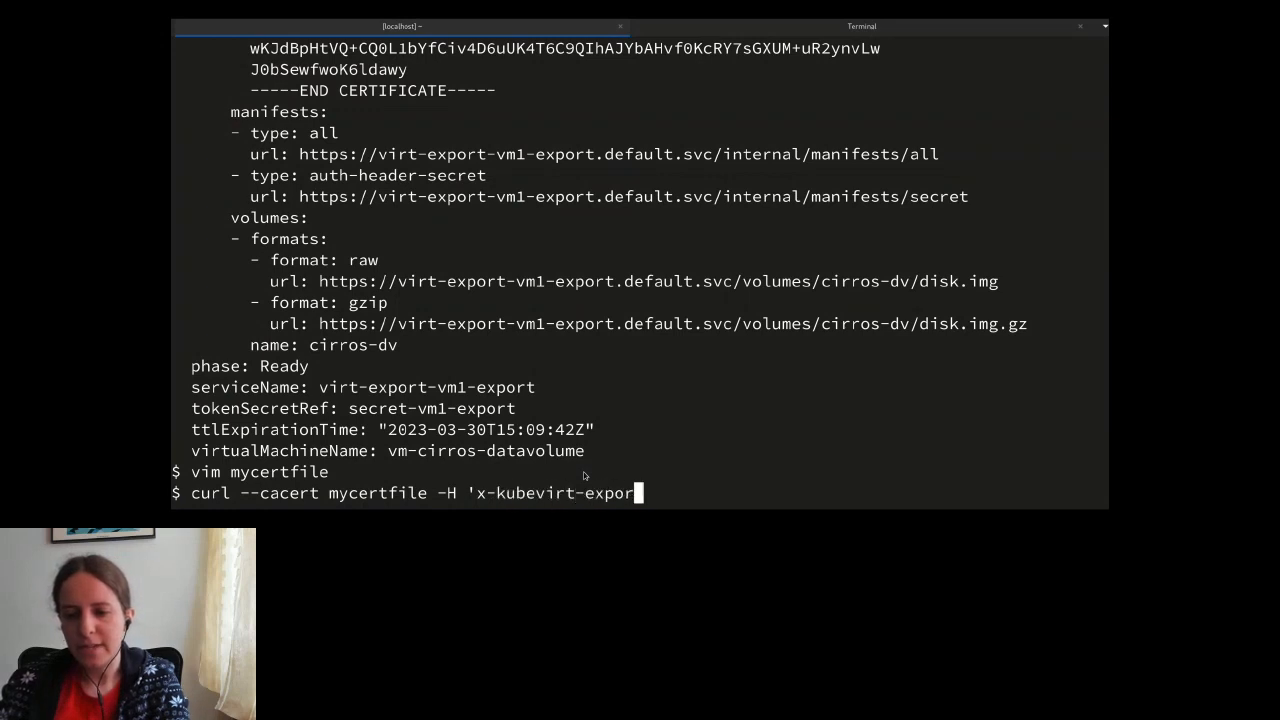
type("-token: $TOKEN\"")
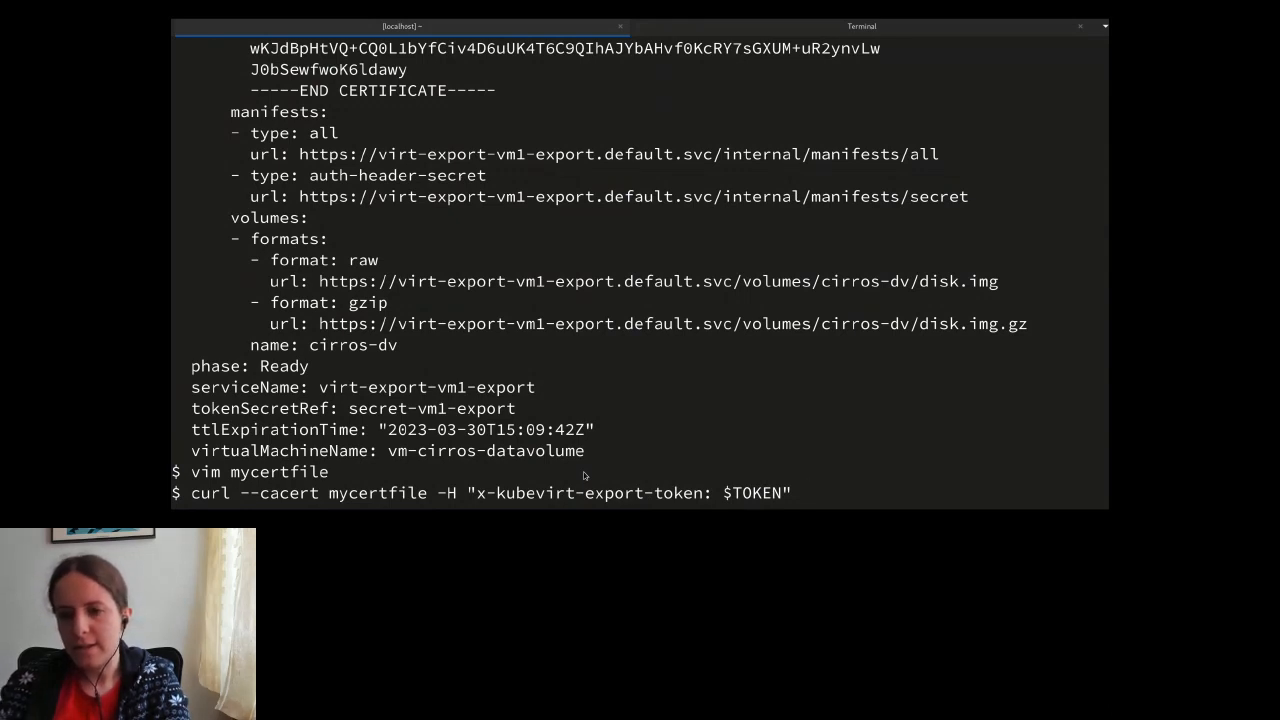
type("--connect-")
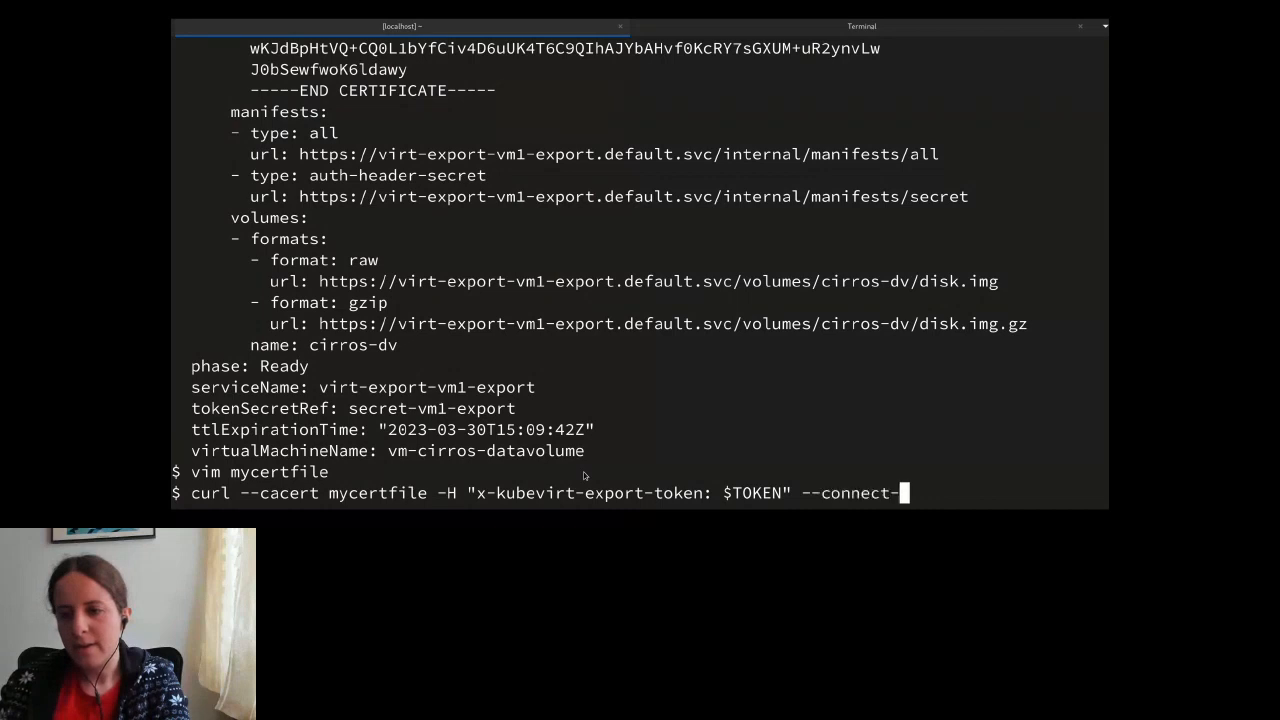
type("o")
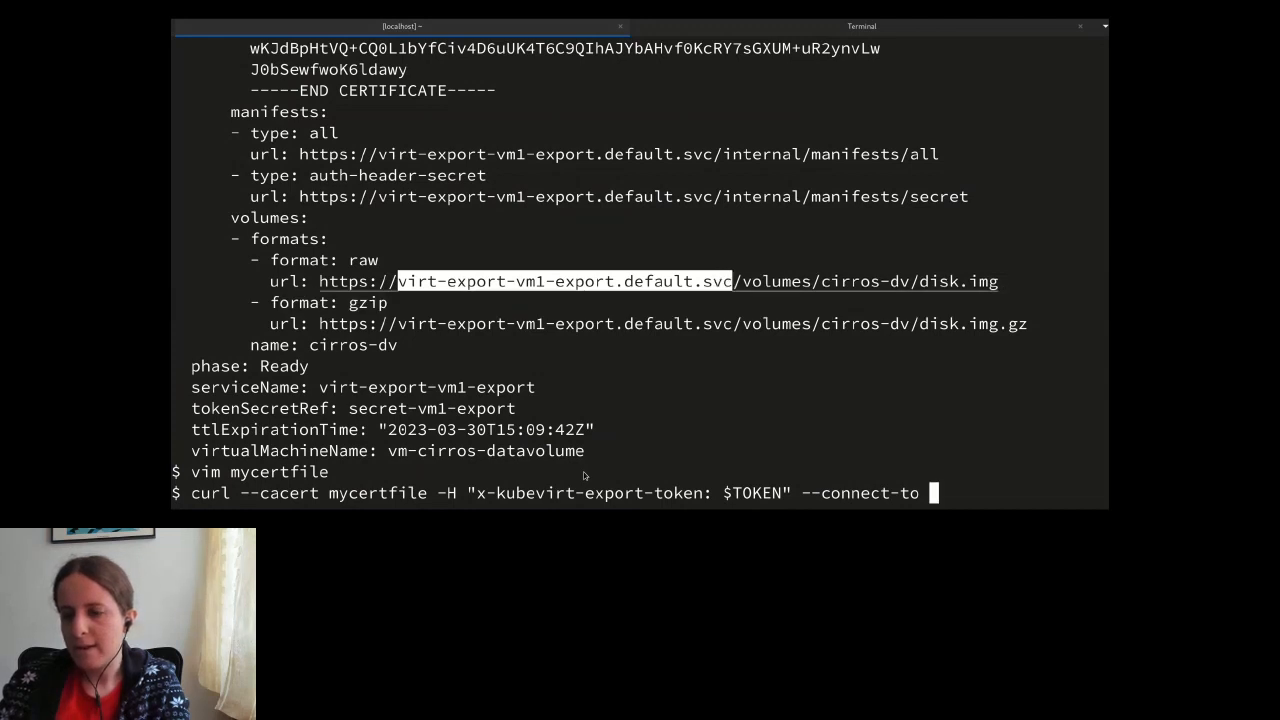
type("virt-export-vm1-export.default.svc:443:localh")
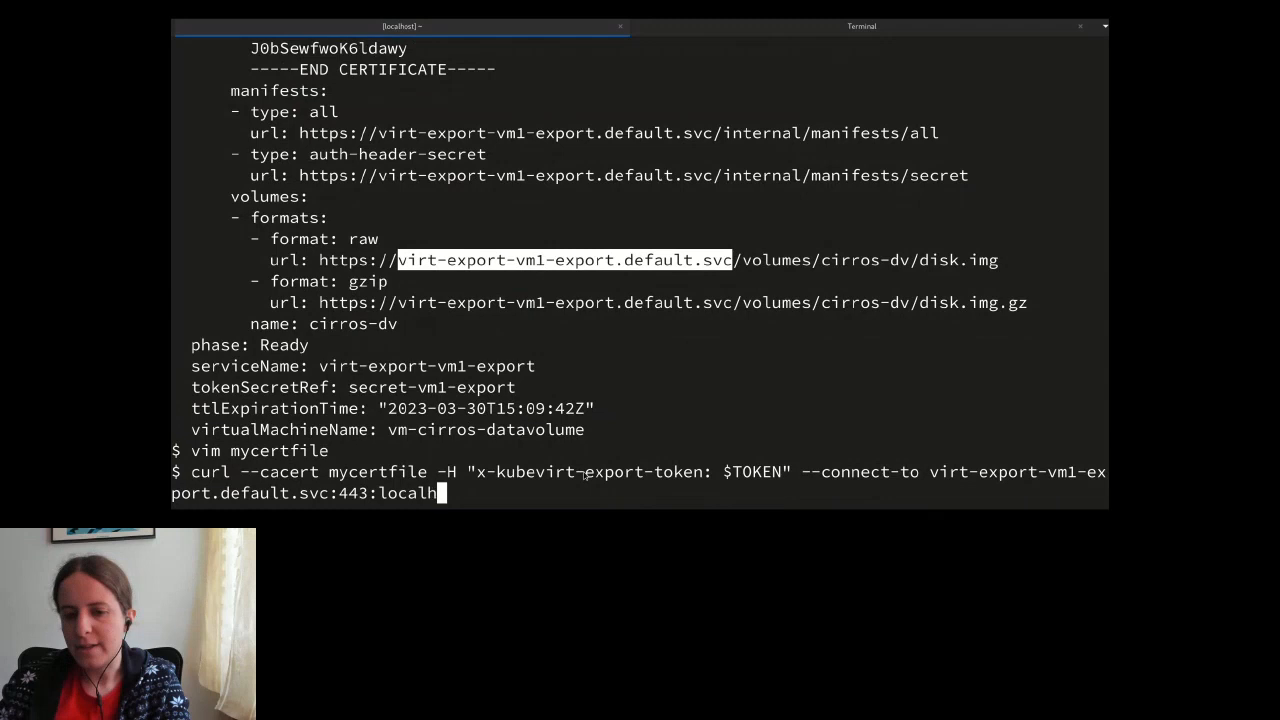
- Finish the connect-to mapping to localhost:18443 and run curl to download the gzip disk image
type("ost:1844")
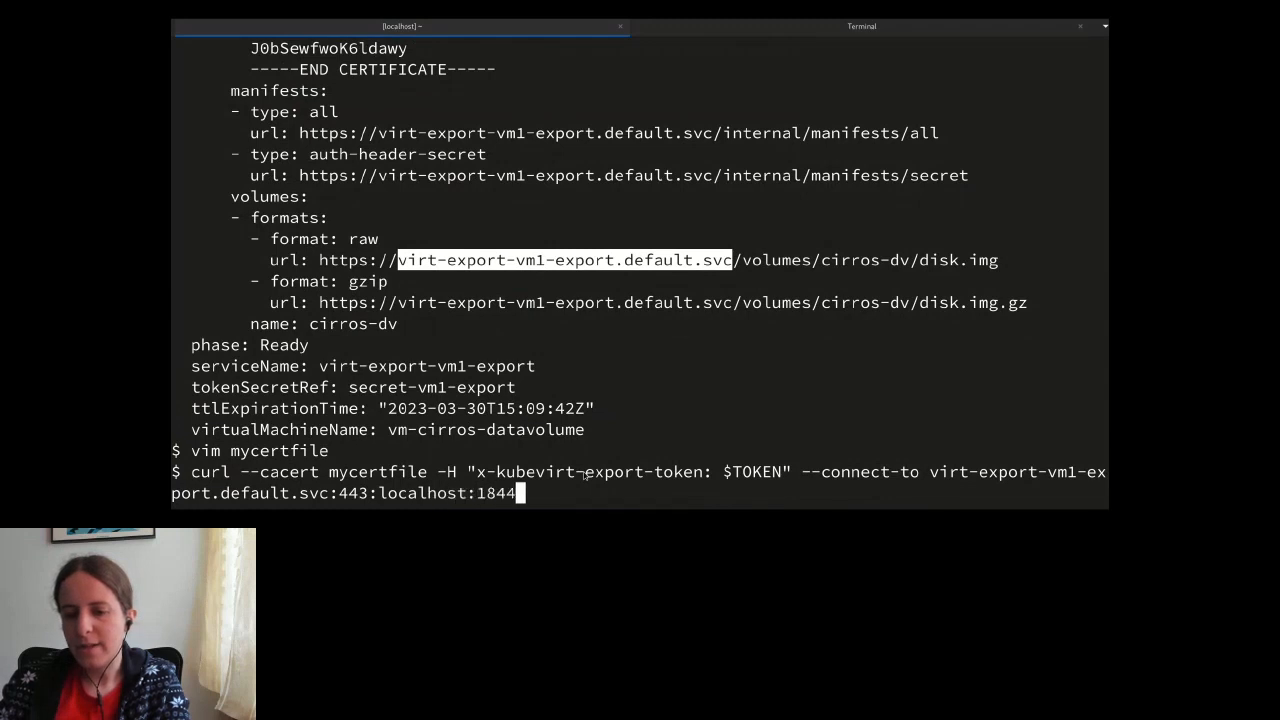
type("3")
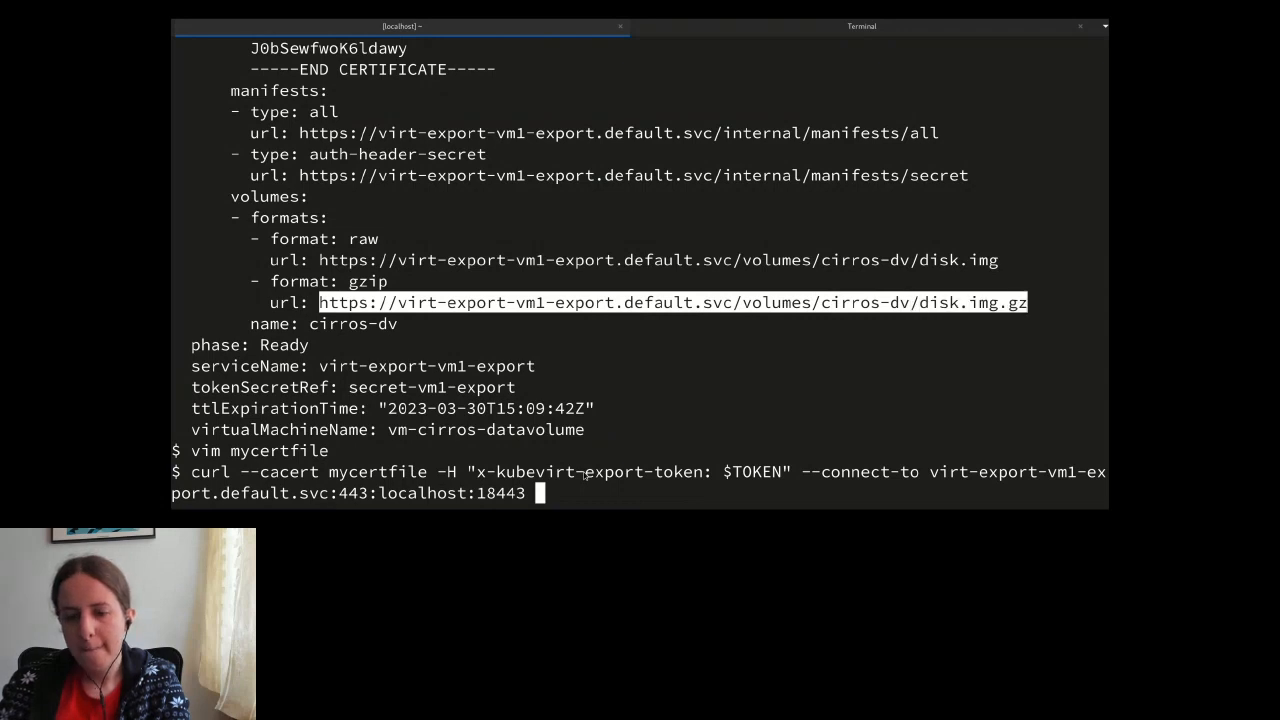
key("Return")
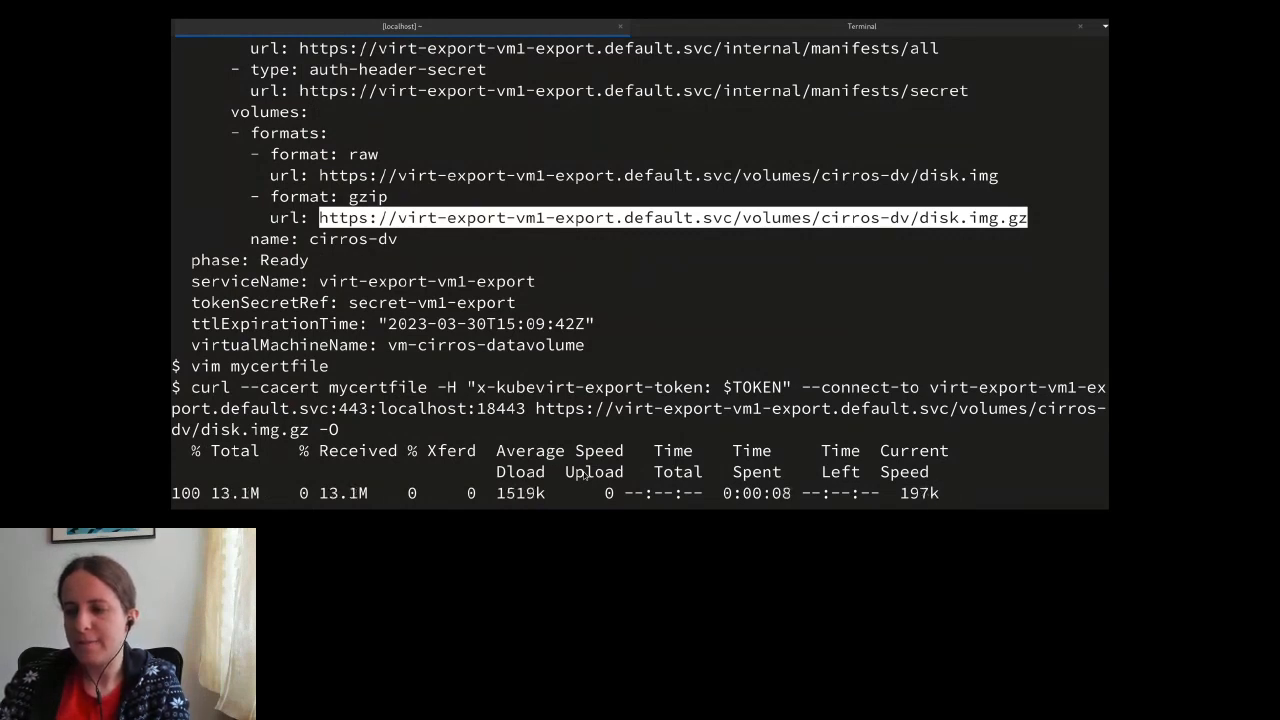
- Decompress the downloaded disk.img.gz with gunzip
type("gunzip")
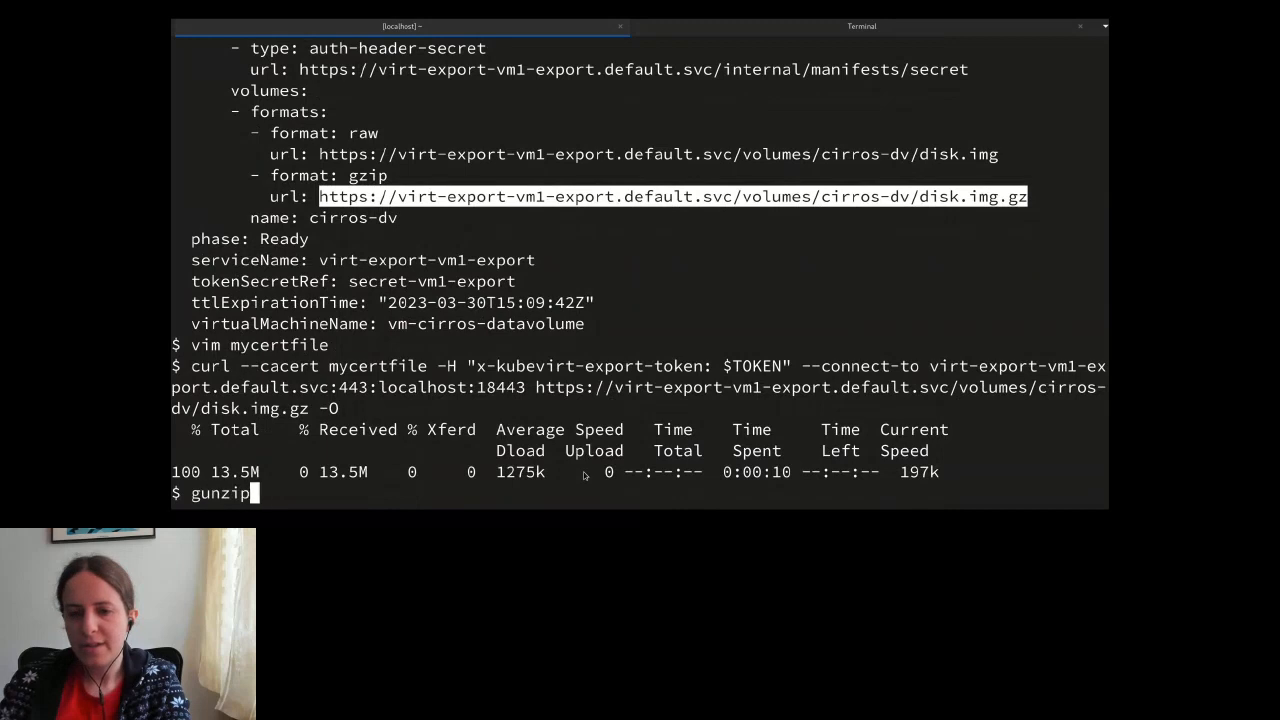
type("disk.img.gz")
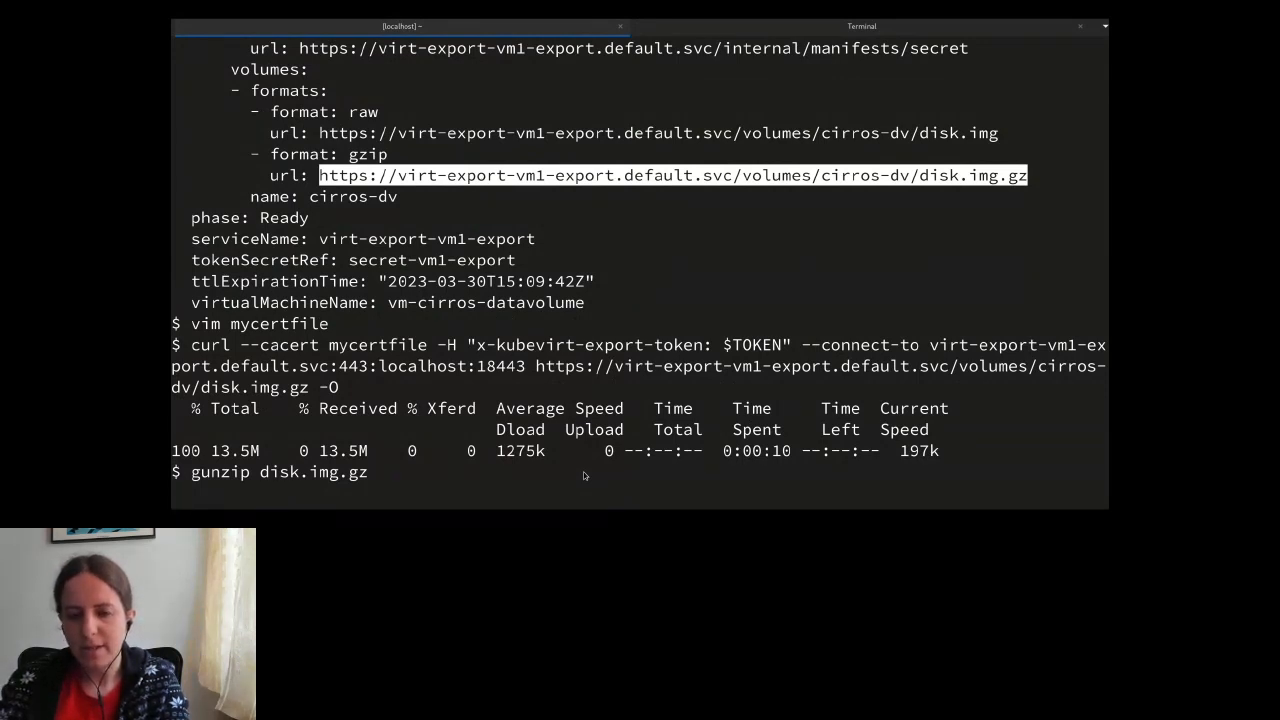
key("Return")
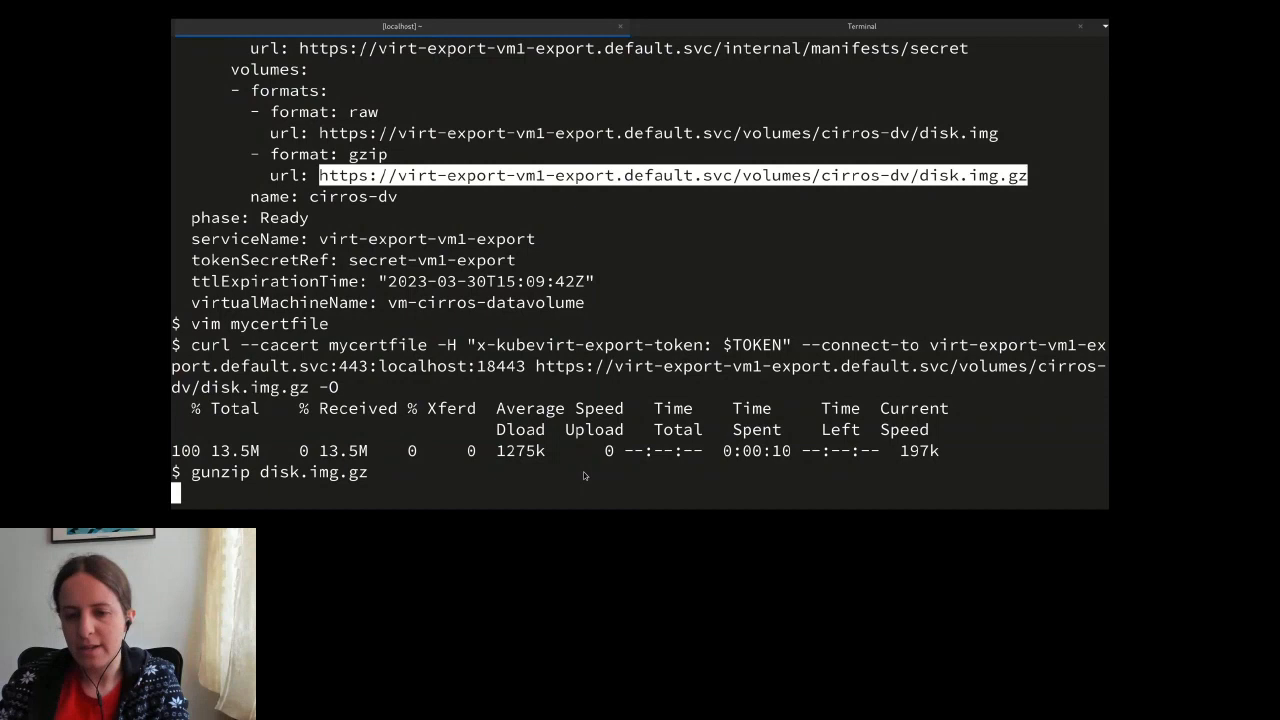
key("Return")
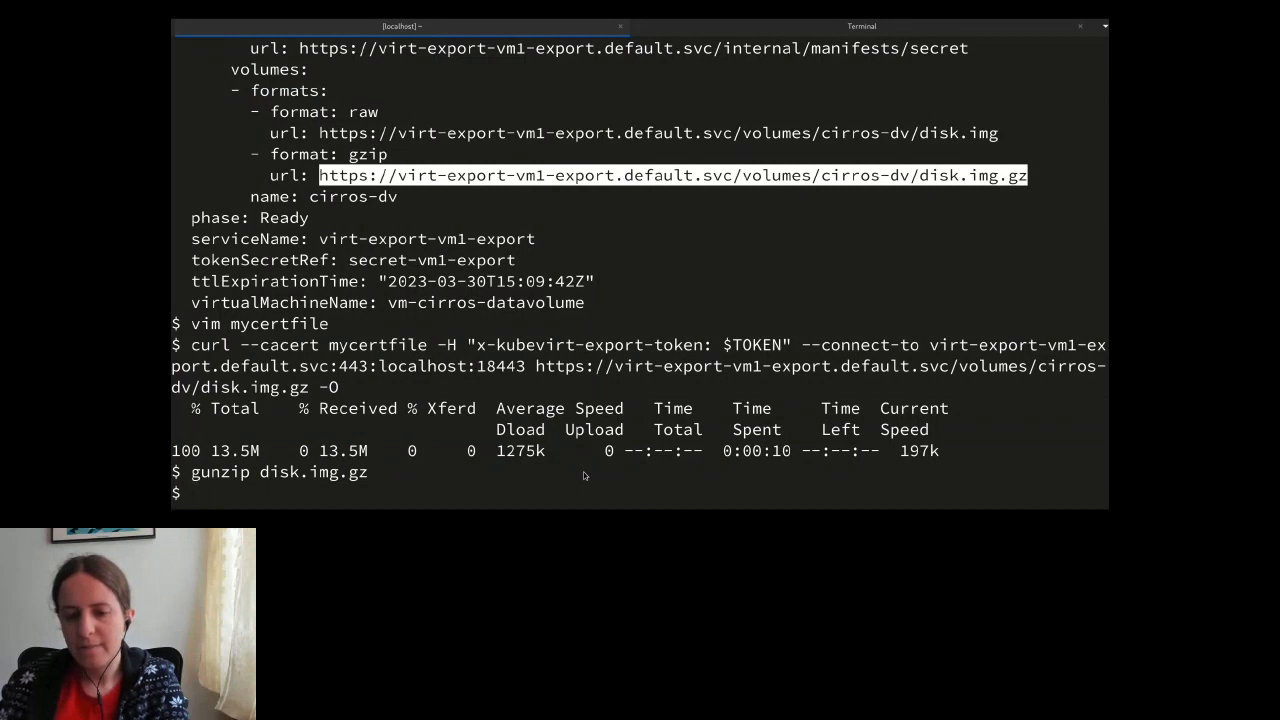
- Attach disk.img as a loop device with sudo losetup -P --find --show
type("sudo losetup")
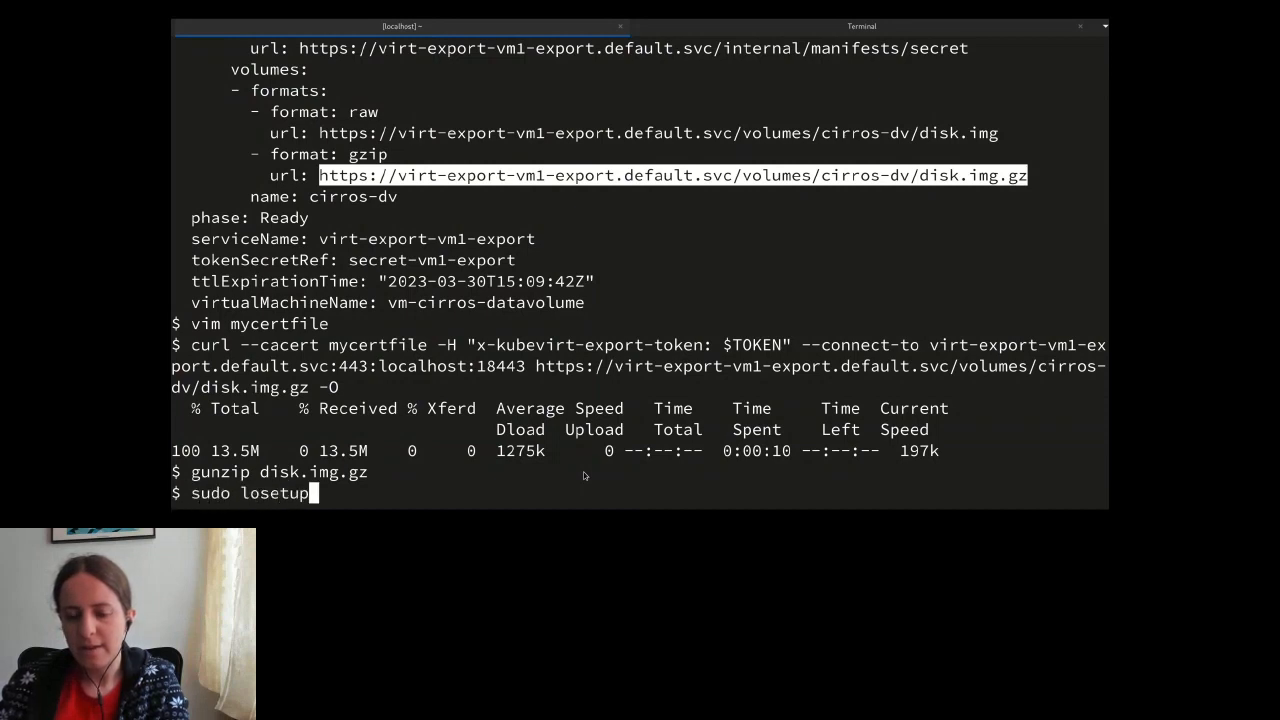
type("-P --find --show")
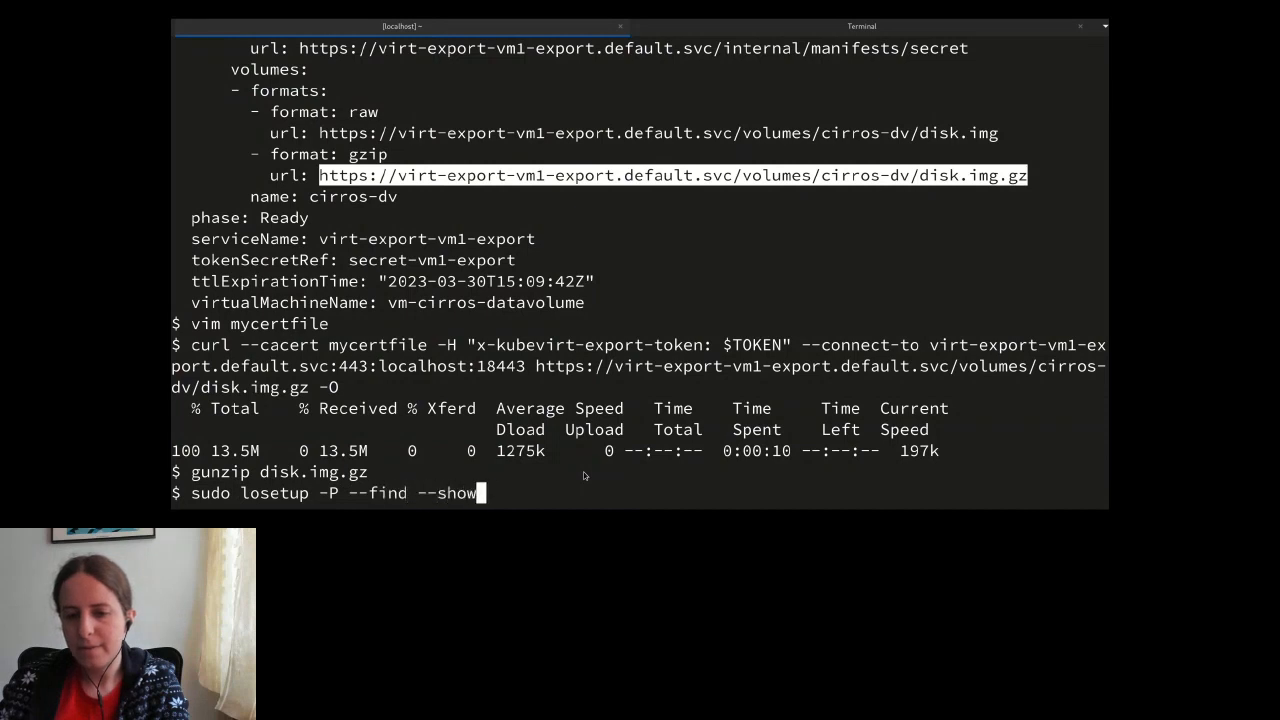
key("Return")
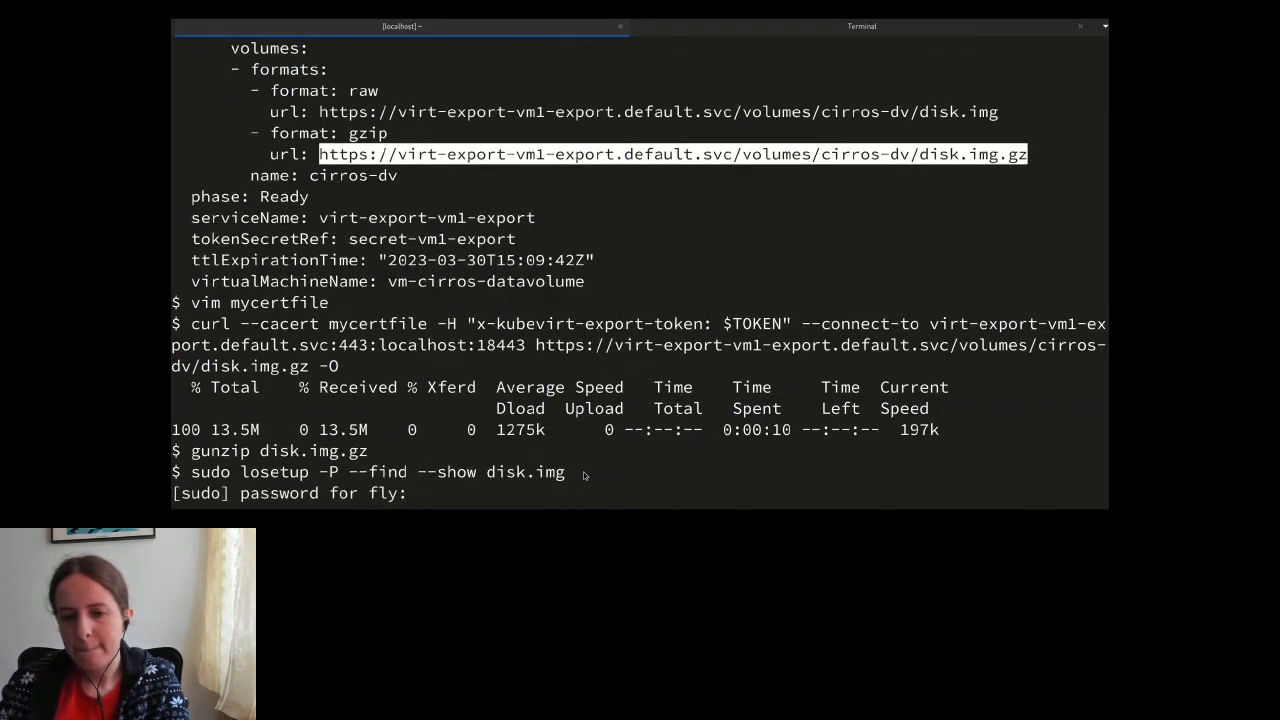
key("Return")
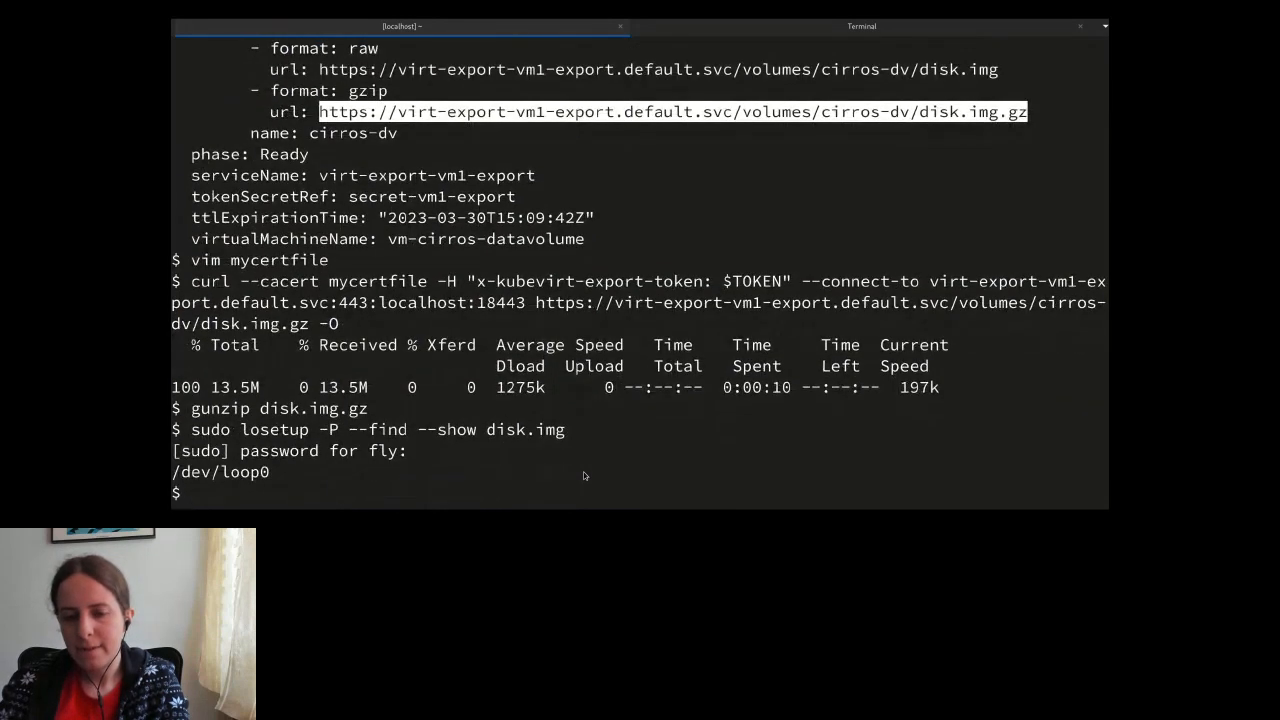
- Mount /dev/loop0p1 at /mnt, list its files, then unmount it
type("sudo mount /dev/loop0p1 /mnt")
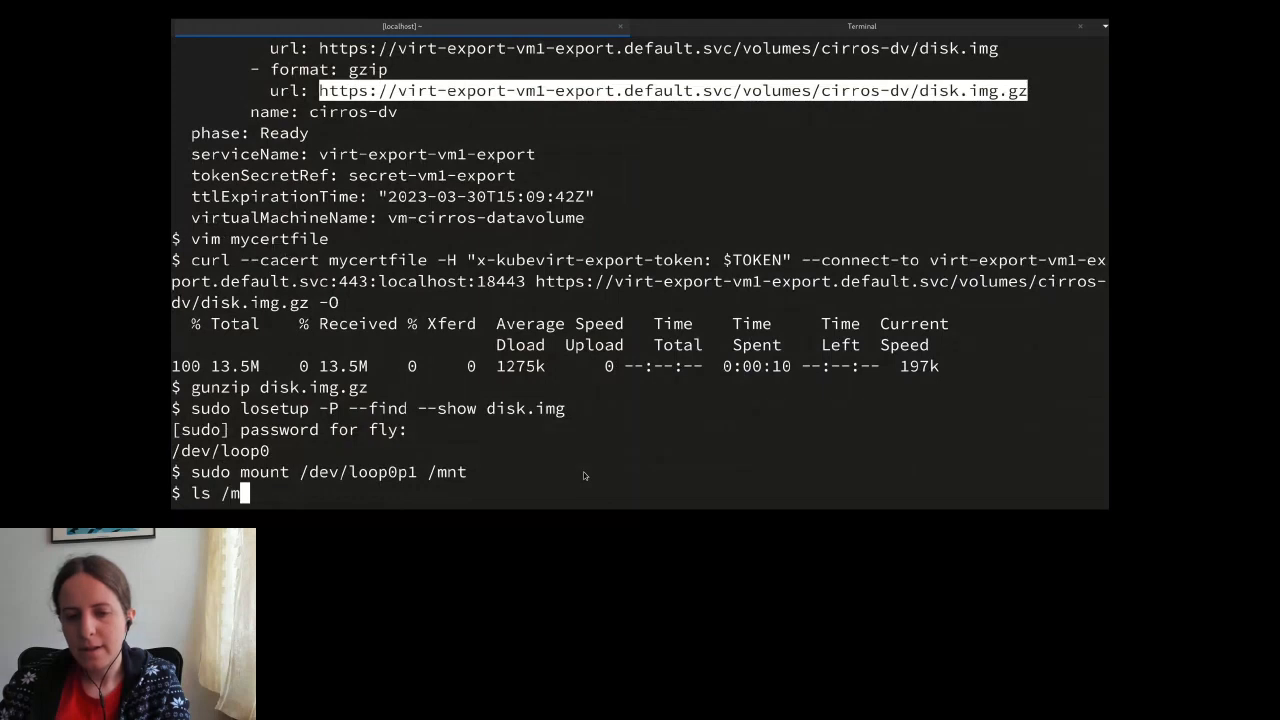
key("Return")
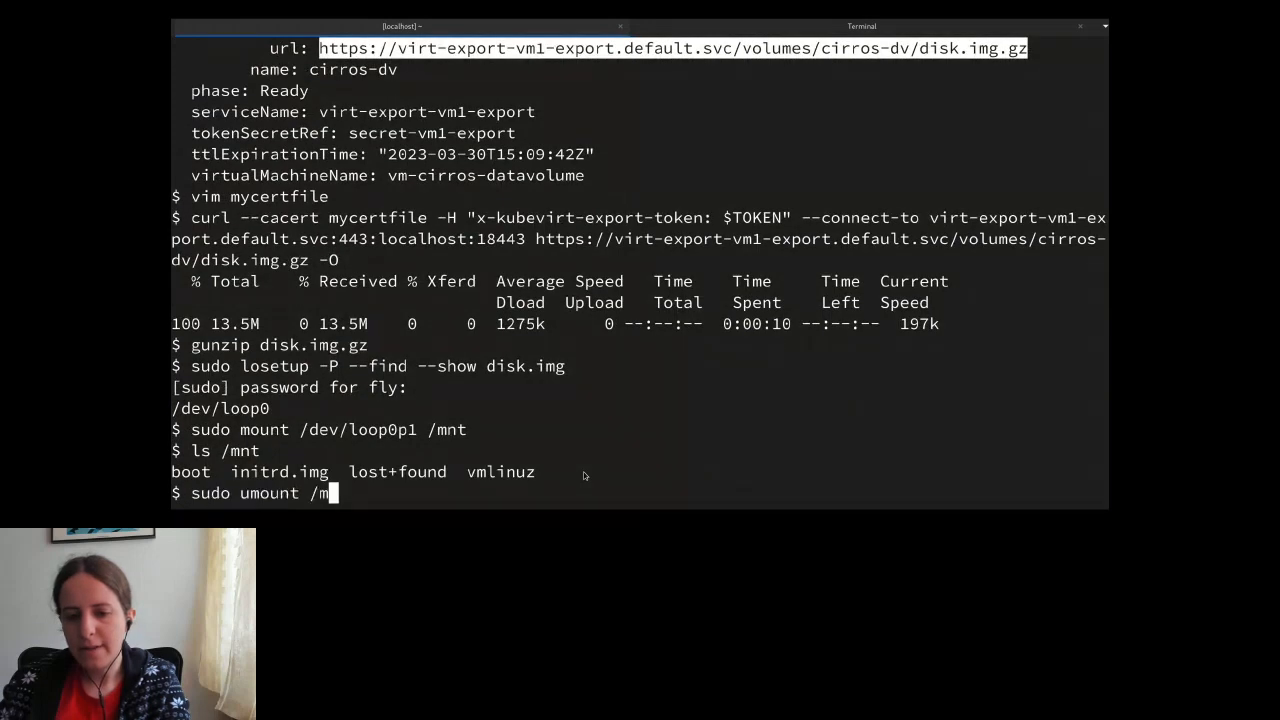
key("Return")
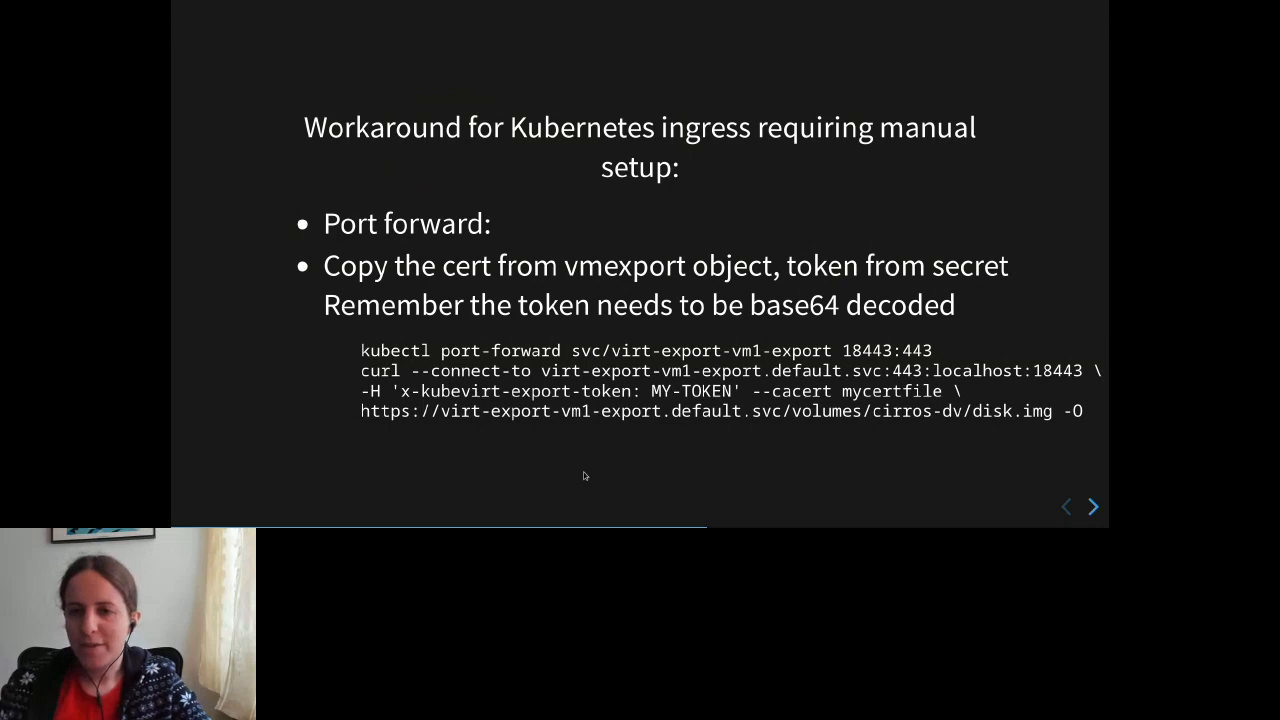
- Advance the slide deck to the 'Which KubeVirt versions?' slide
left_click(1092, 506)
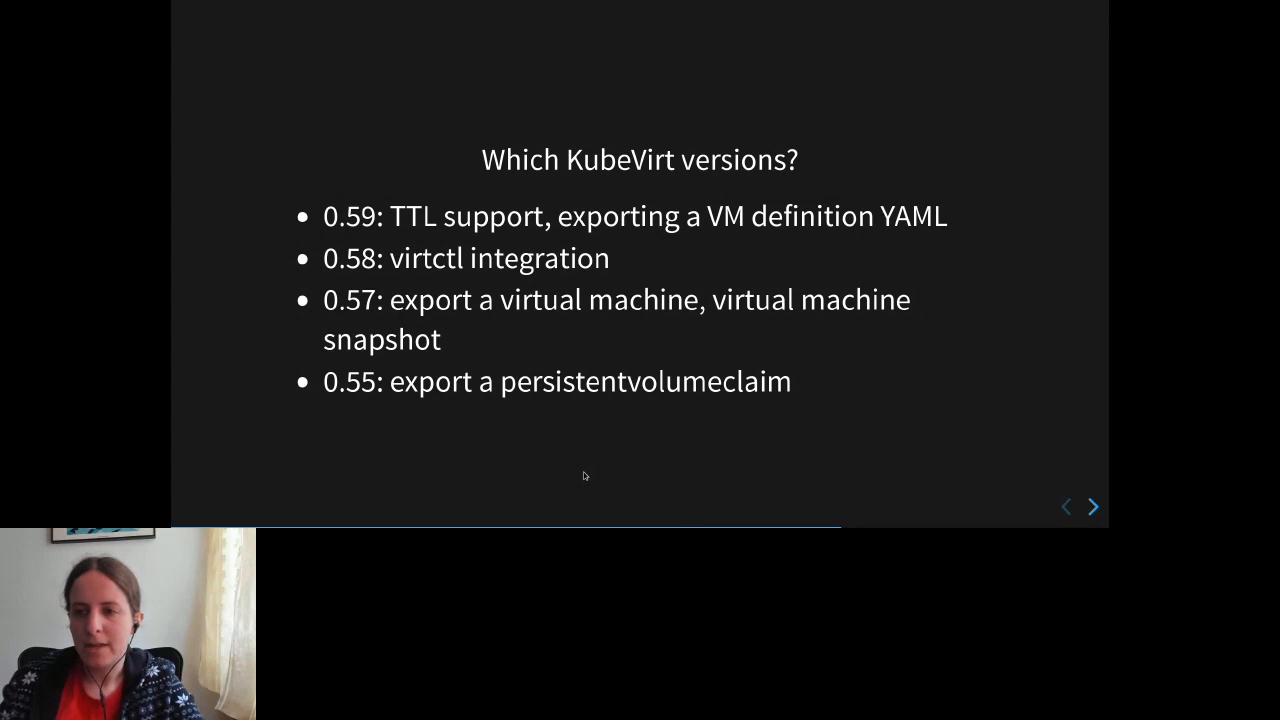
- Advance past the code and authors slide to the final Questions? slide
left_click(1092, 506)
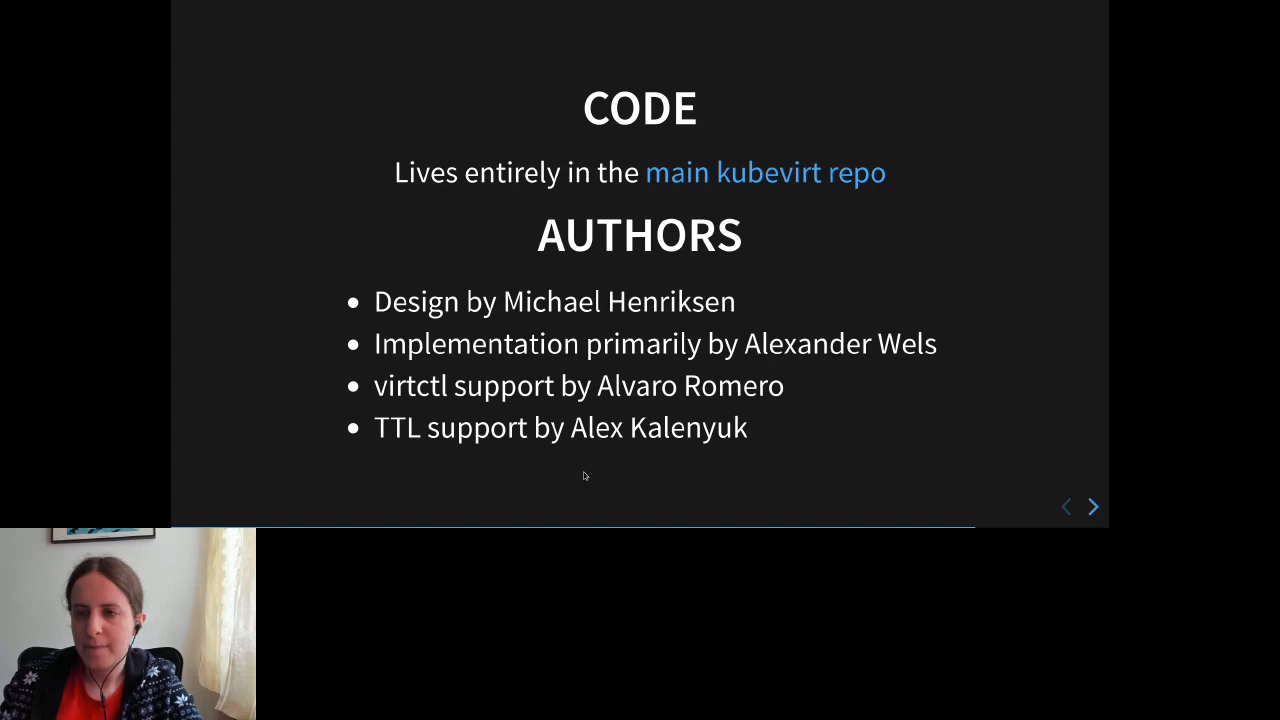
left_click(1092, 506)
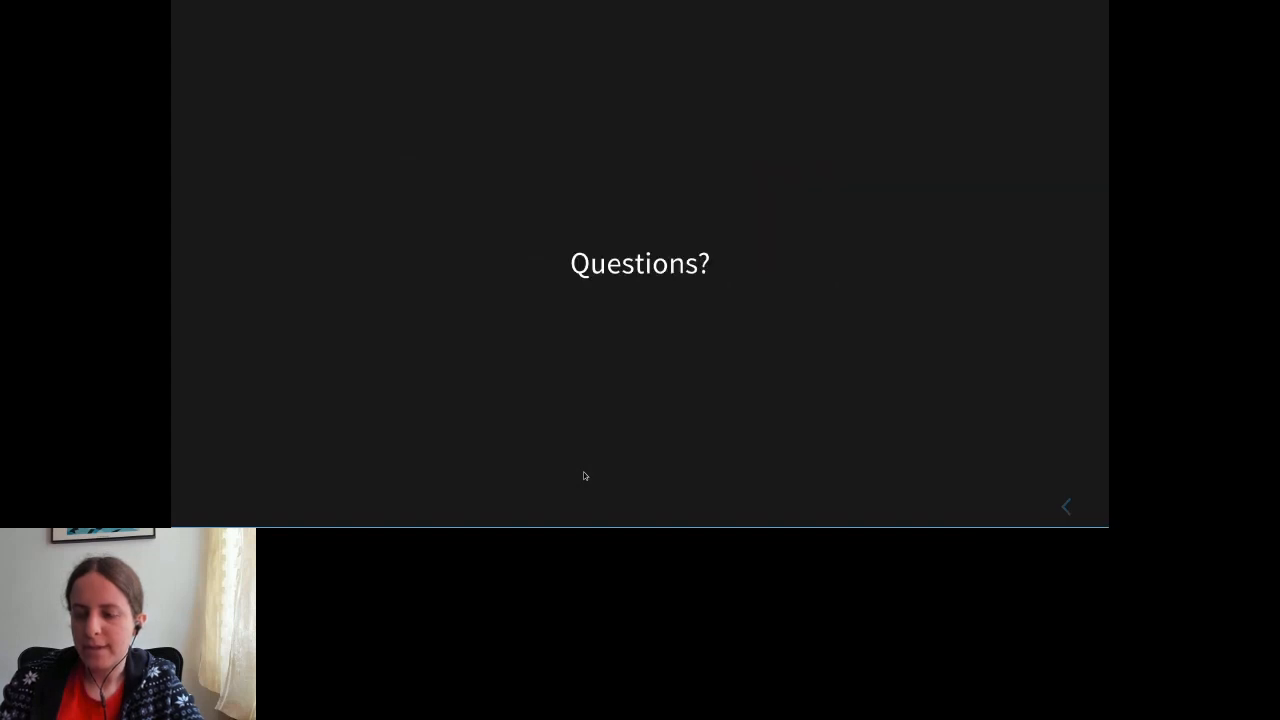